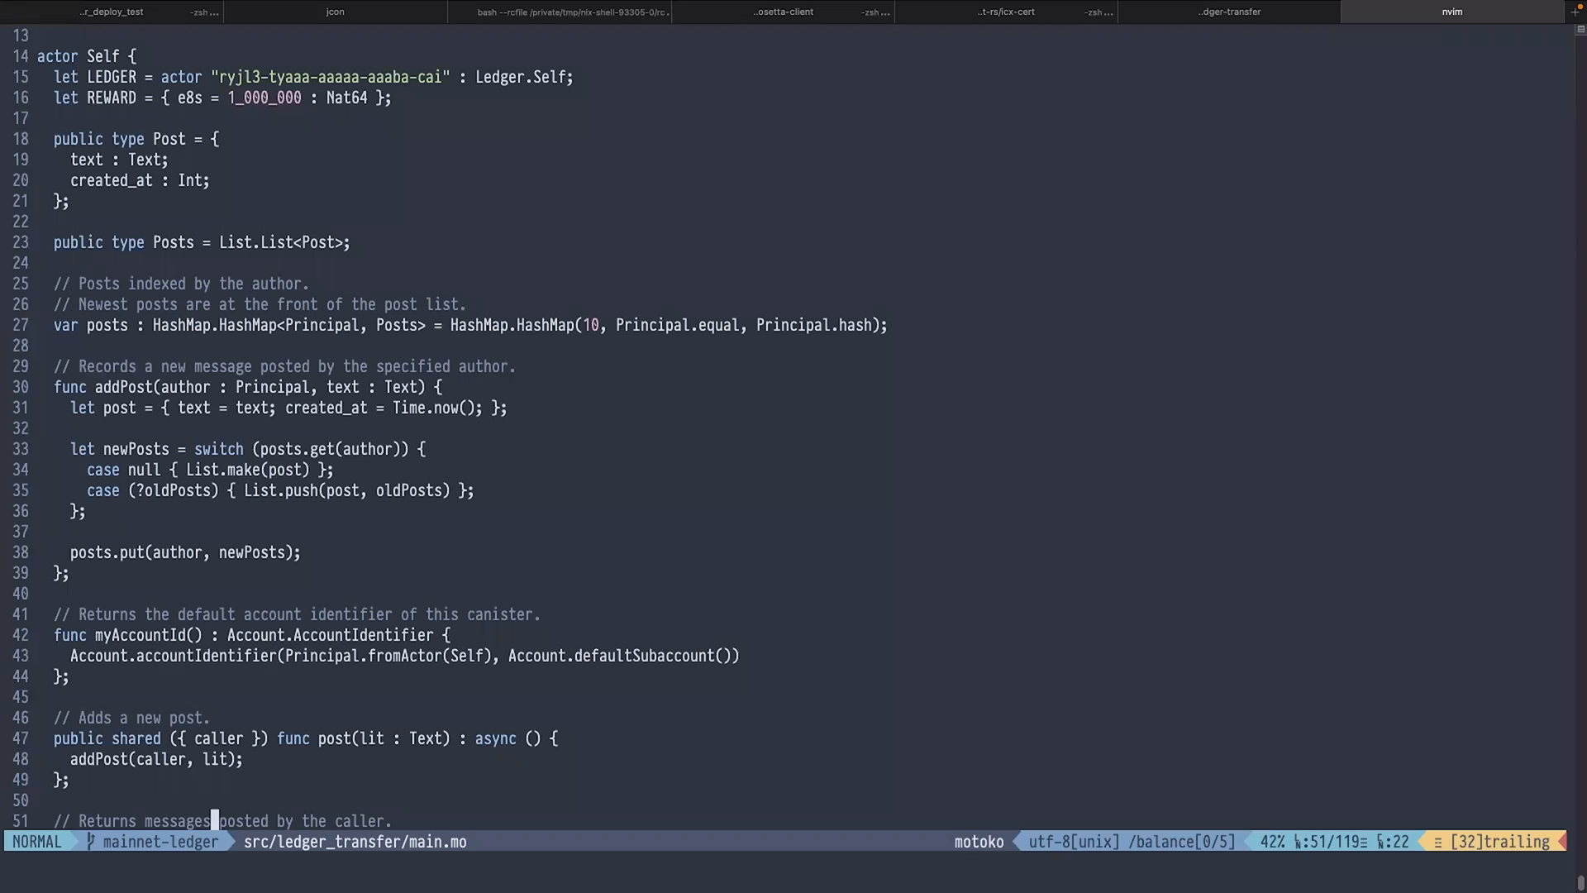
Step: In the terminal, confirm with dfx identity whoami that the active identity is mainnet
scroll(down, 3)
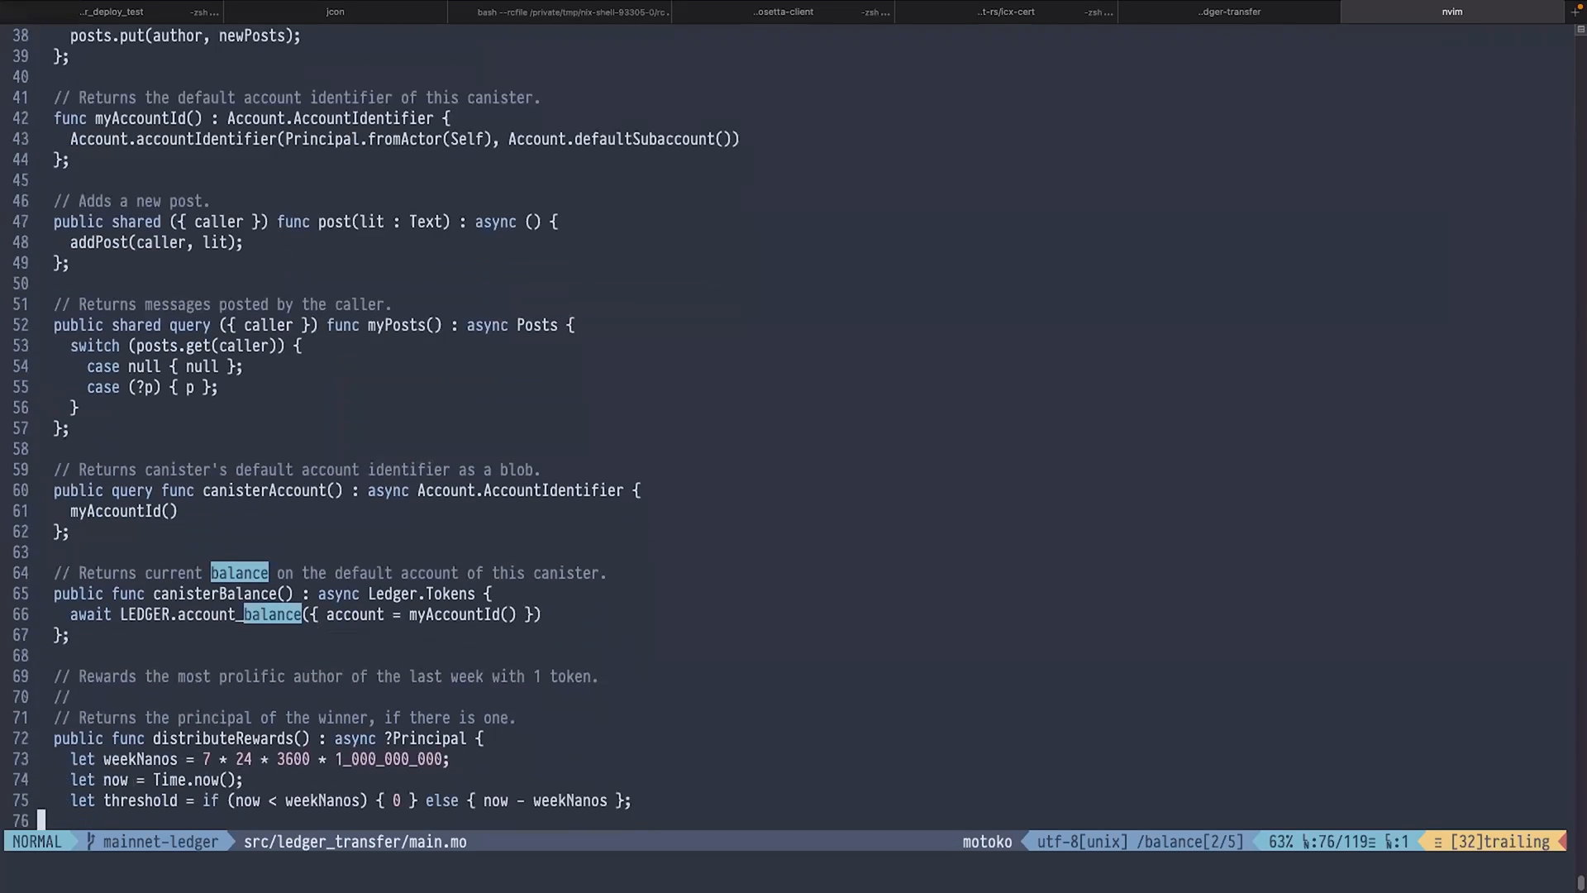
scroll(down, 3)
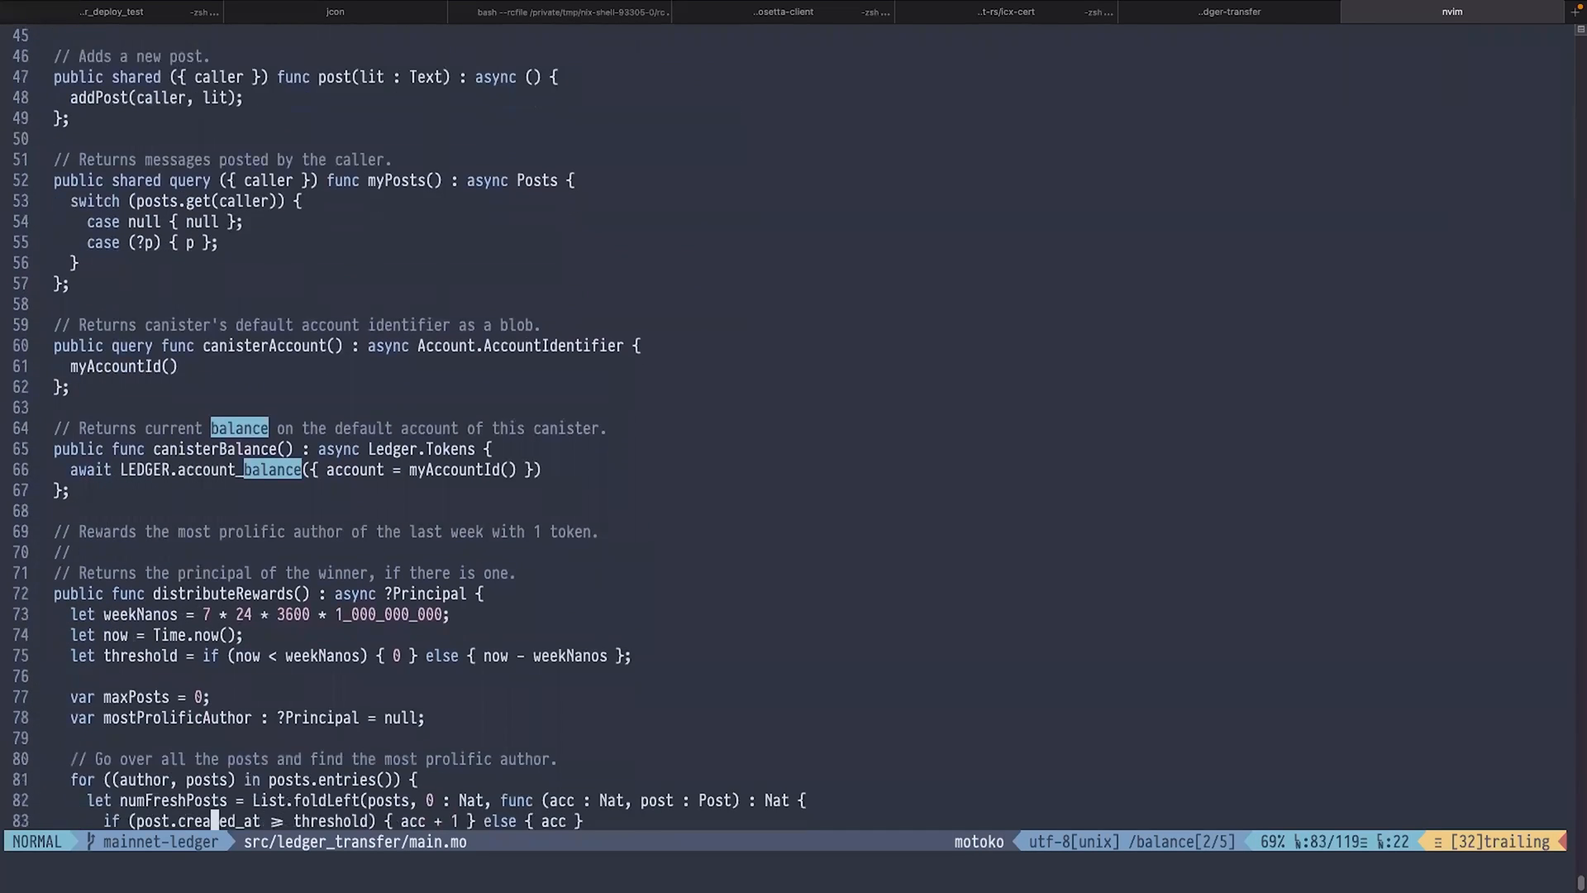
scroll(down, 3)
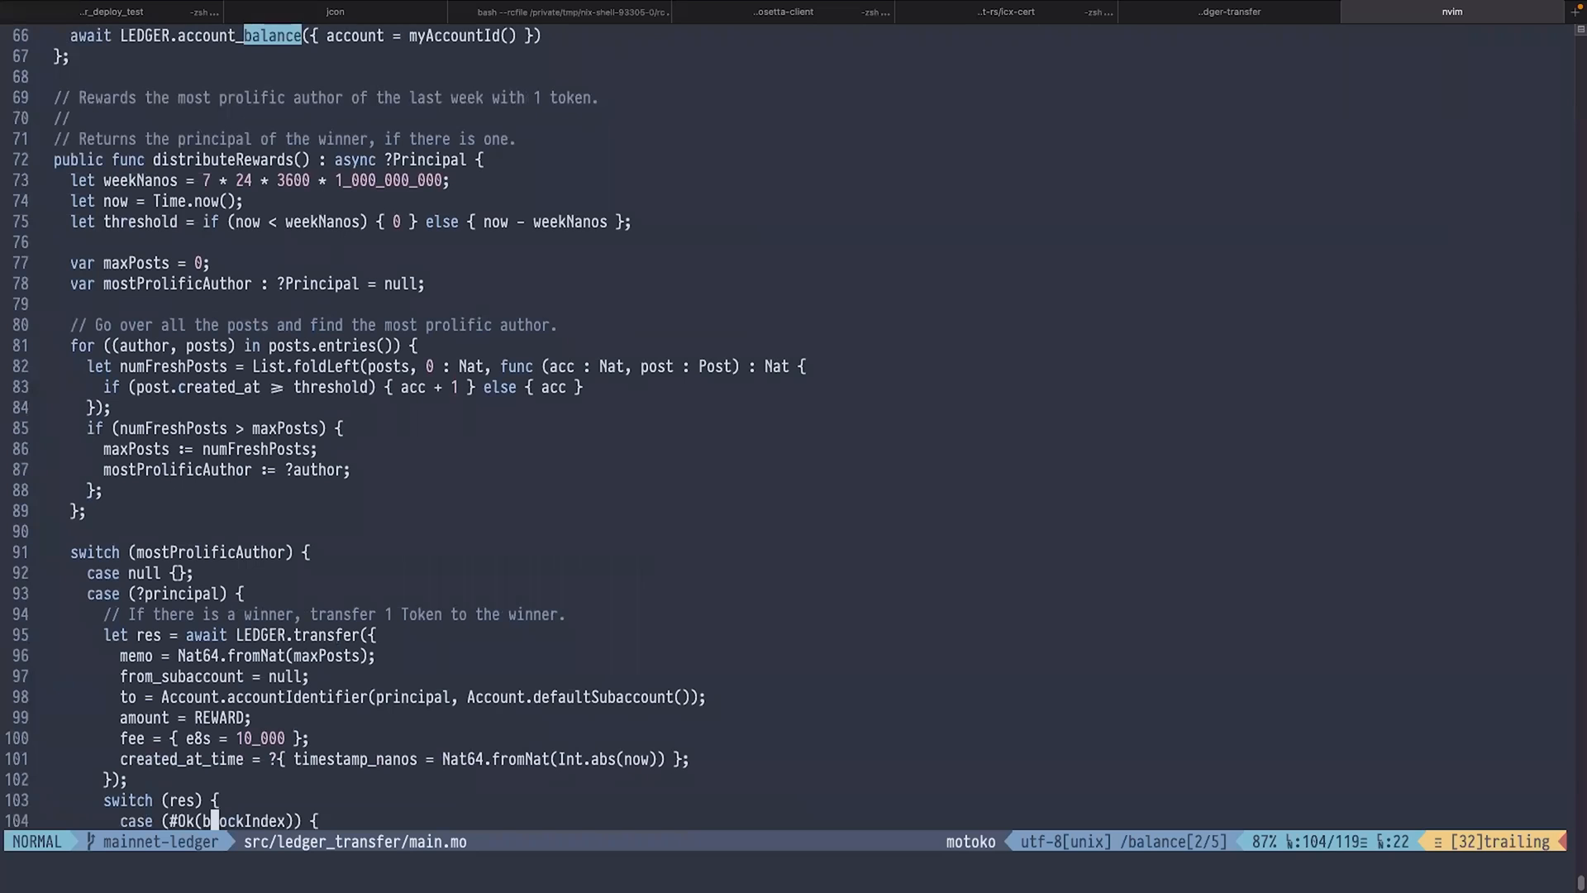
scroll(down, 3)
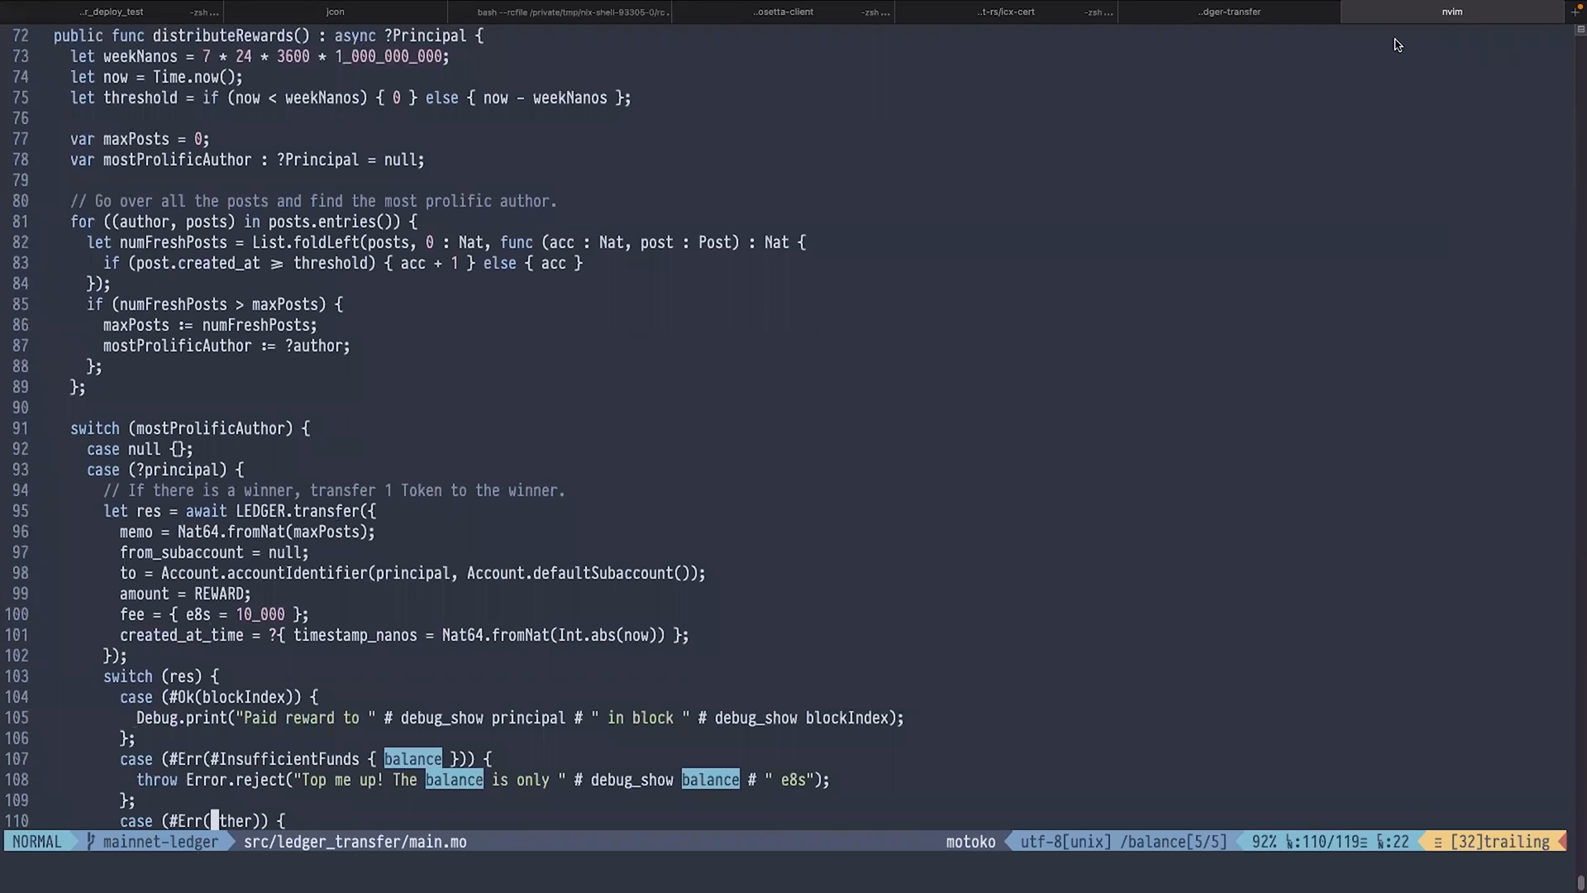
mouse_move(1381, 93)
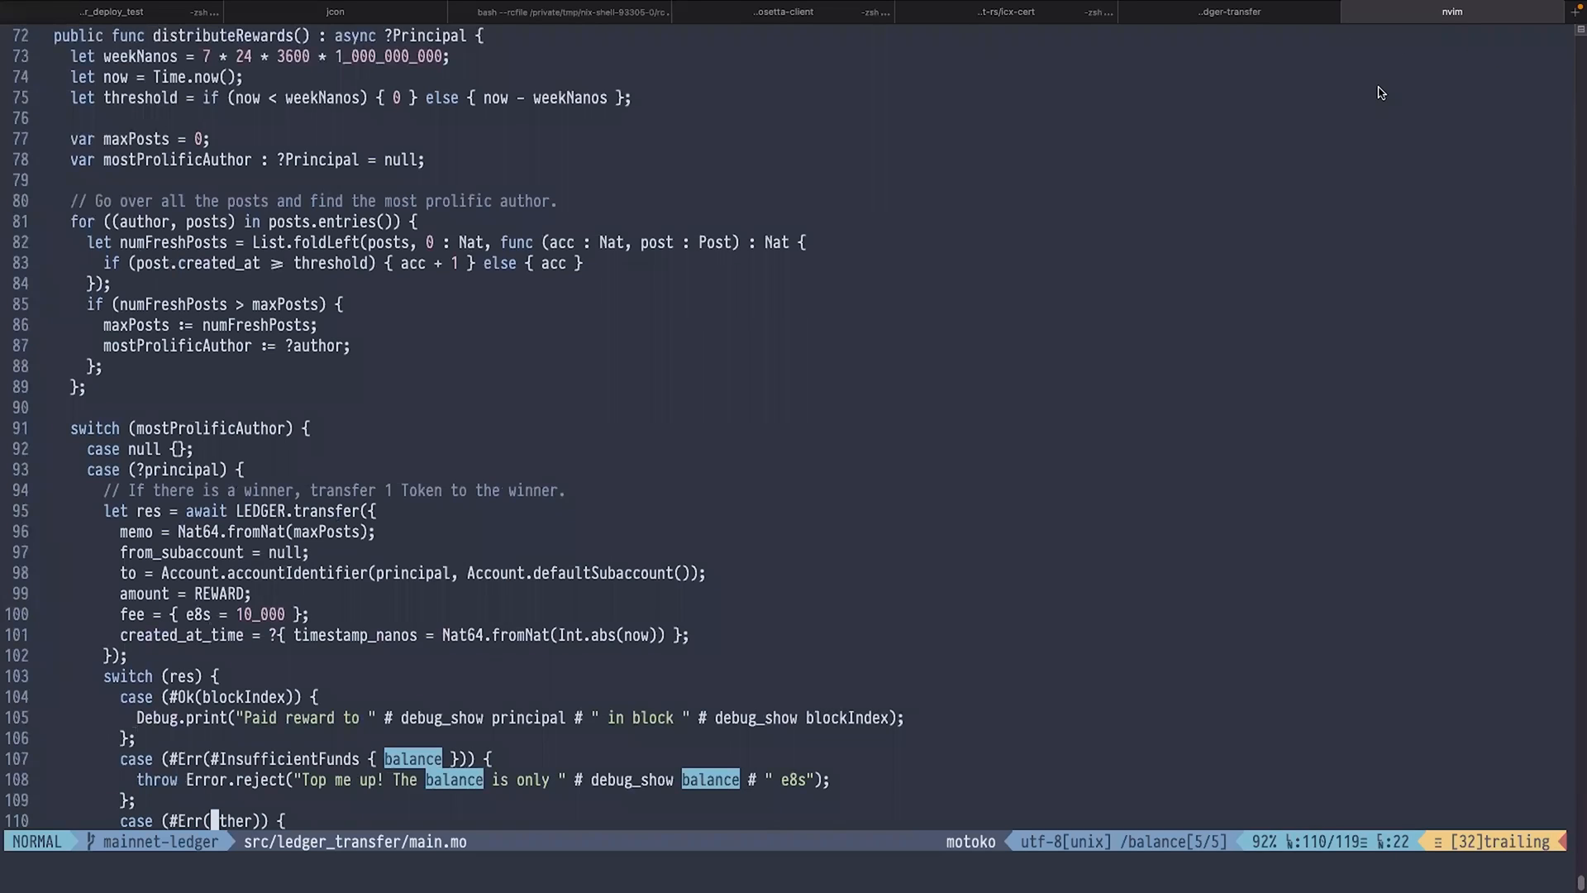
click(1227, 11)
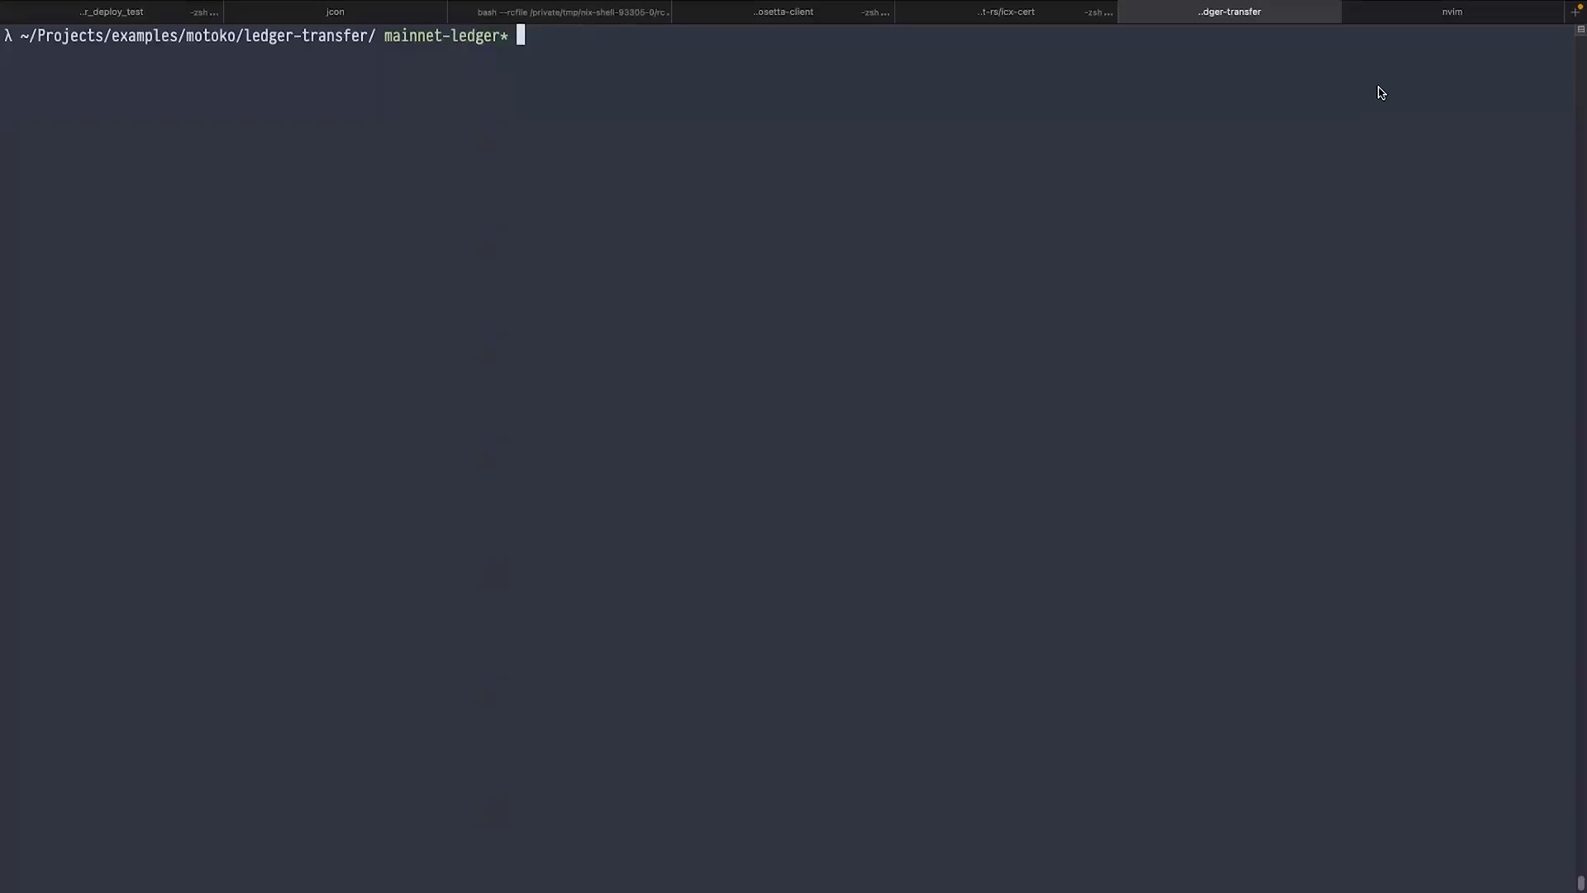
text(dfx)
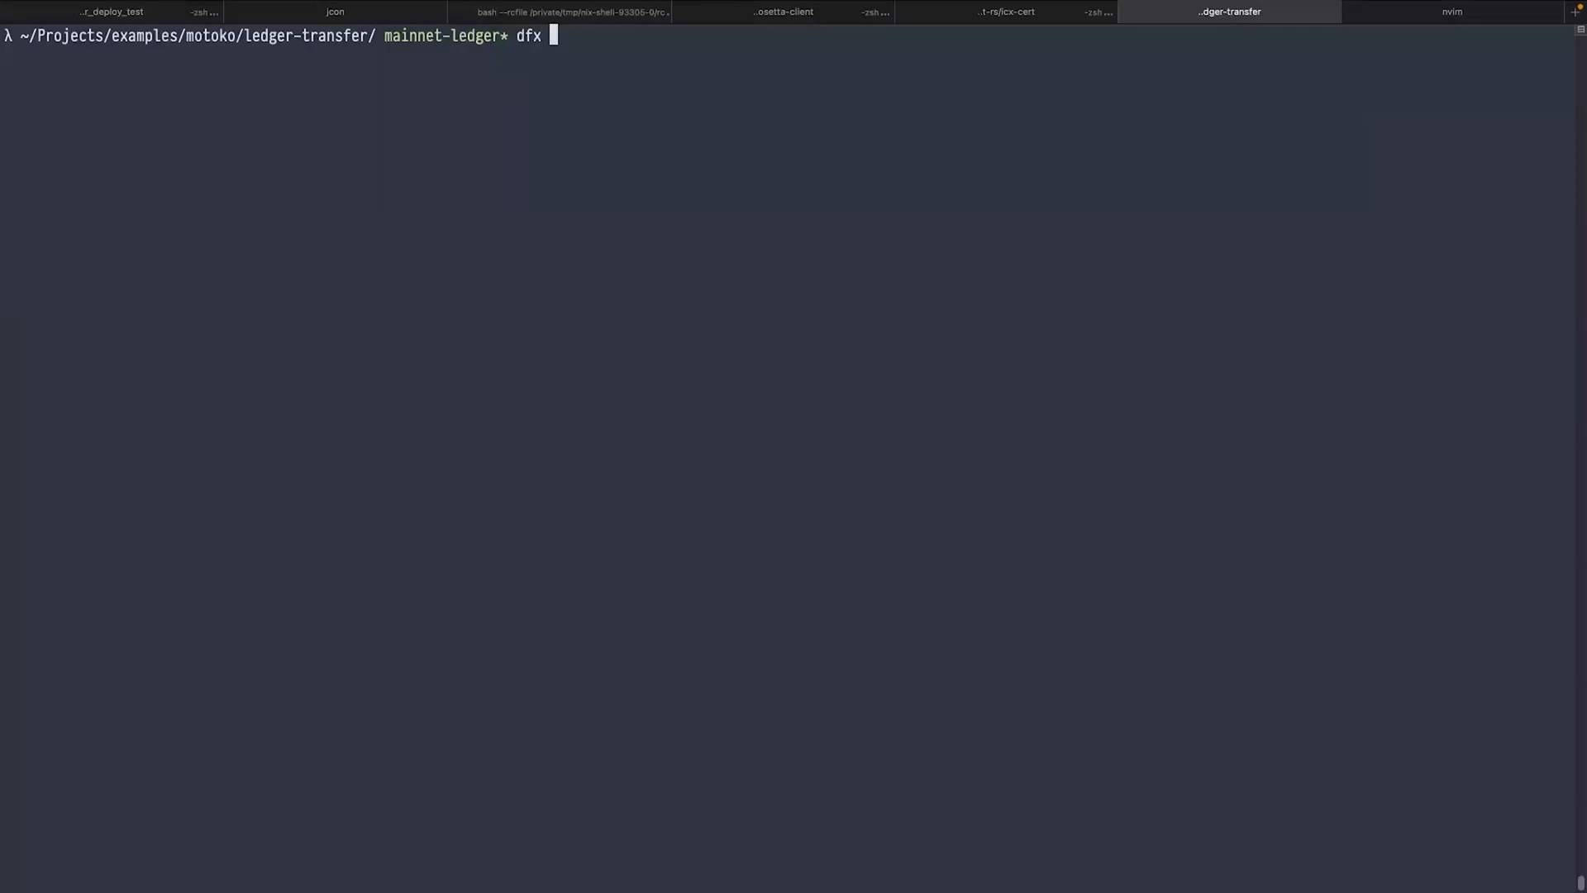
text(ident)
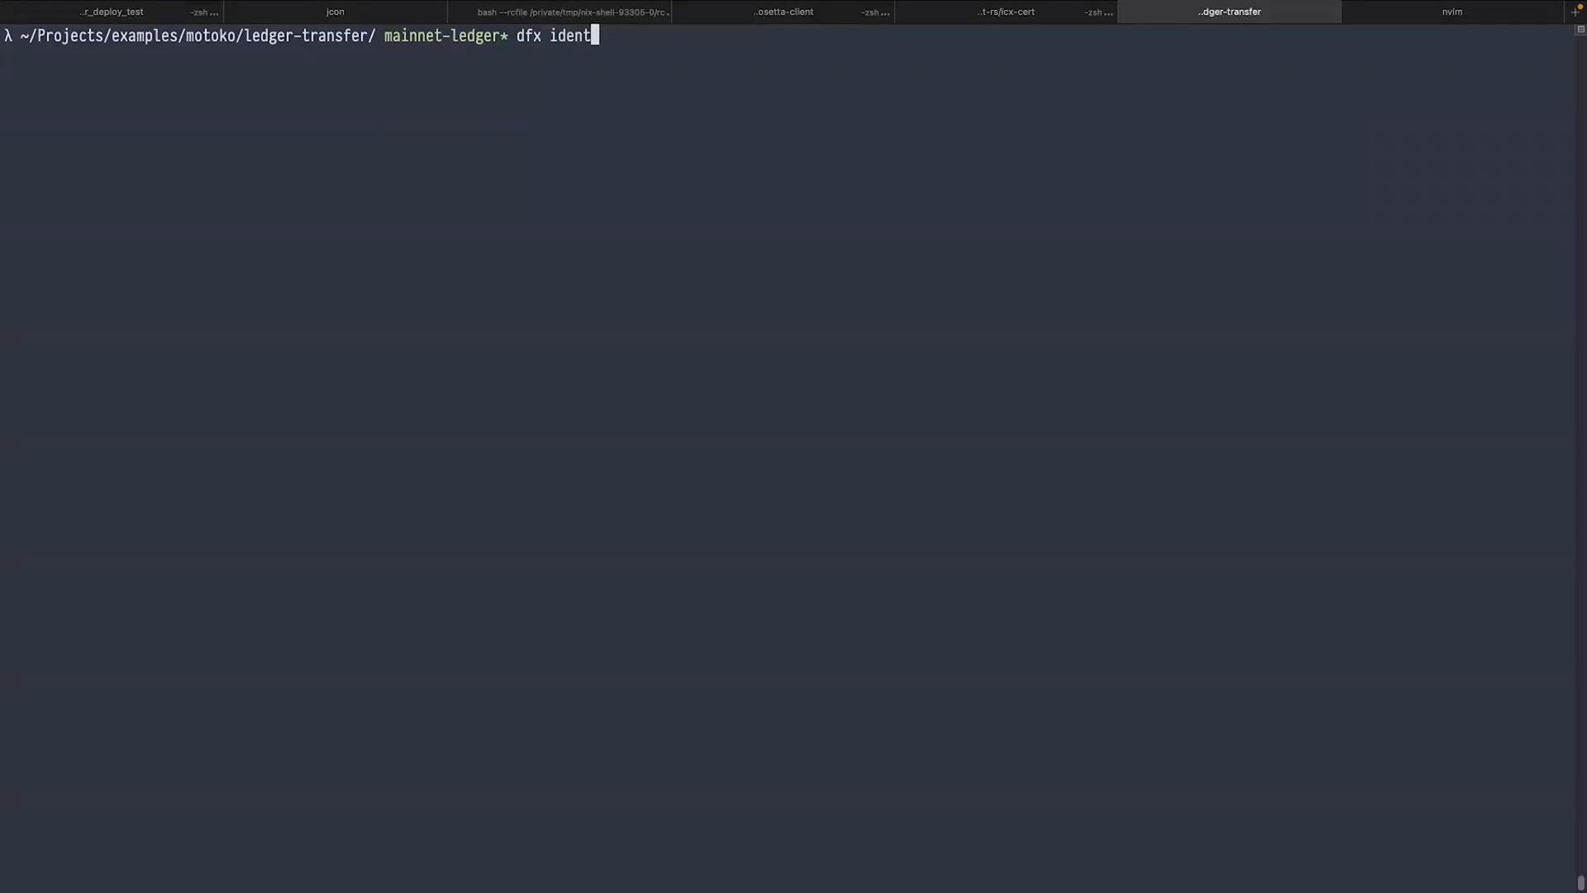
text(ity whoami)
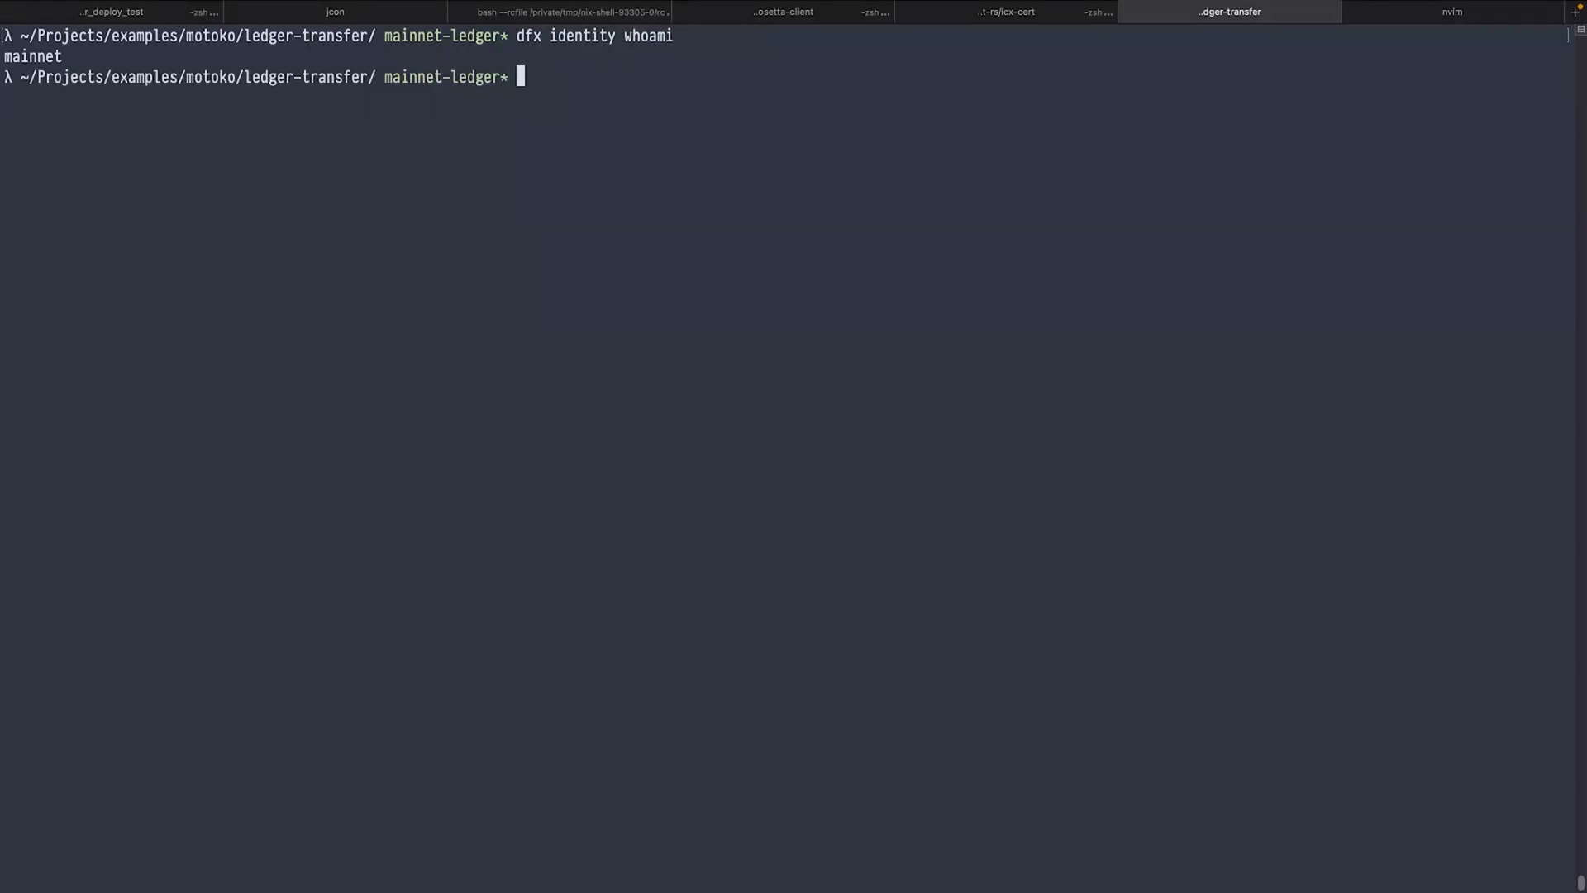
Step: Check the mainnet identity's ledger balance on ic, showing 4.6792 ICP
text(dfx l)
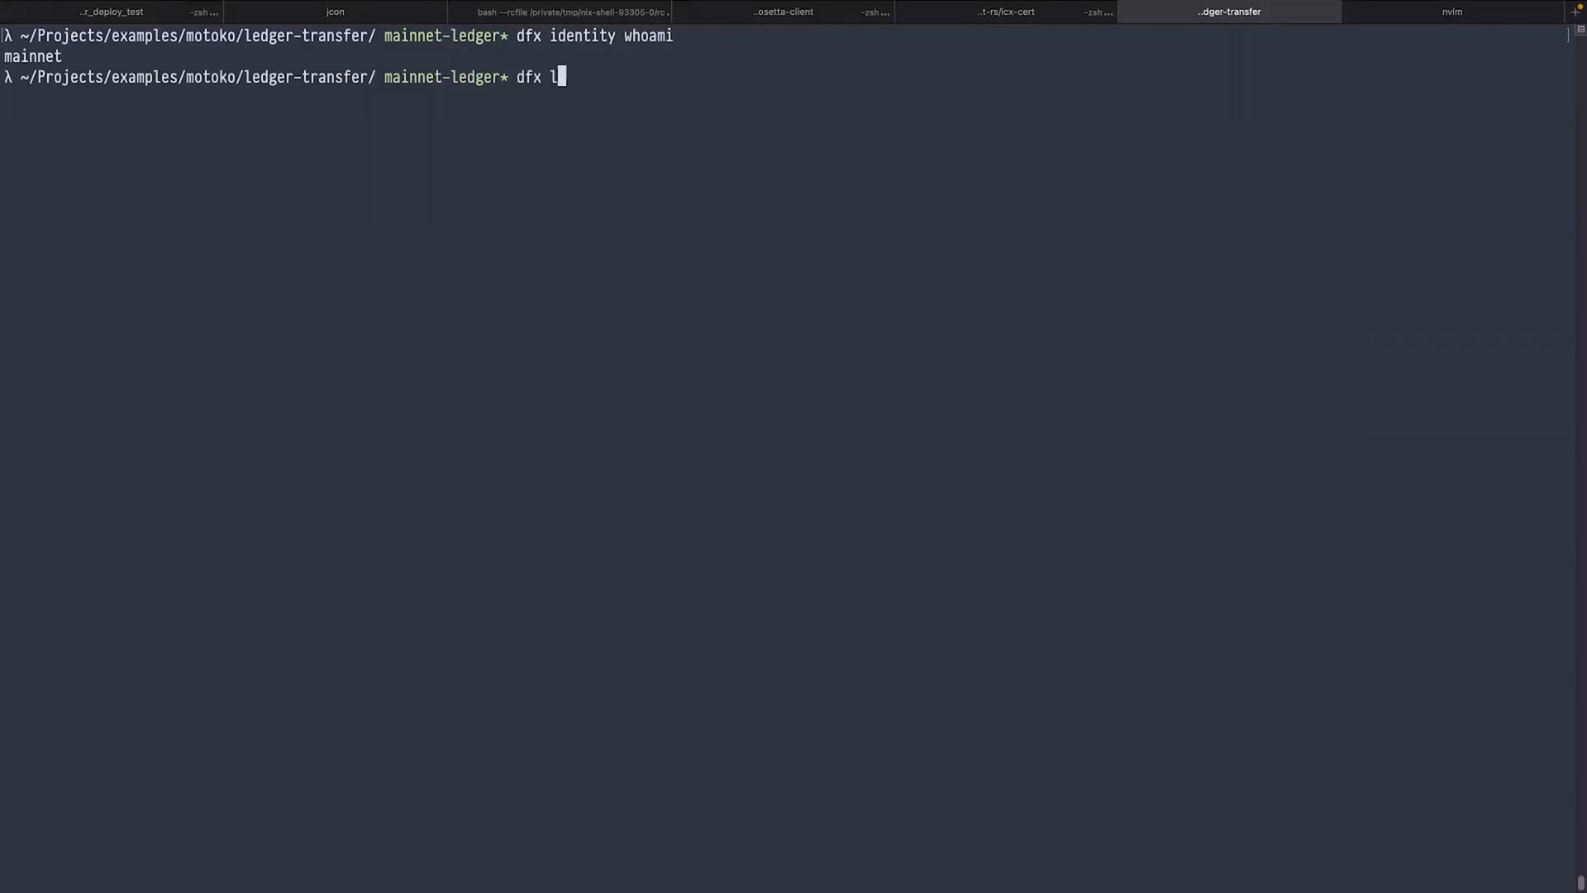
text(edger)
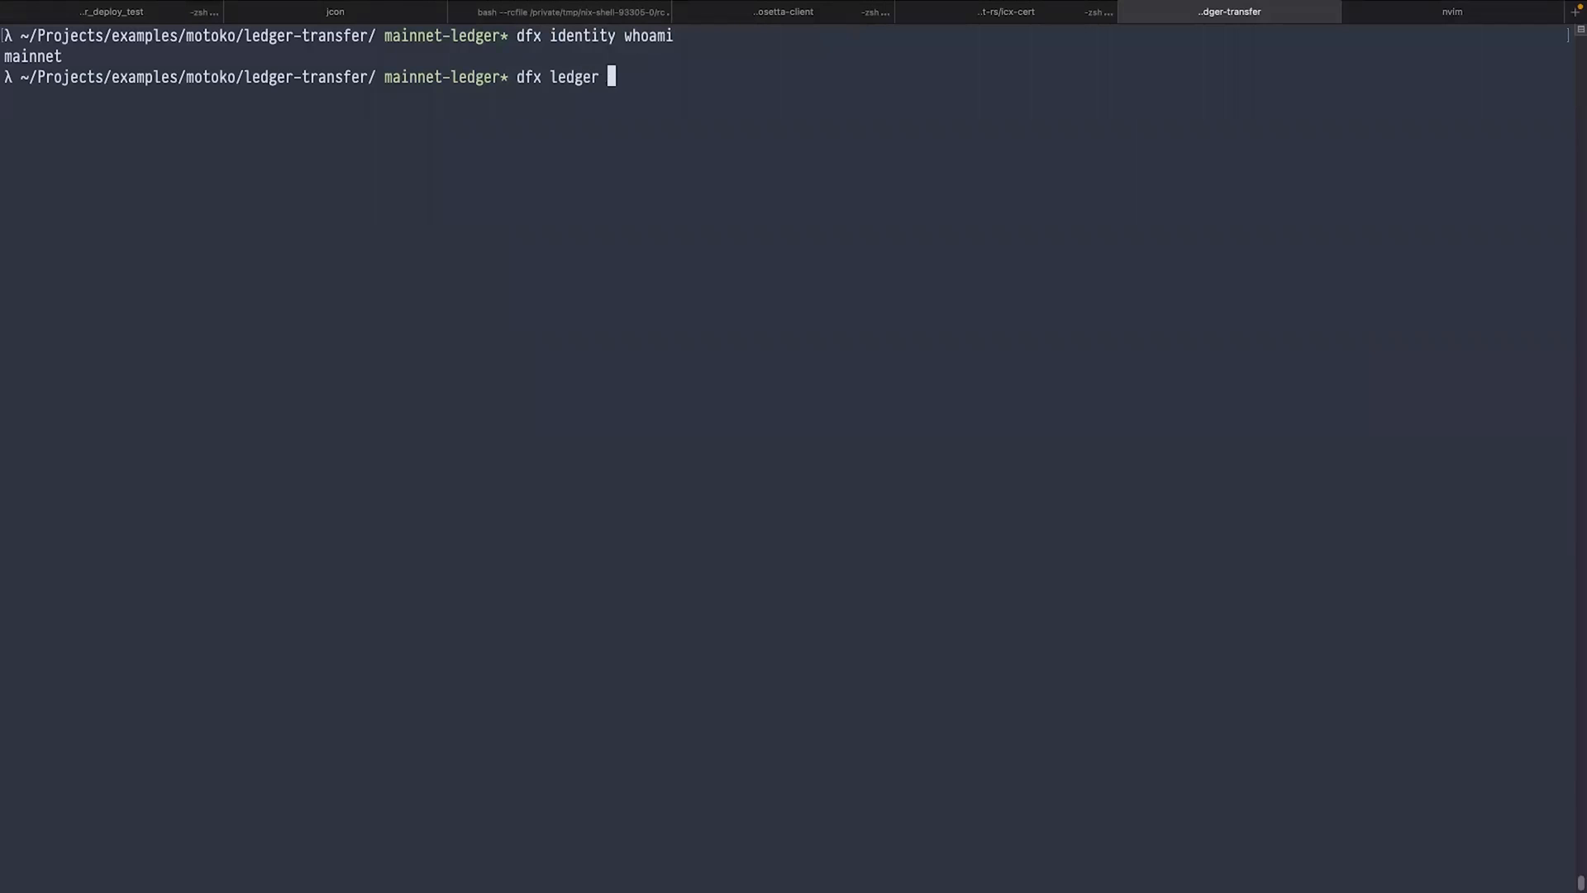
text(--network)
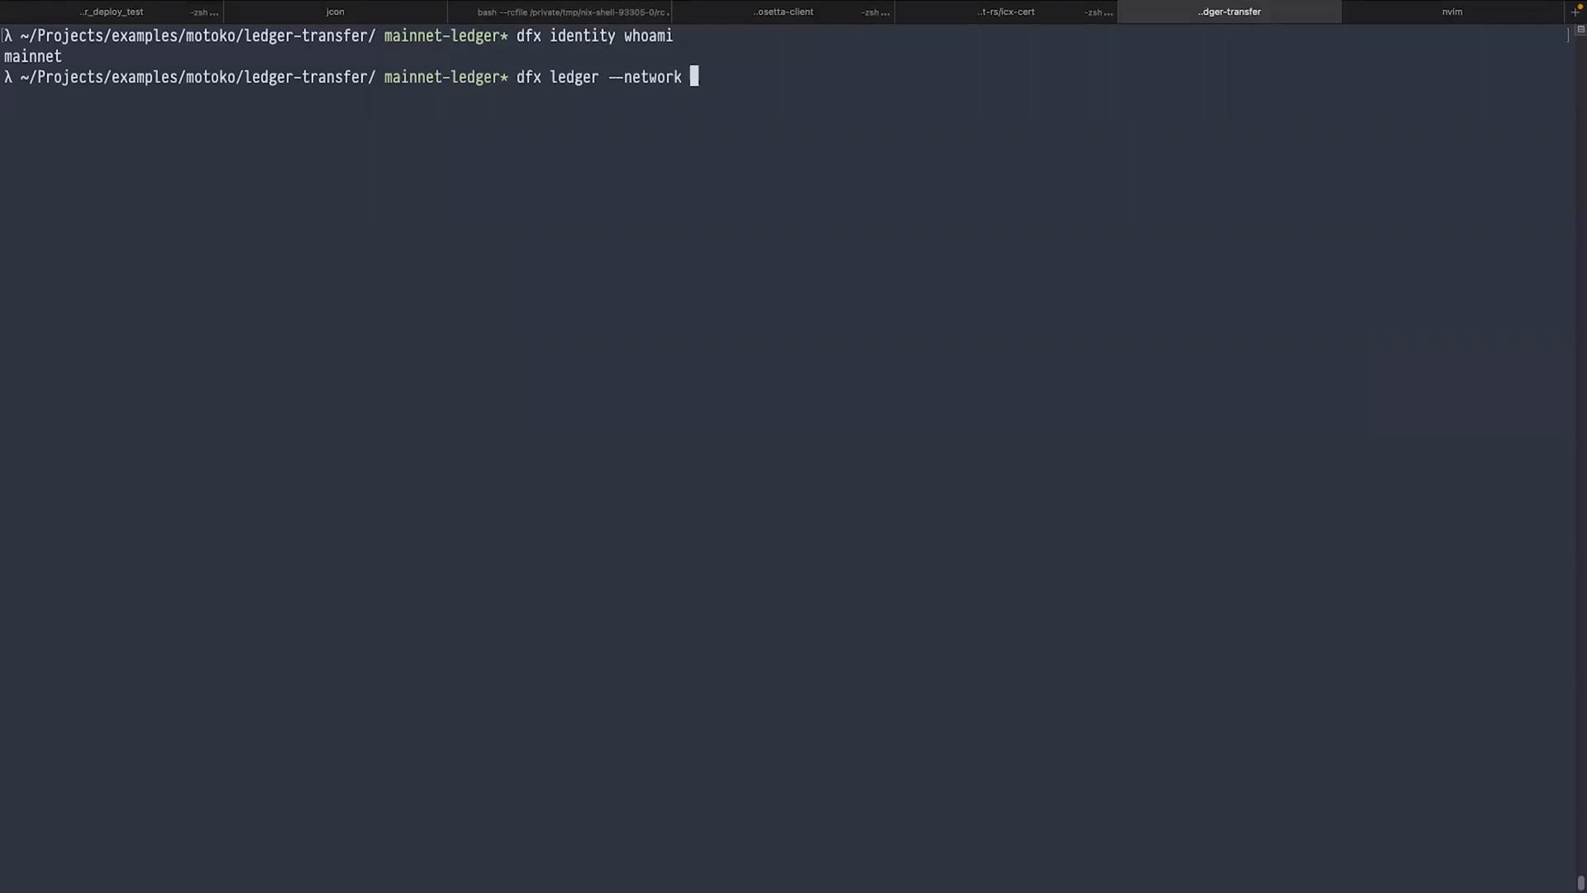
text(ic balance)
text(dfx)
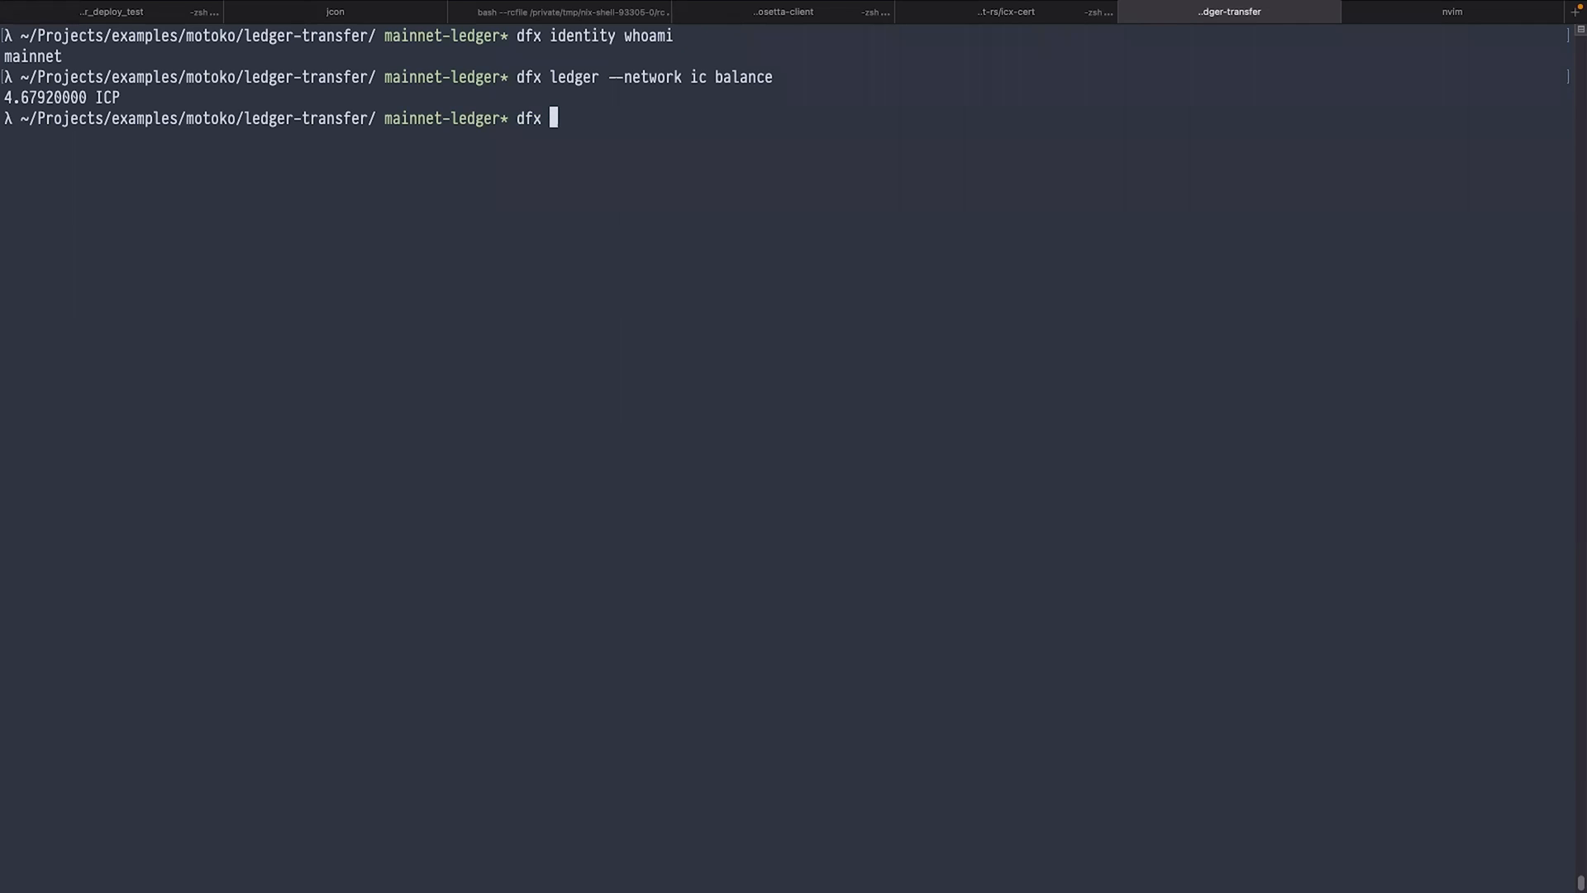
Step: Print the ledger_transfer canister's mainnet ledger account ID using account-id --of-canister
text(ledg)
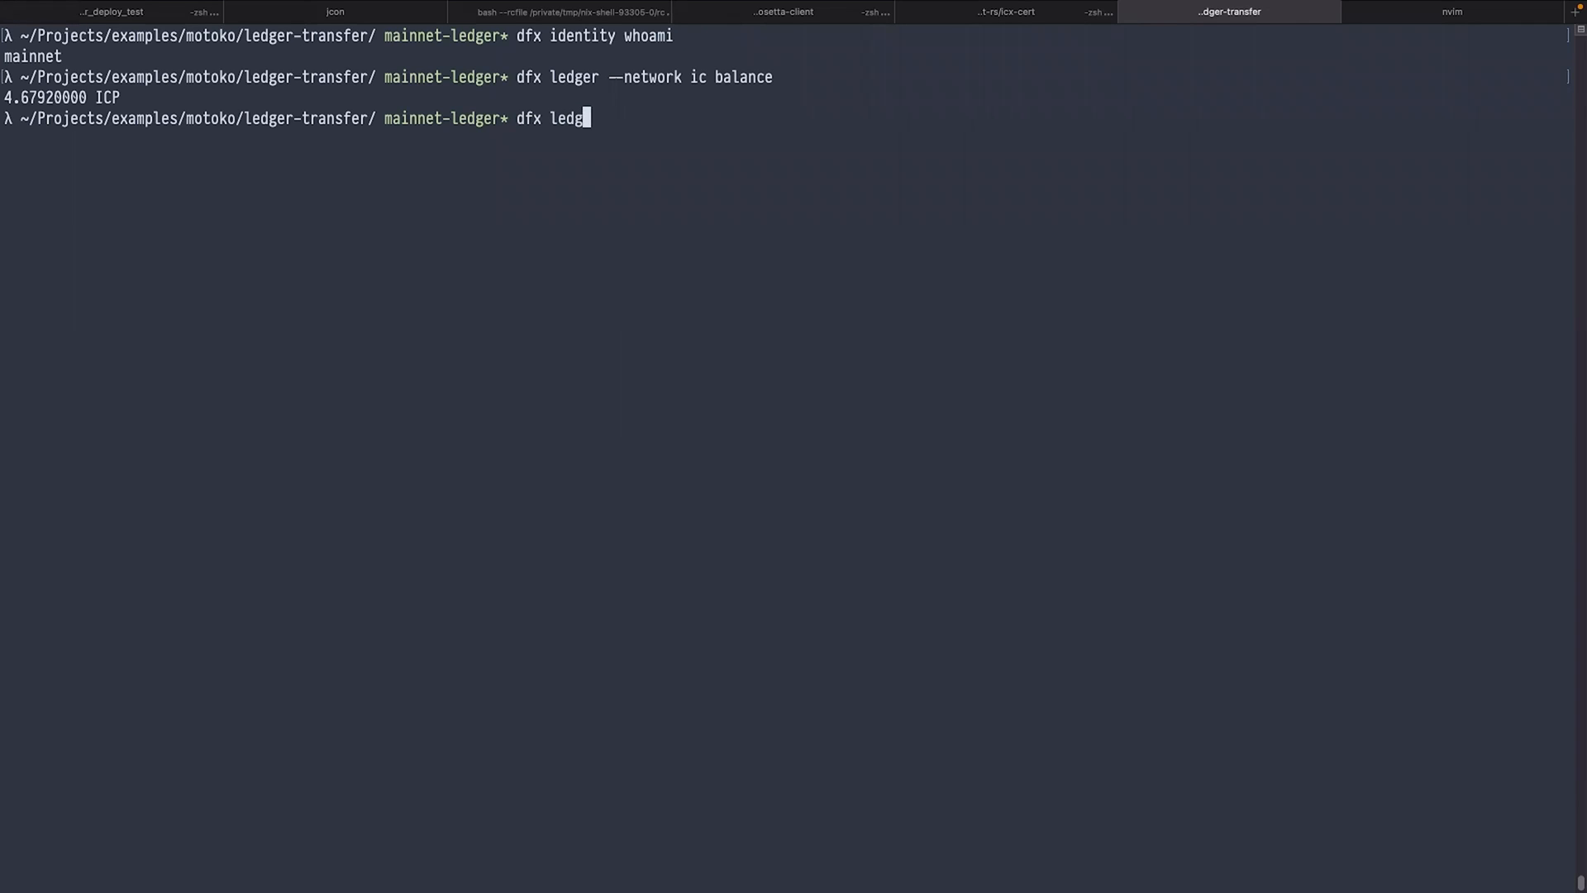
text(er —network ic)
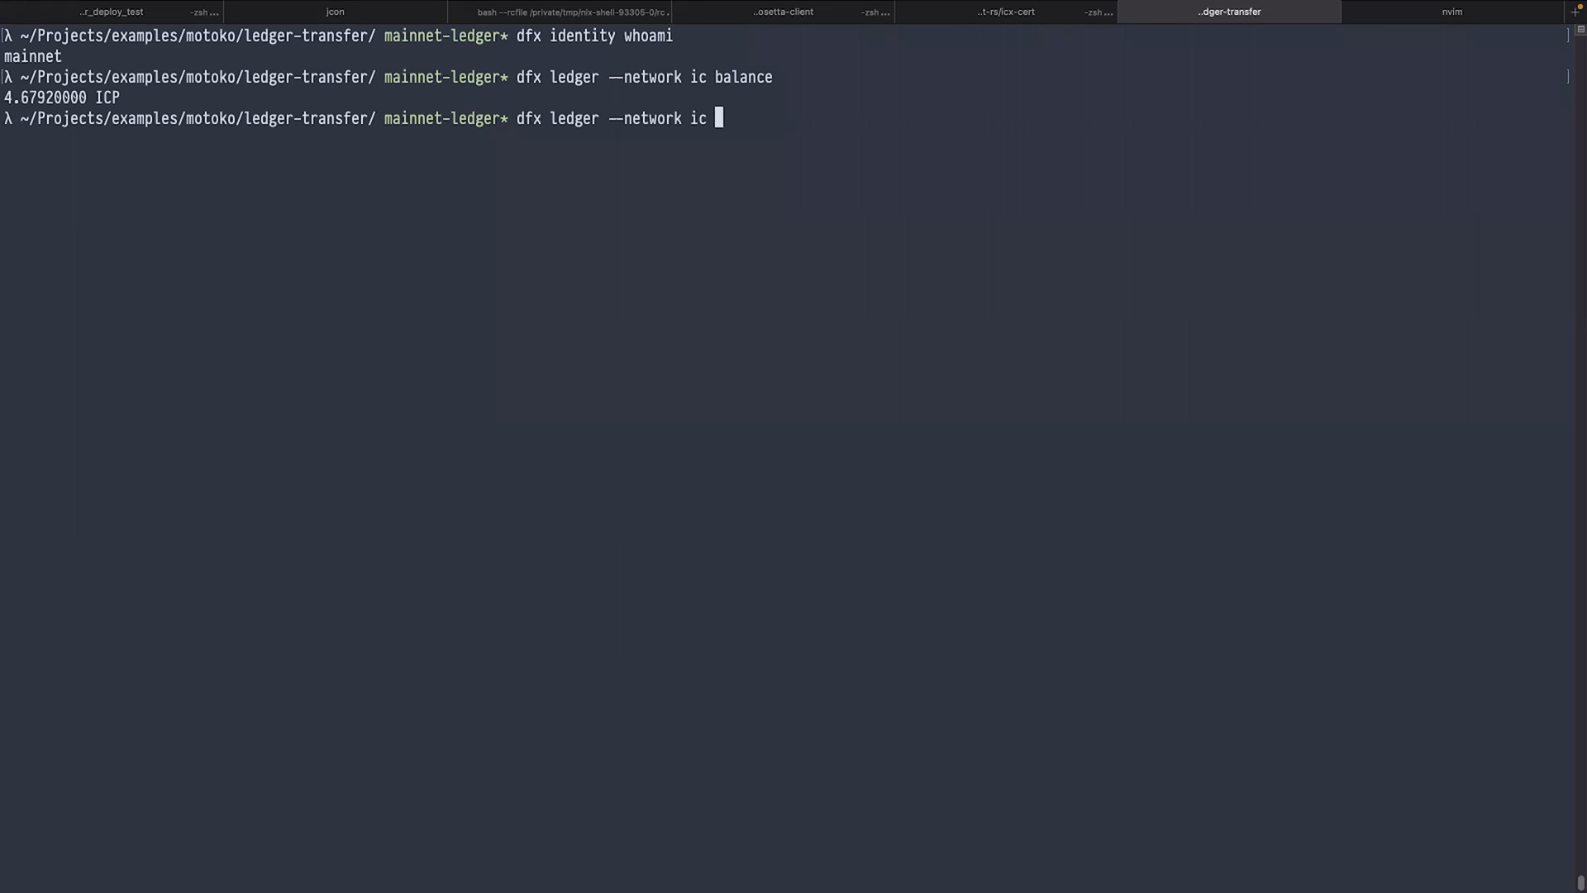
text(account-)
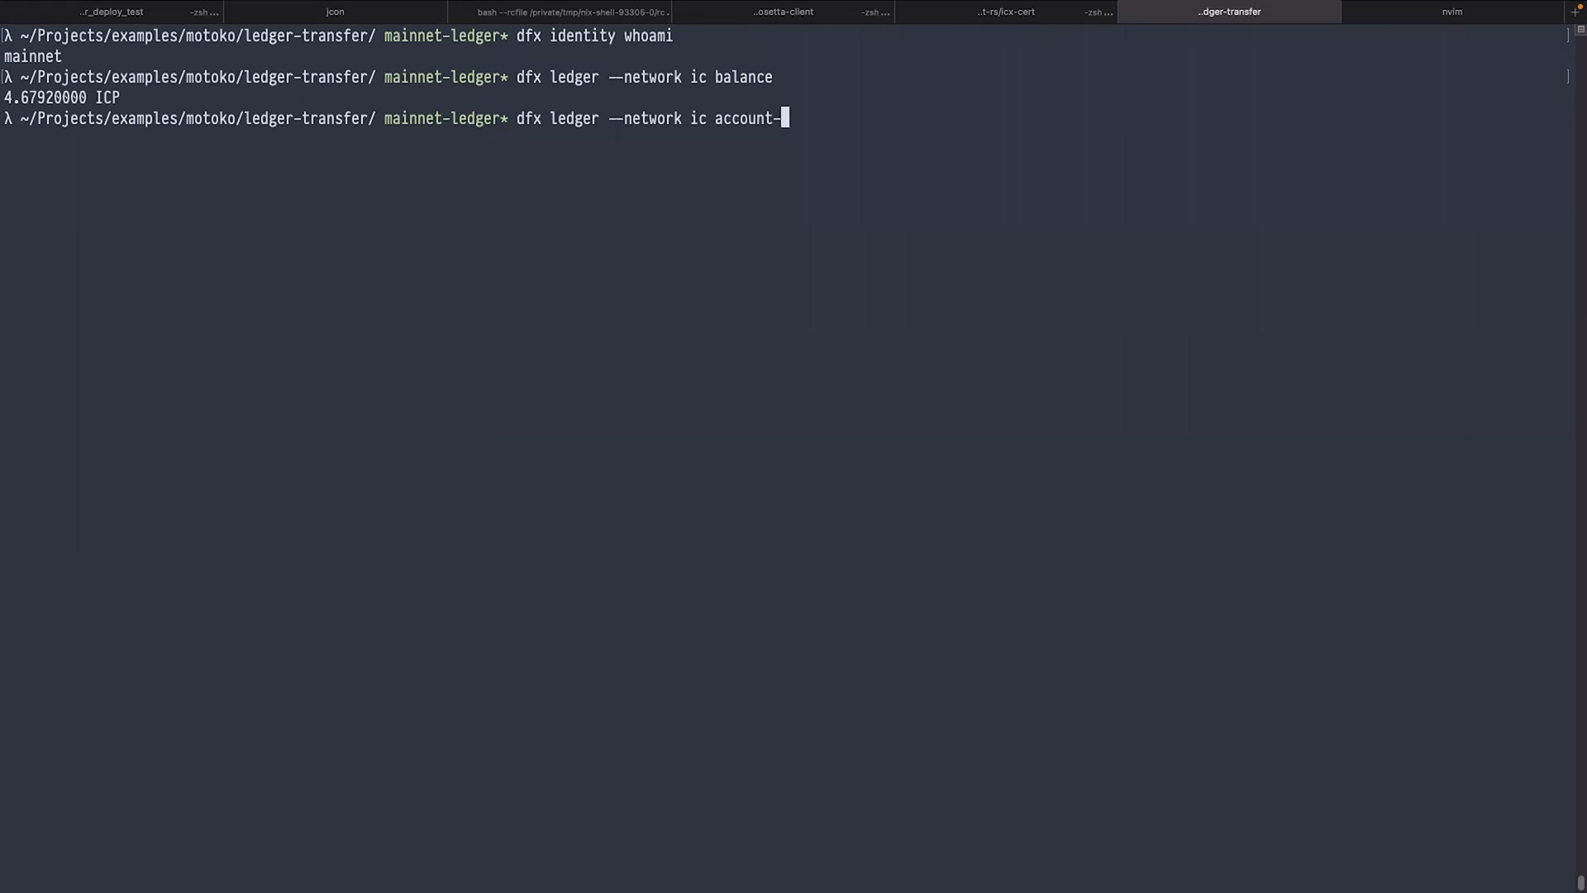
text(id --of)
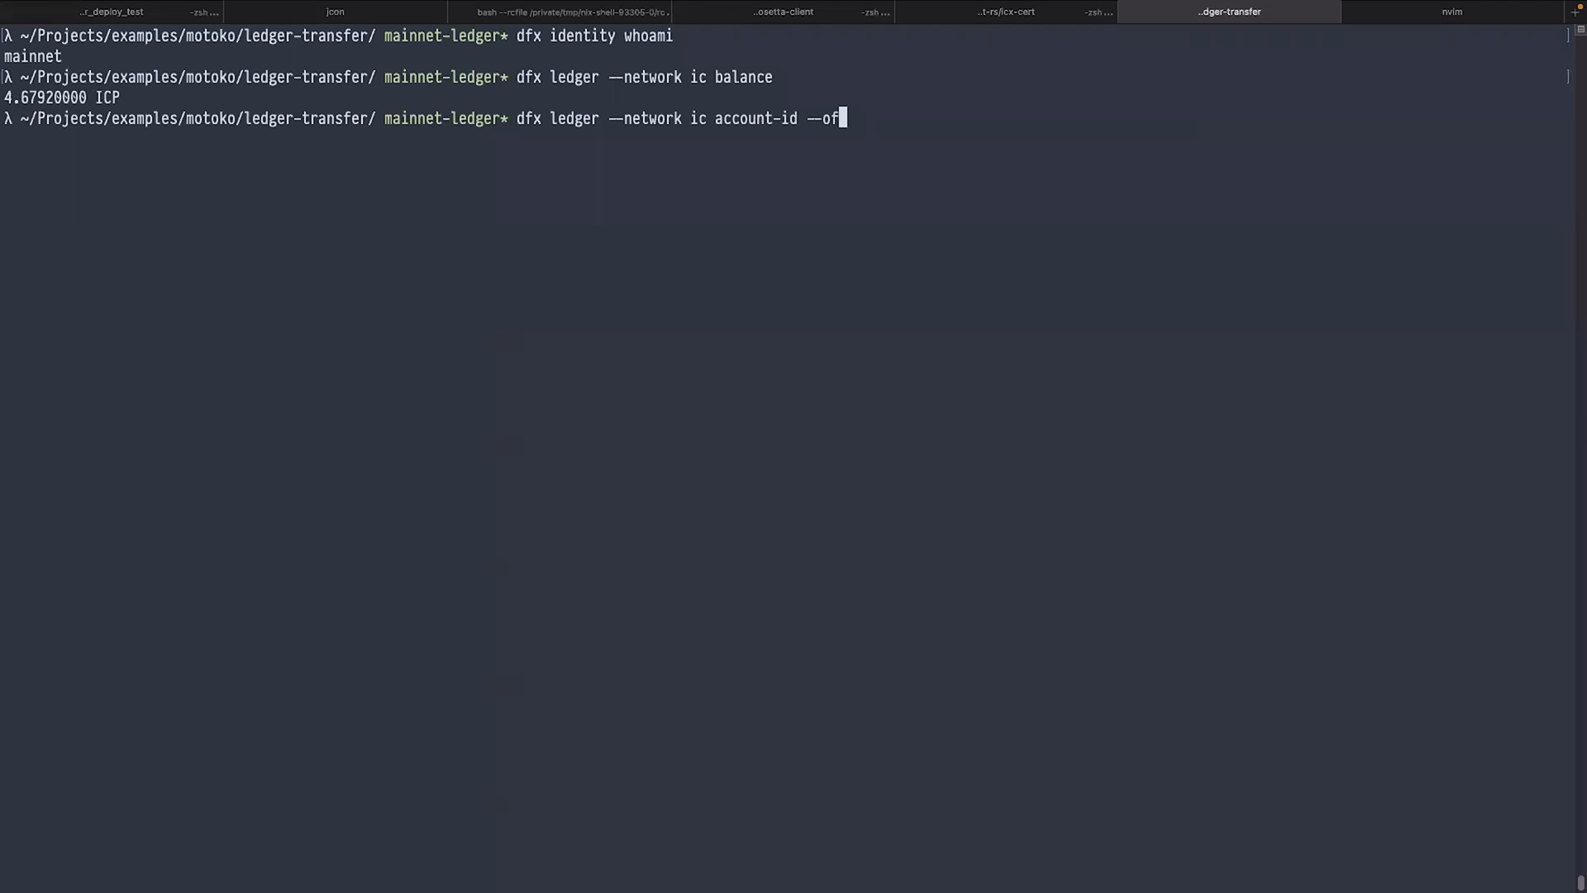
text(-canister)
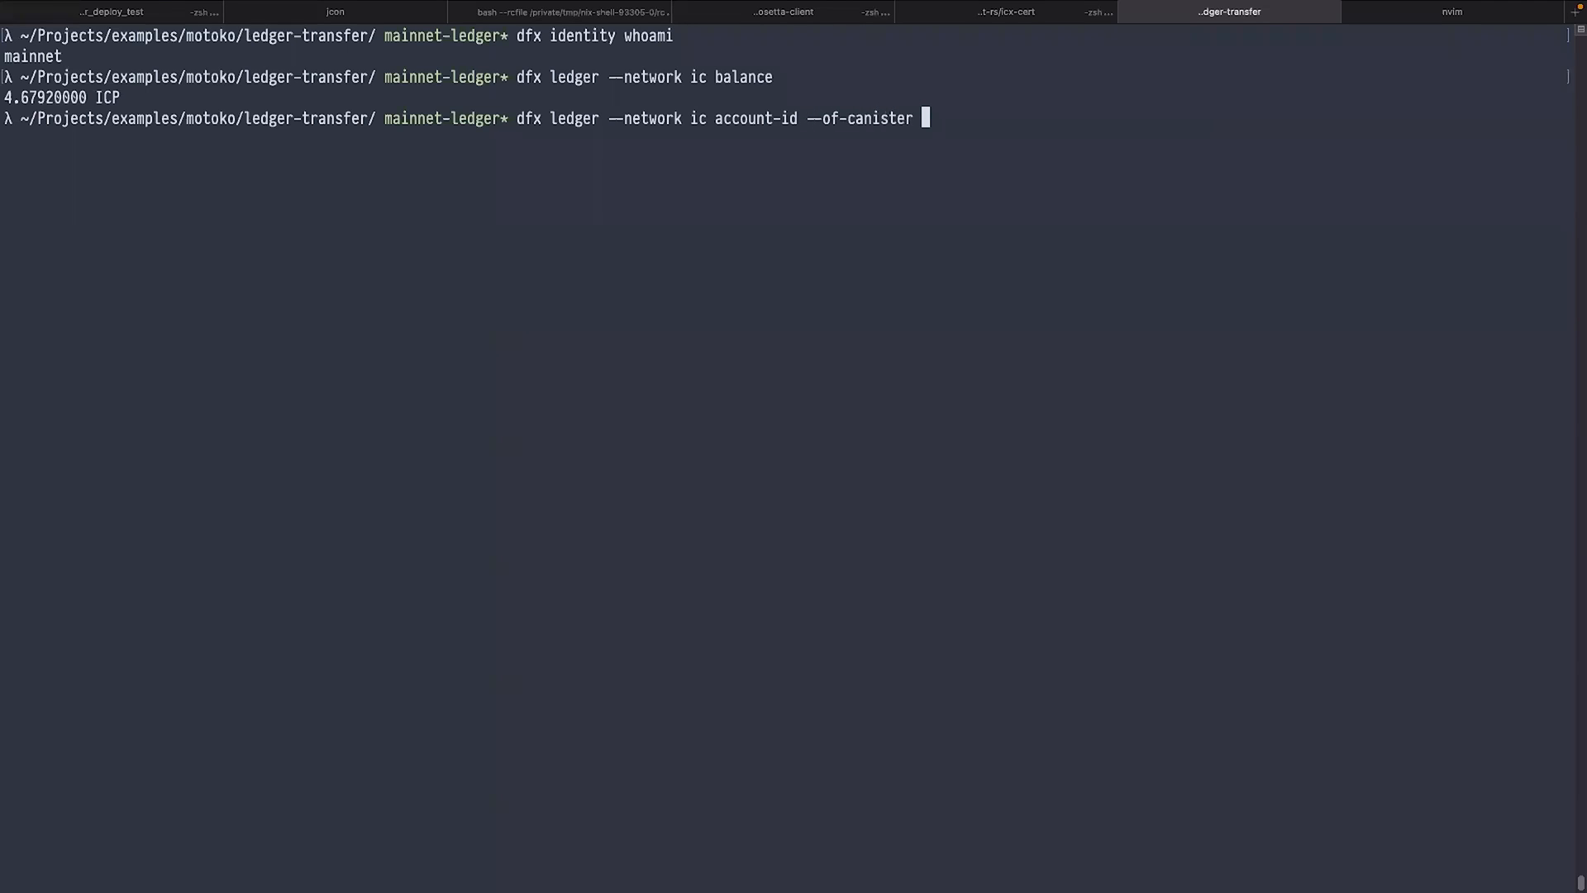
text(ledger_)
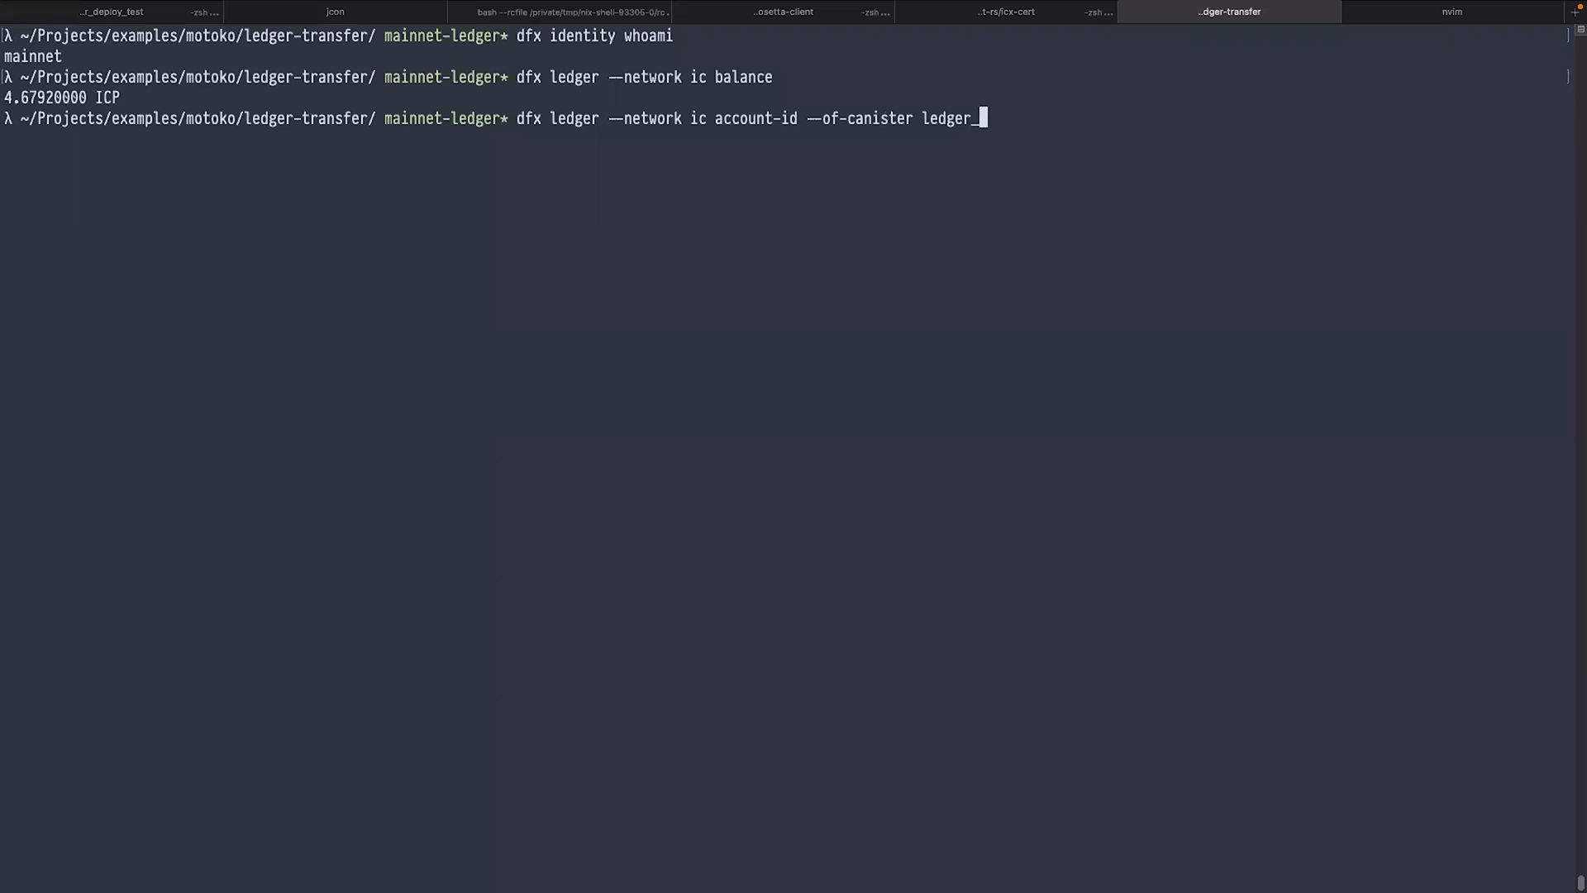
text(transg)
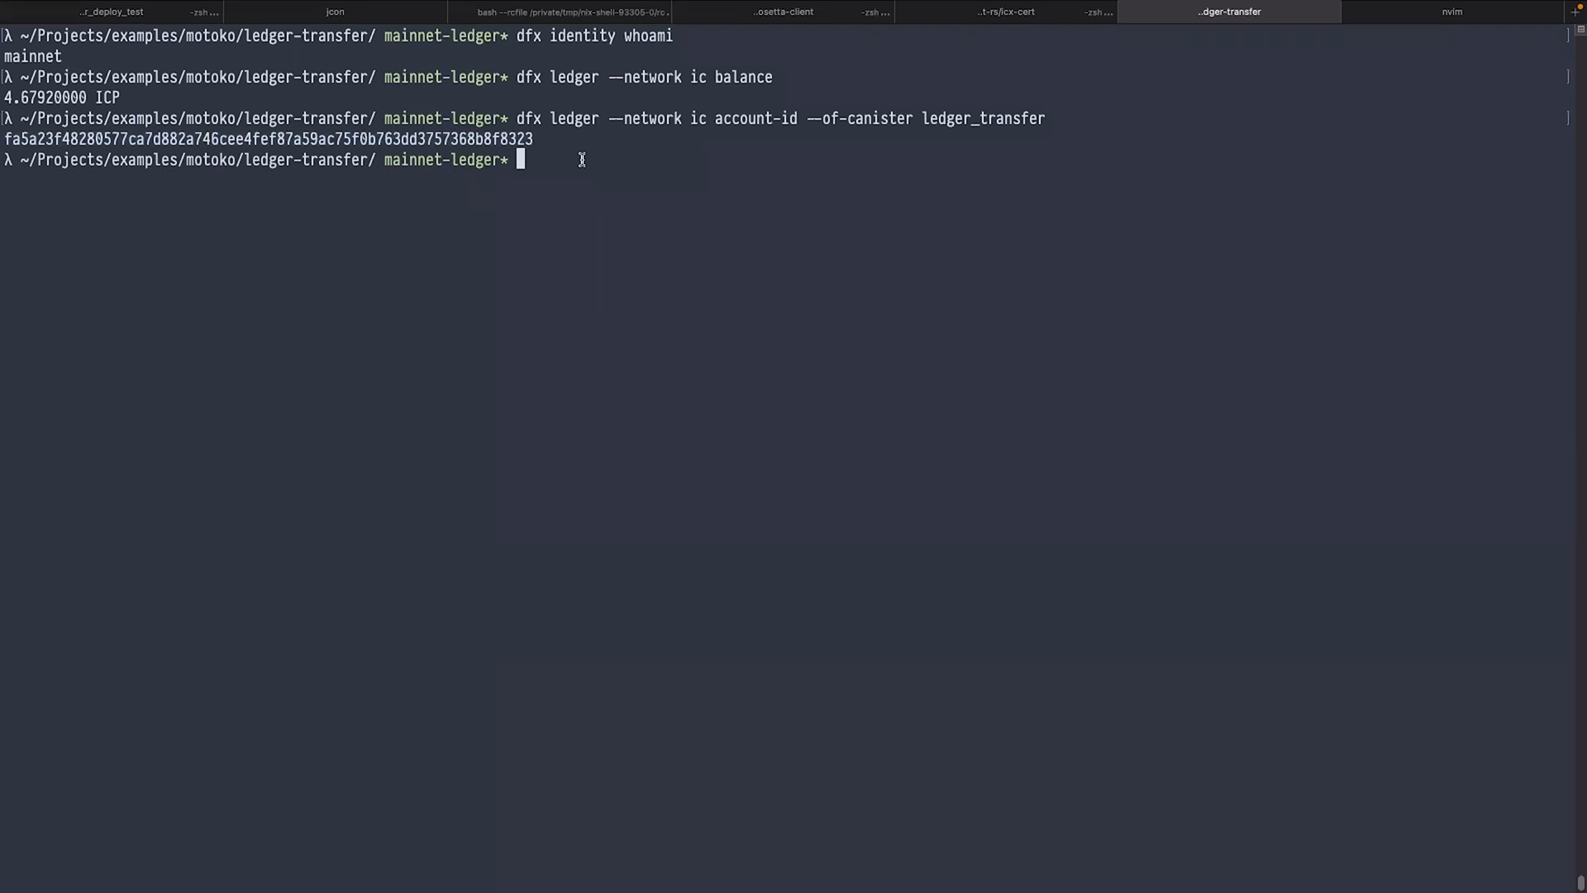
mouse_move(496, 145)
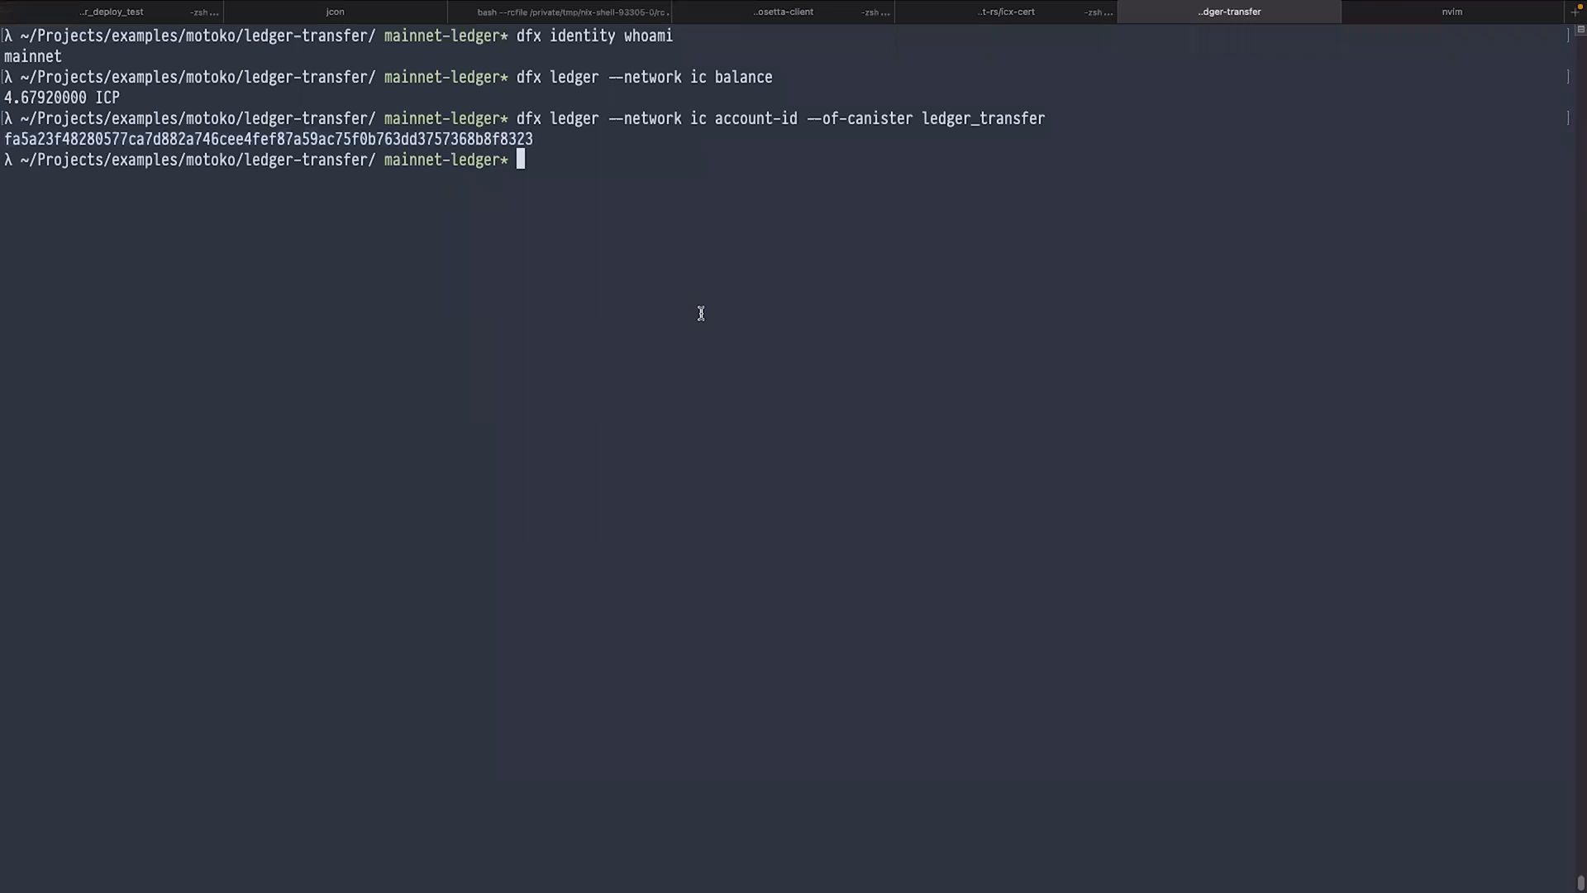
Step: Query the ledger balance of account fa5a23f4…8323, which reports 0.0097 ICP
text(dfx ledger --network ic)
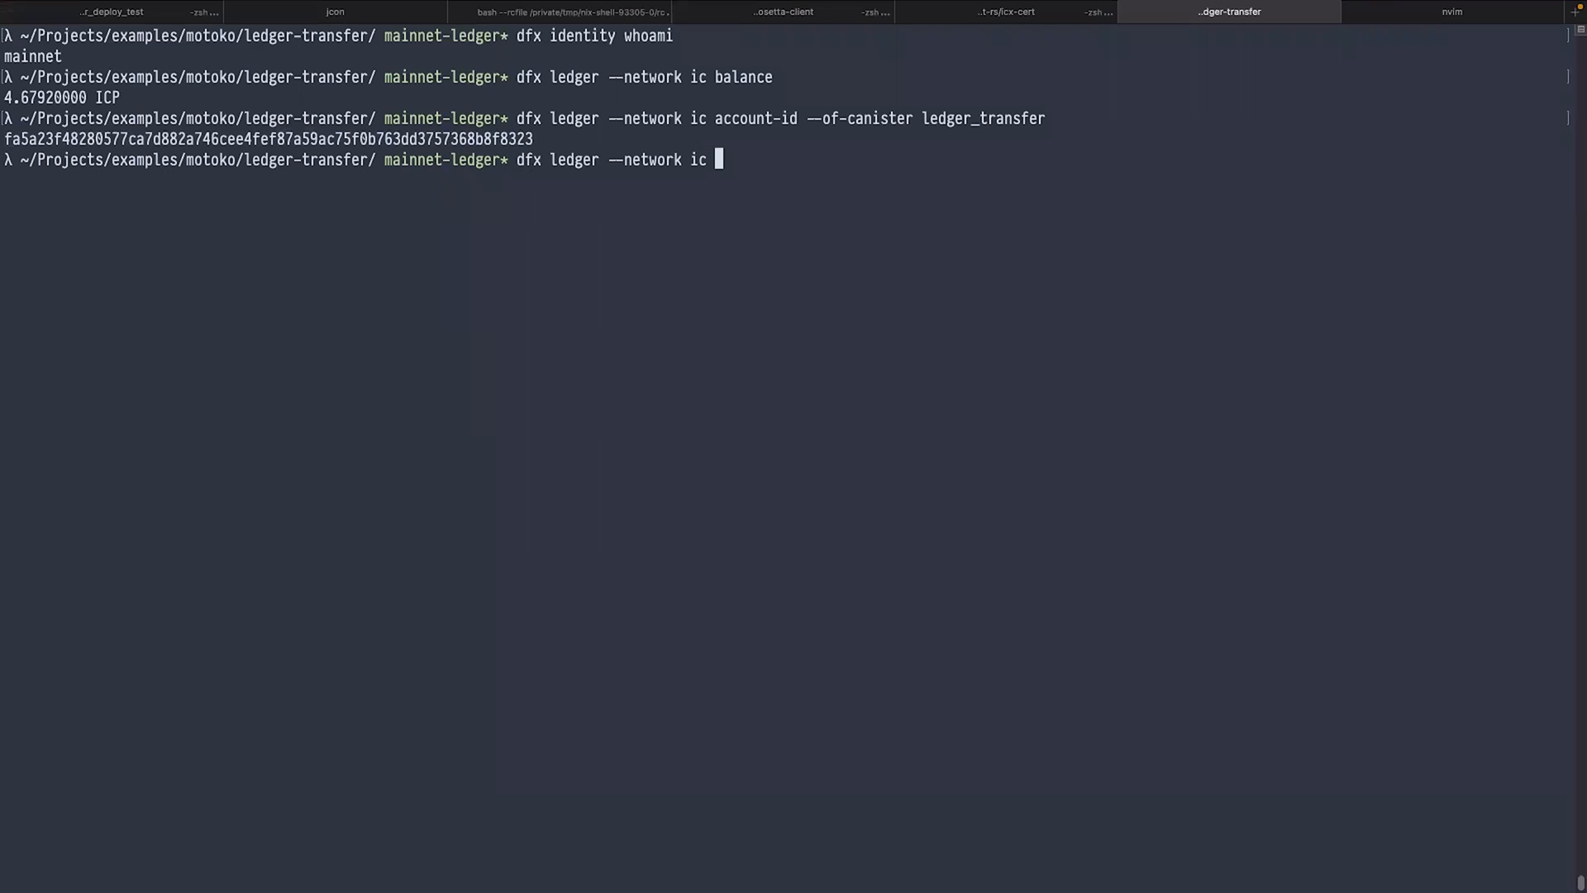
text(fa5a23f48280577ca7d882a746cee4fef87a59ac75f0b763dd3757368b8f8323)
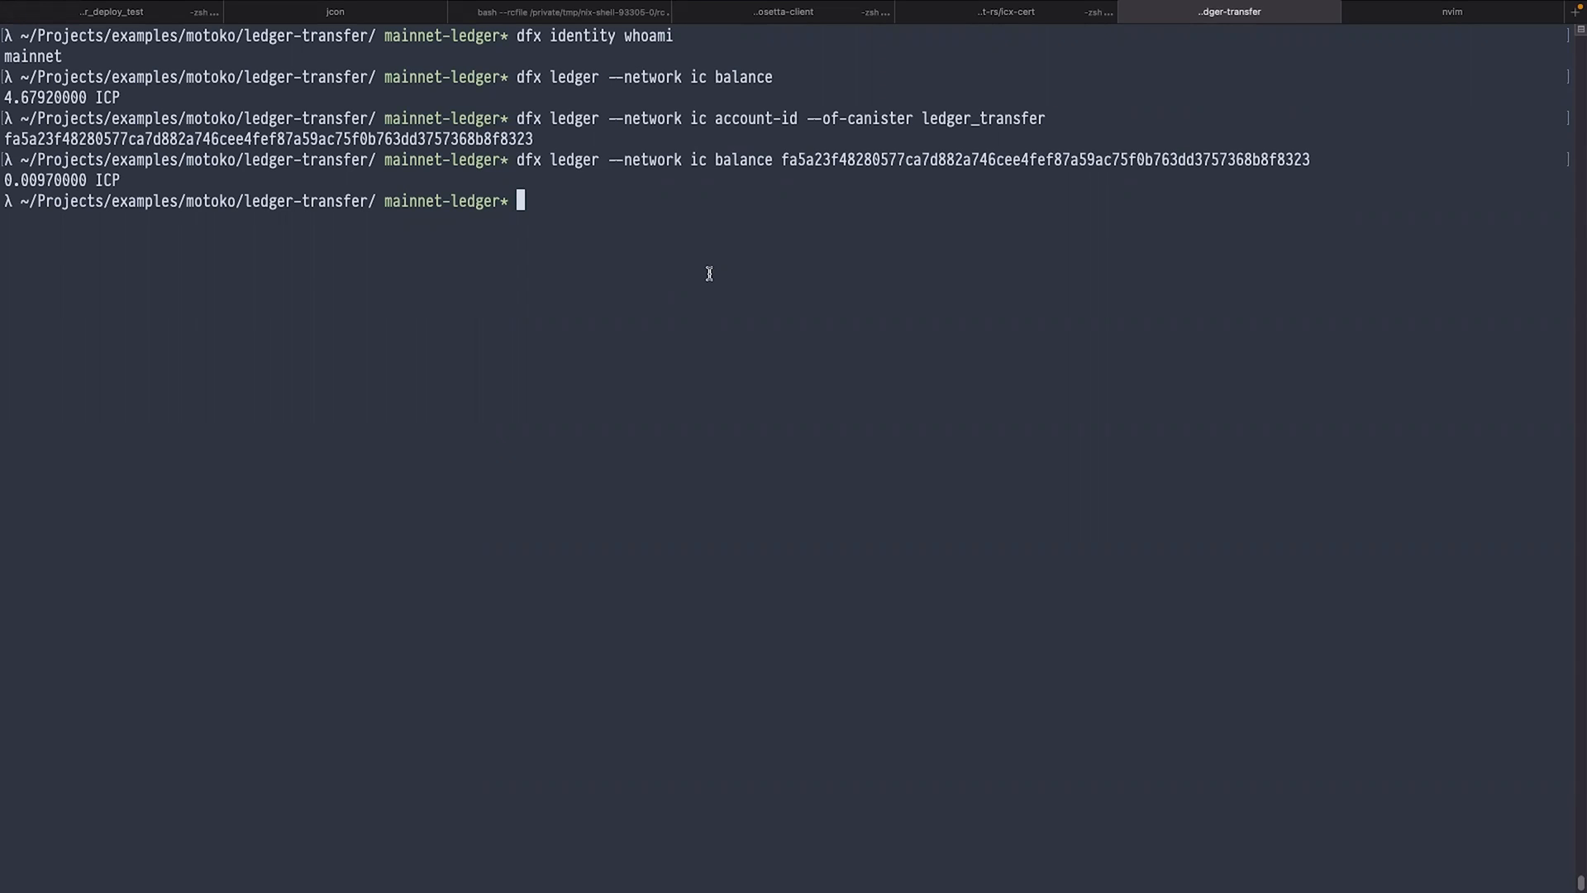
Step: Transfer 0.02 ICP with memo 1 to account fa5a23f4…8323, correcting the amount flag after an error
text(dfx ledger --netw)
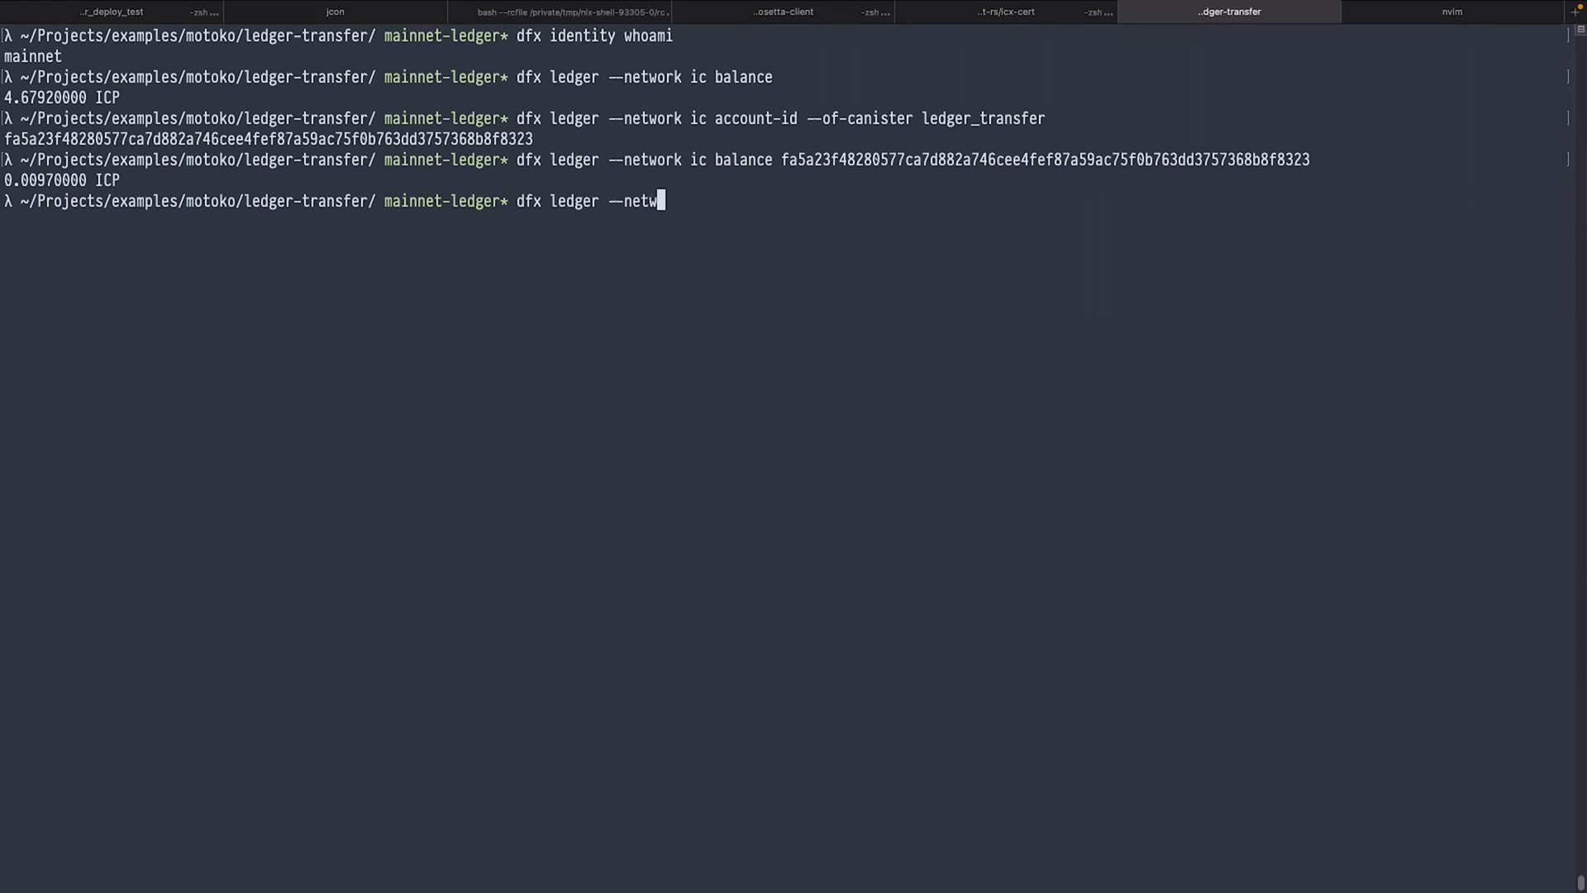
text(ork ic transfer --m)
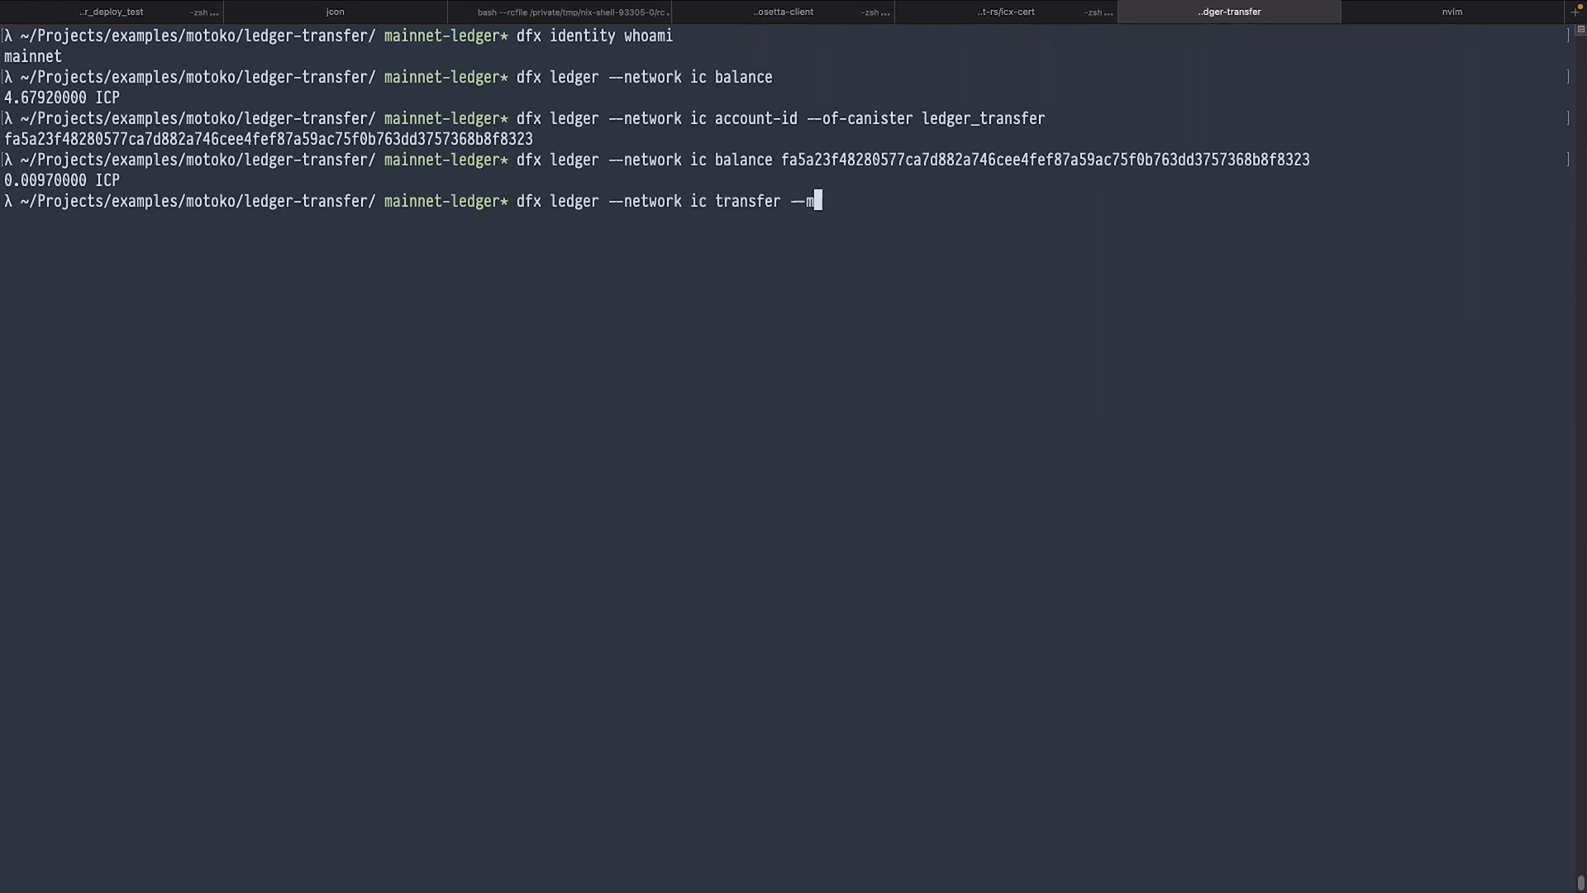
text(emo 1)
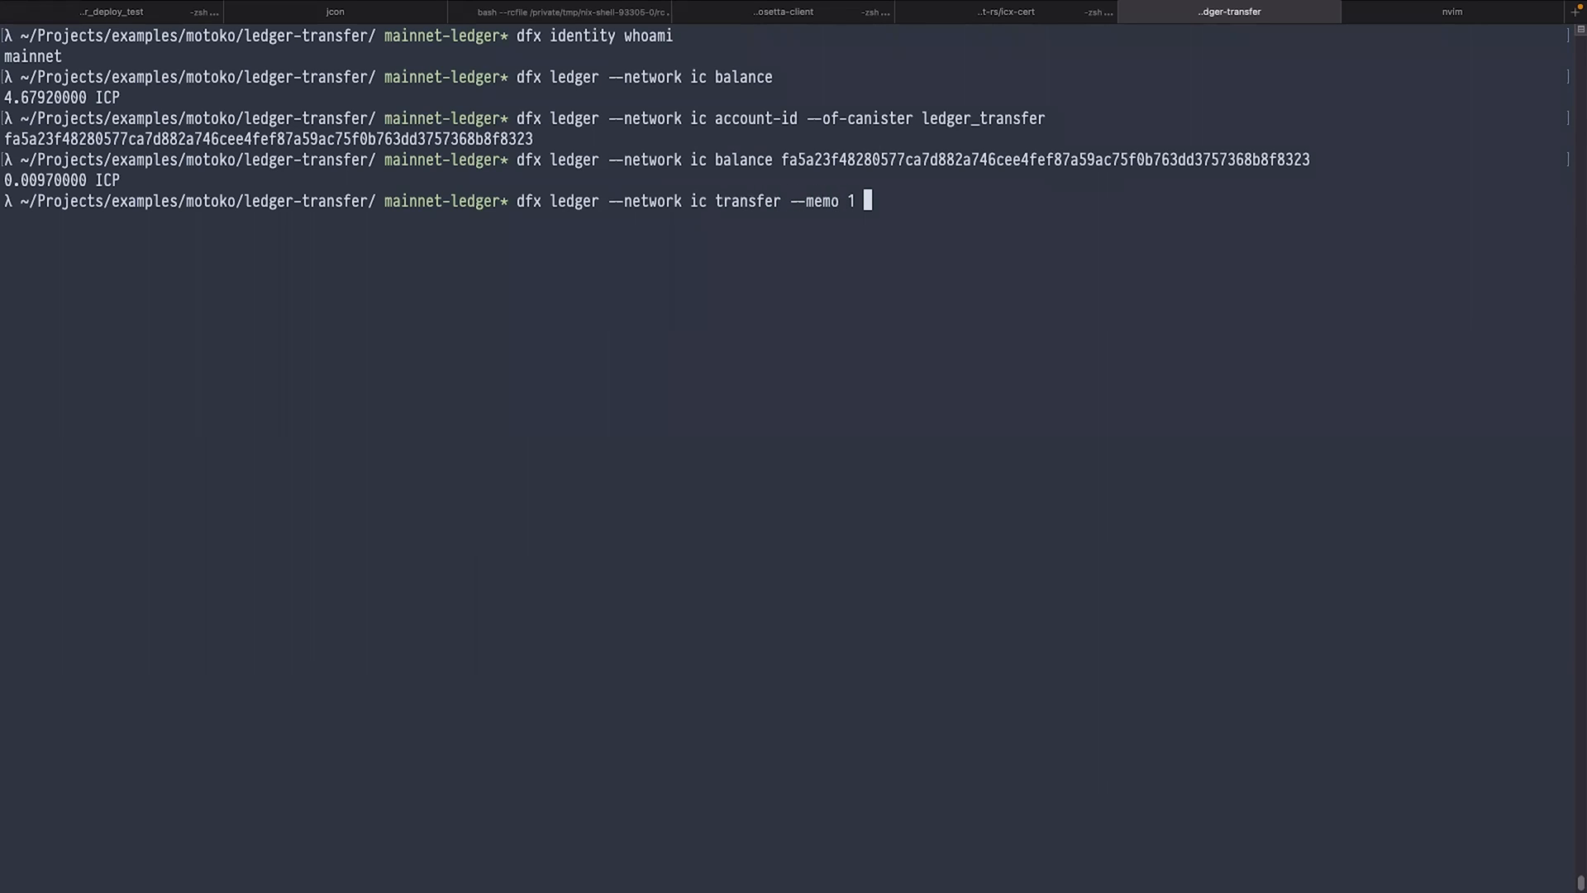
text(amount 0)
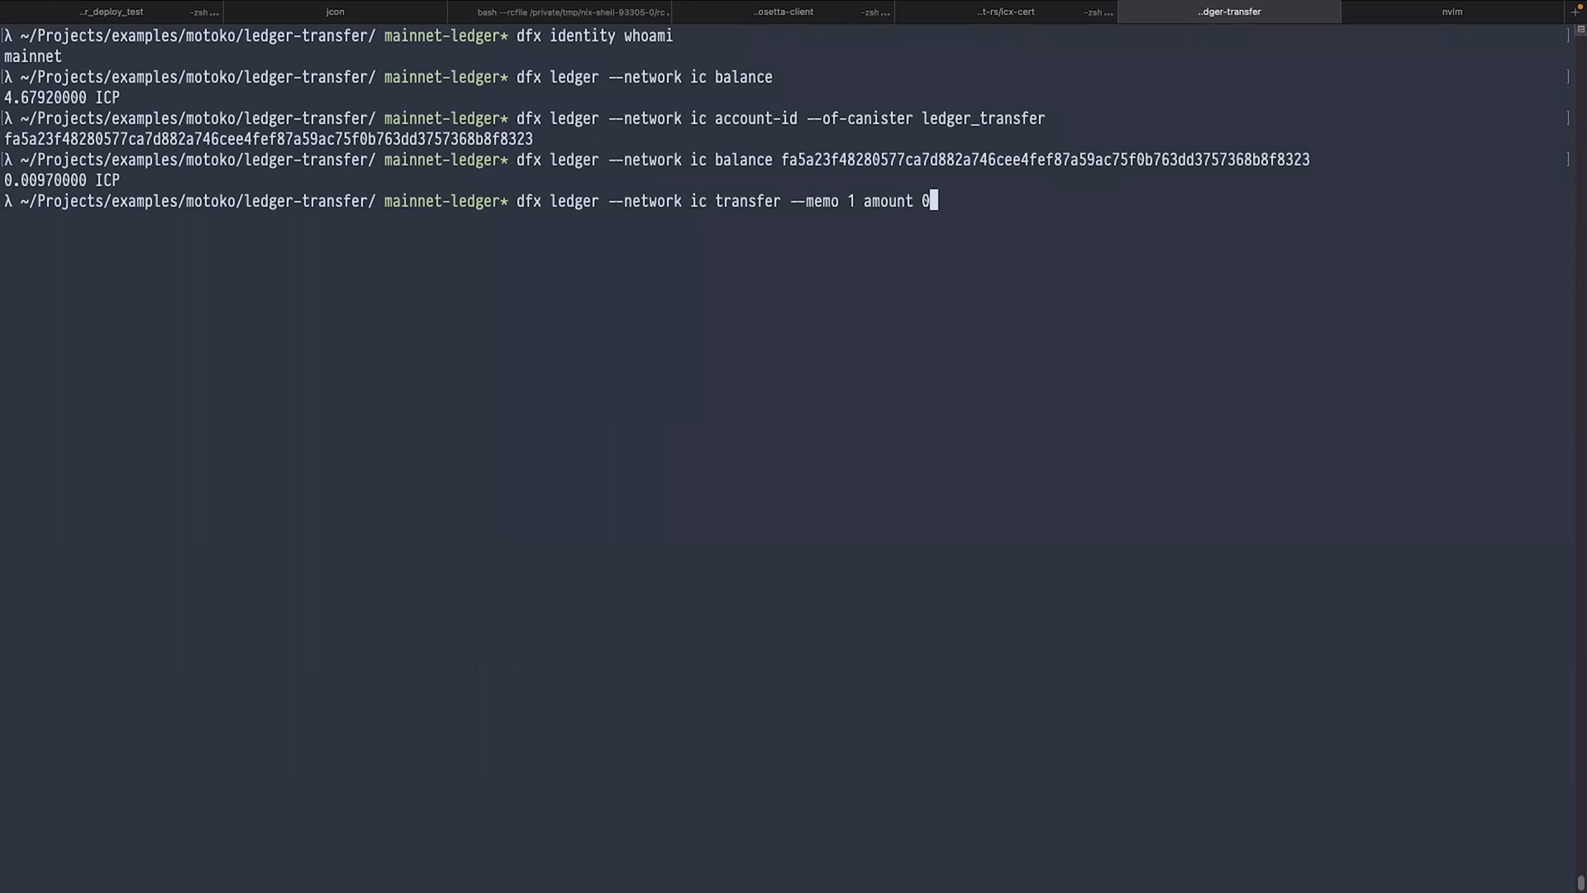
text(.02)
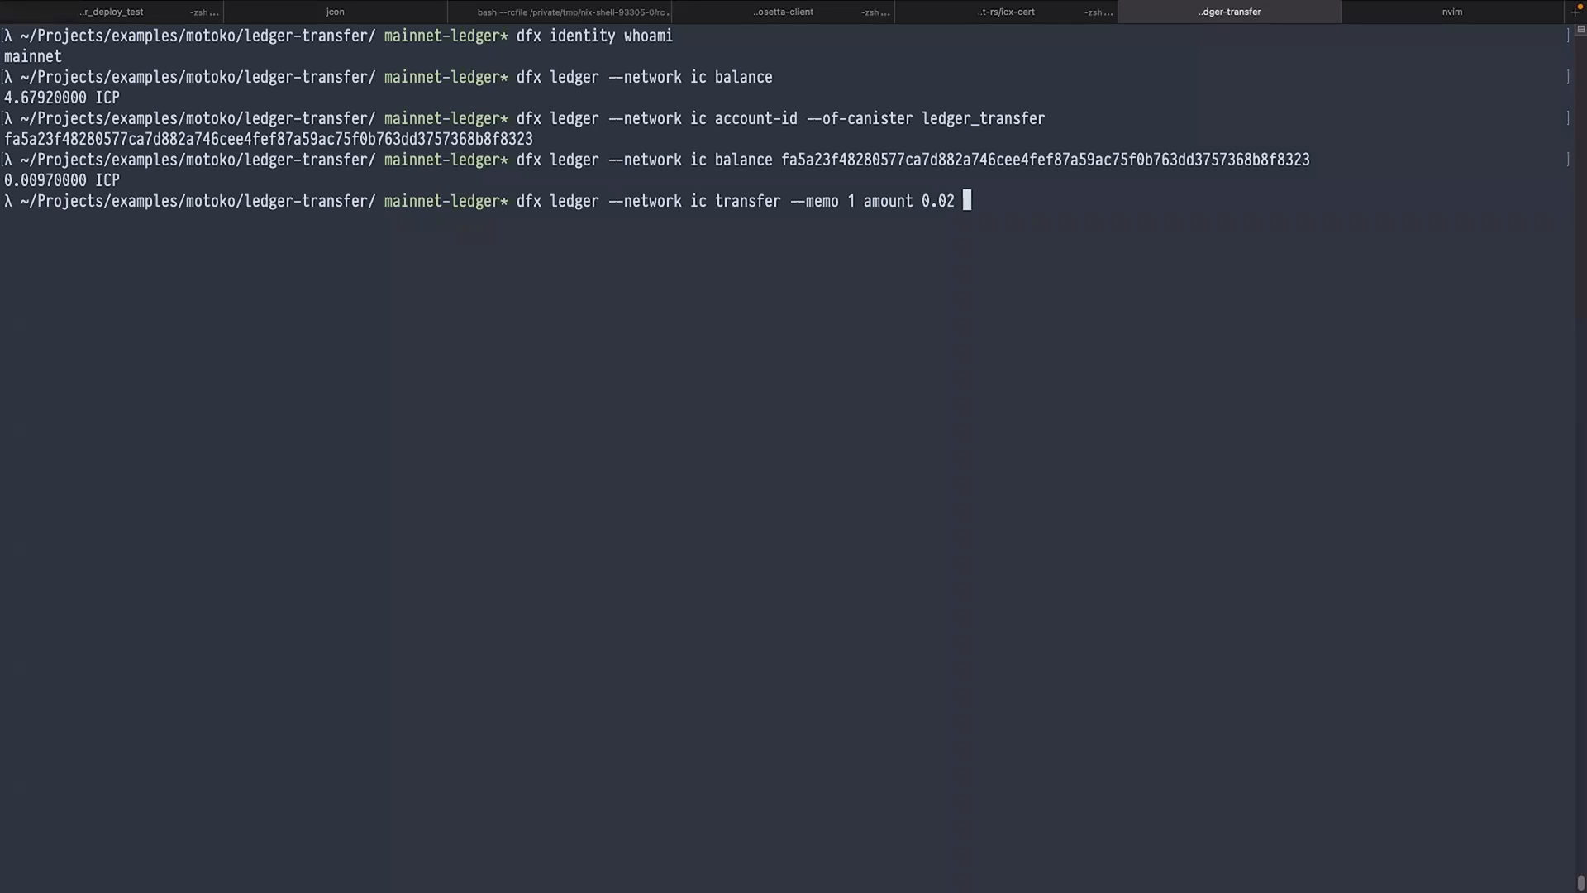
text(fa5a23f48280577ca7d882a746cee4fef87a59ac75f0b763dd3757368b8f8323)
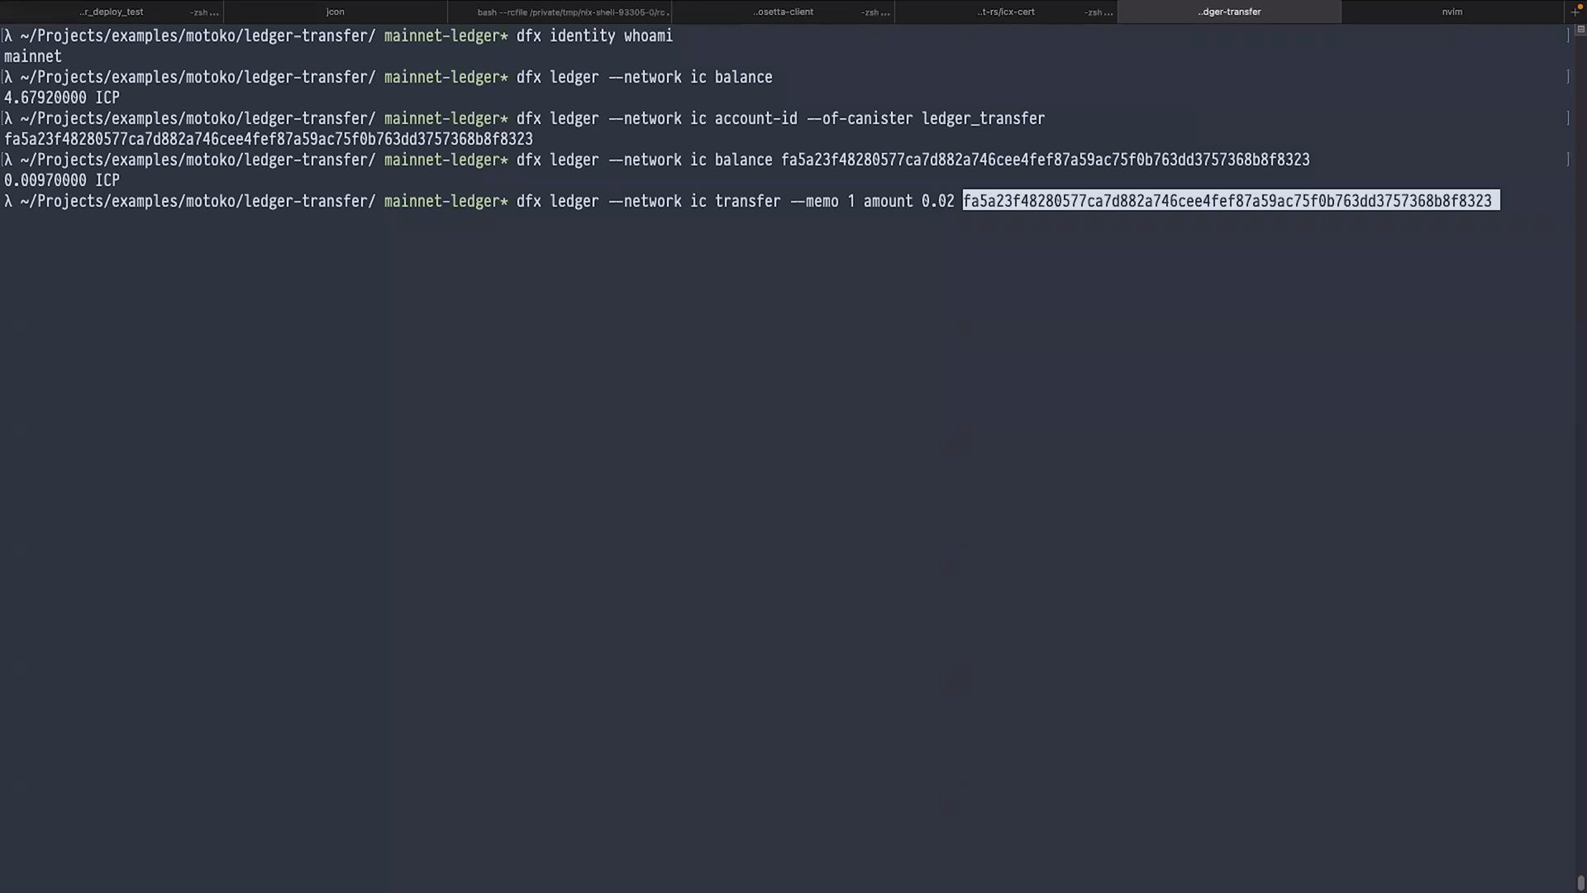
key(enter)
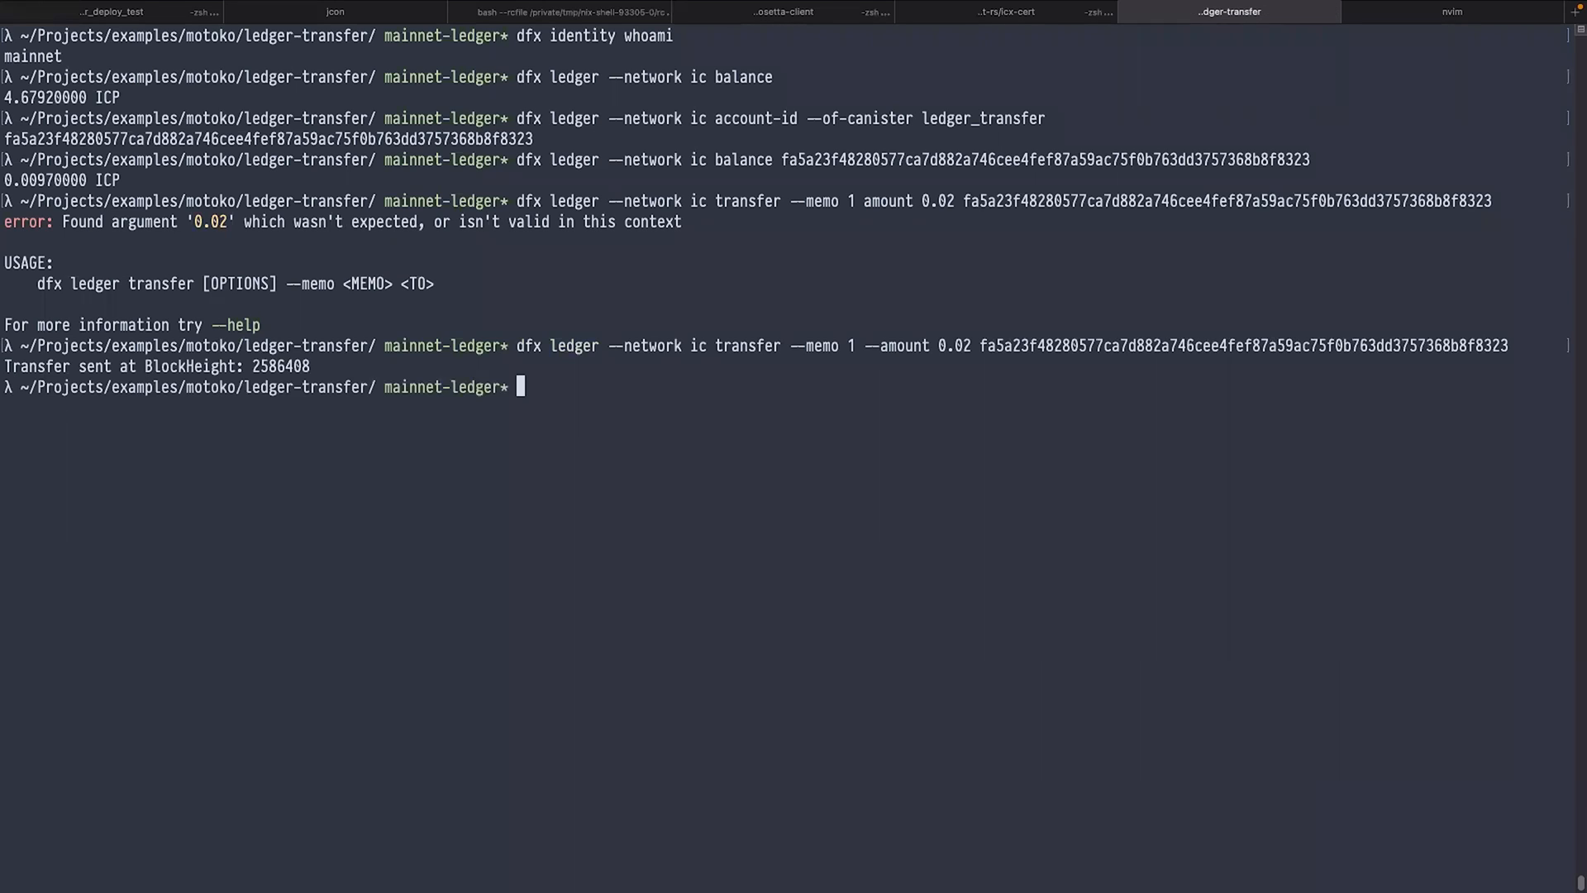
text(dfx ledger --network ic transfer --memo 1 amount 0.02 fa5a23f48280577ca7d882a746cee4fef87a59ac75f0b763dd3757368b8f8323)
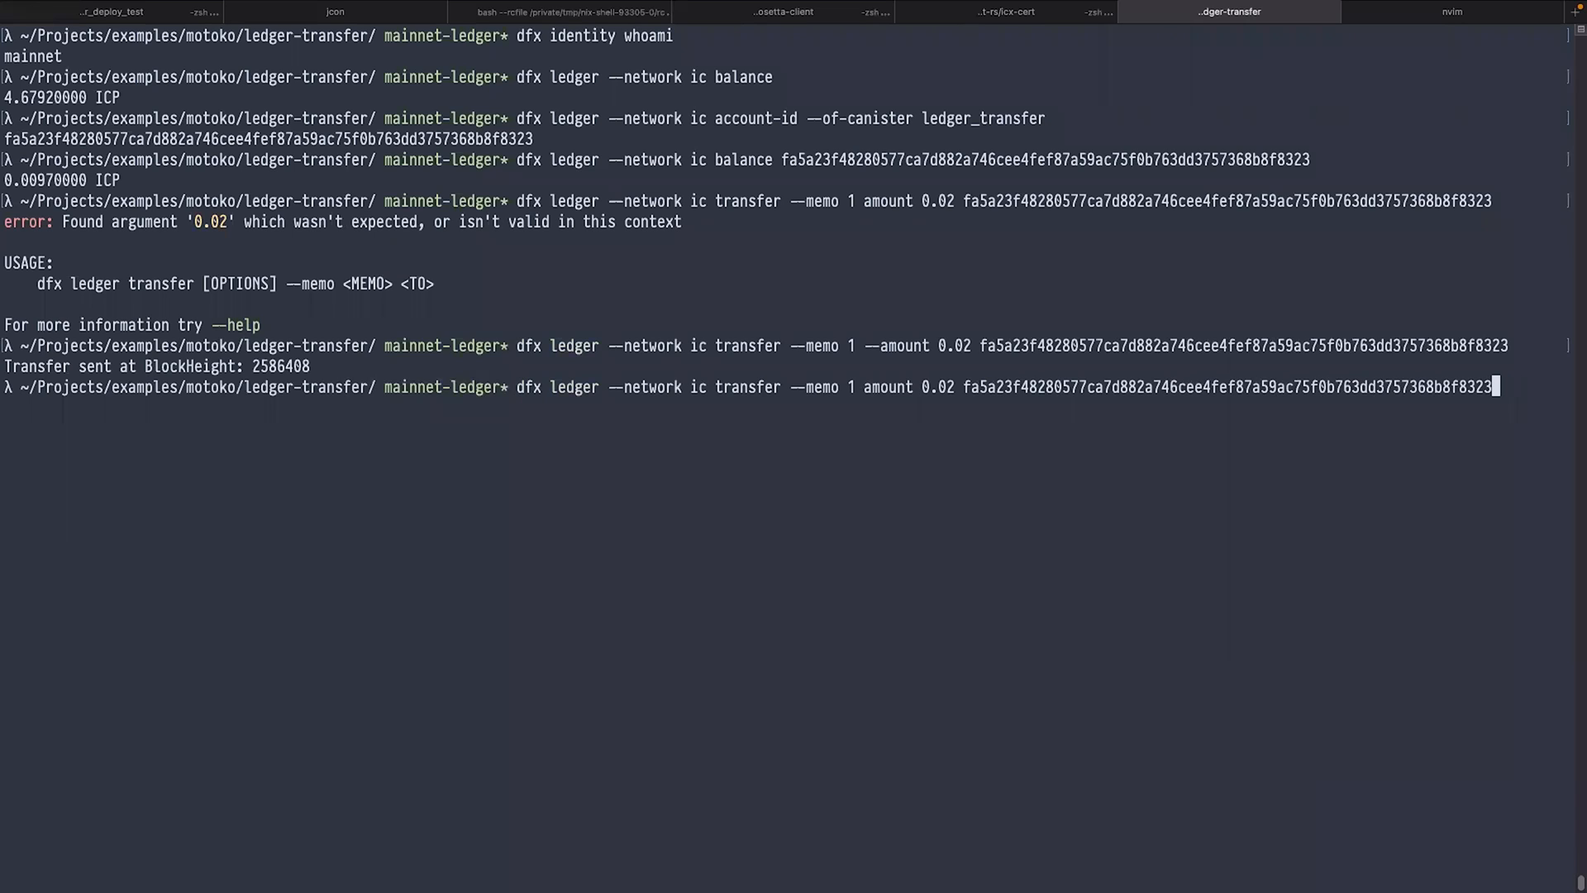
Step: Confirm the canister account holds 0.0297 ICP and canisterBalance returns 2,970,000 e8s
key(Enter)
text(canisterBa)
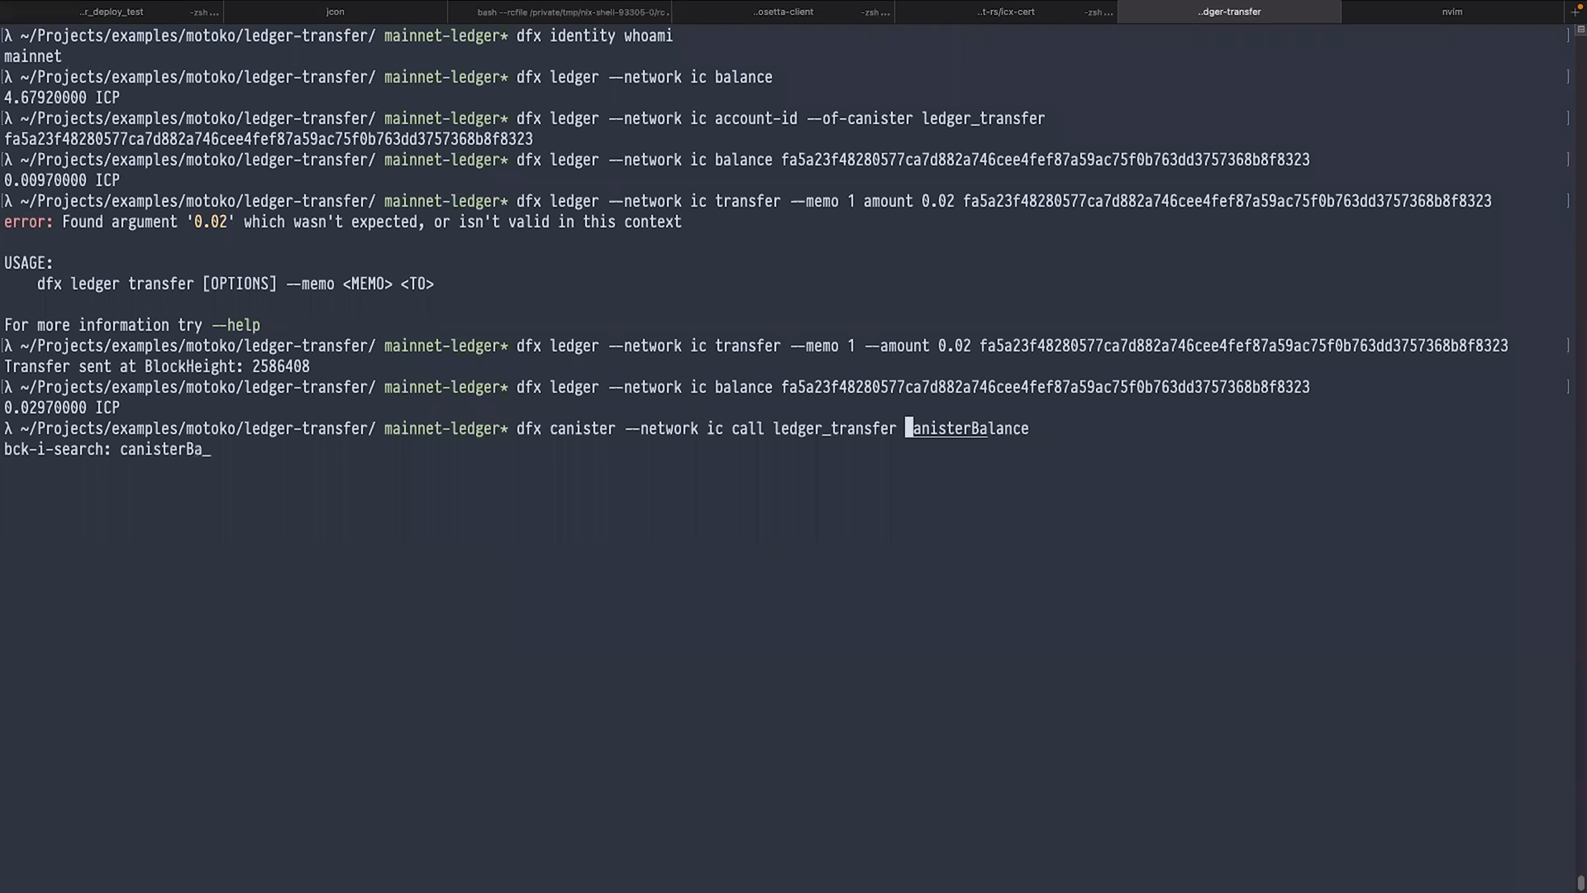
key(Enter)
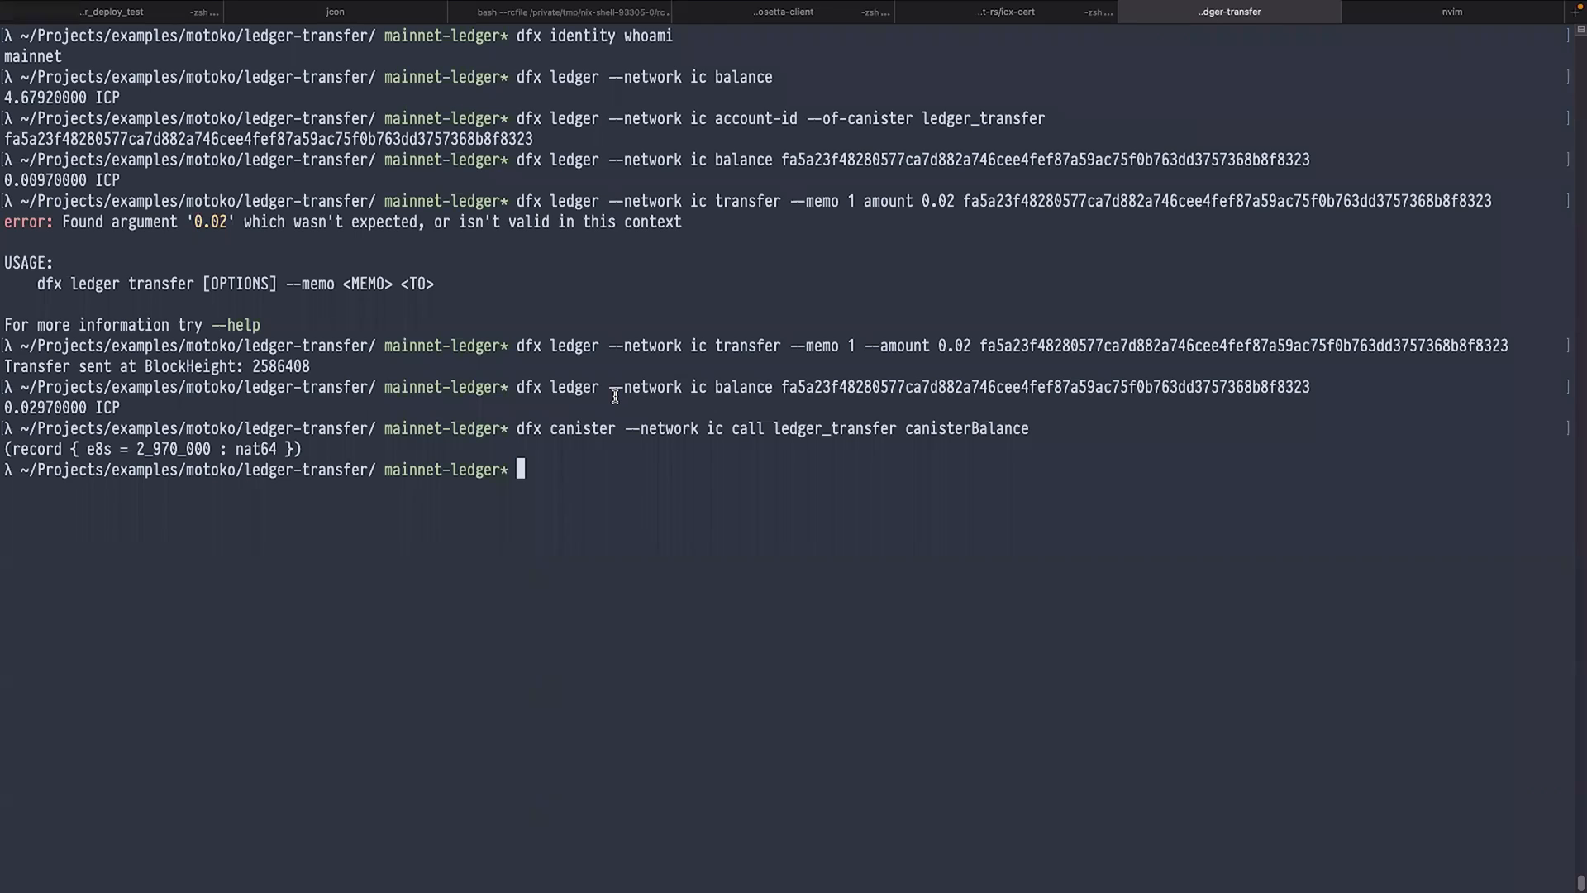
text(dfx)
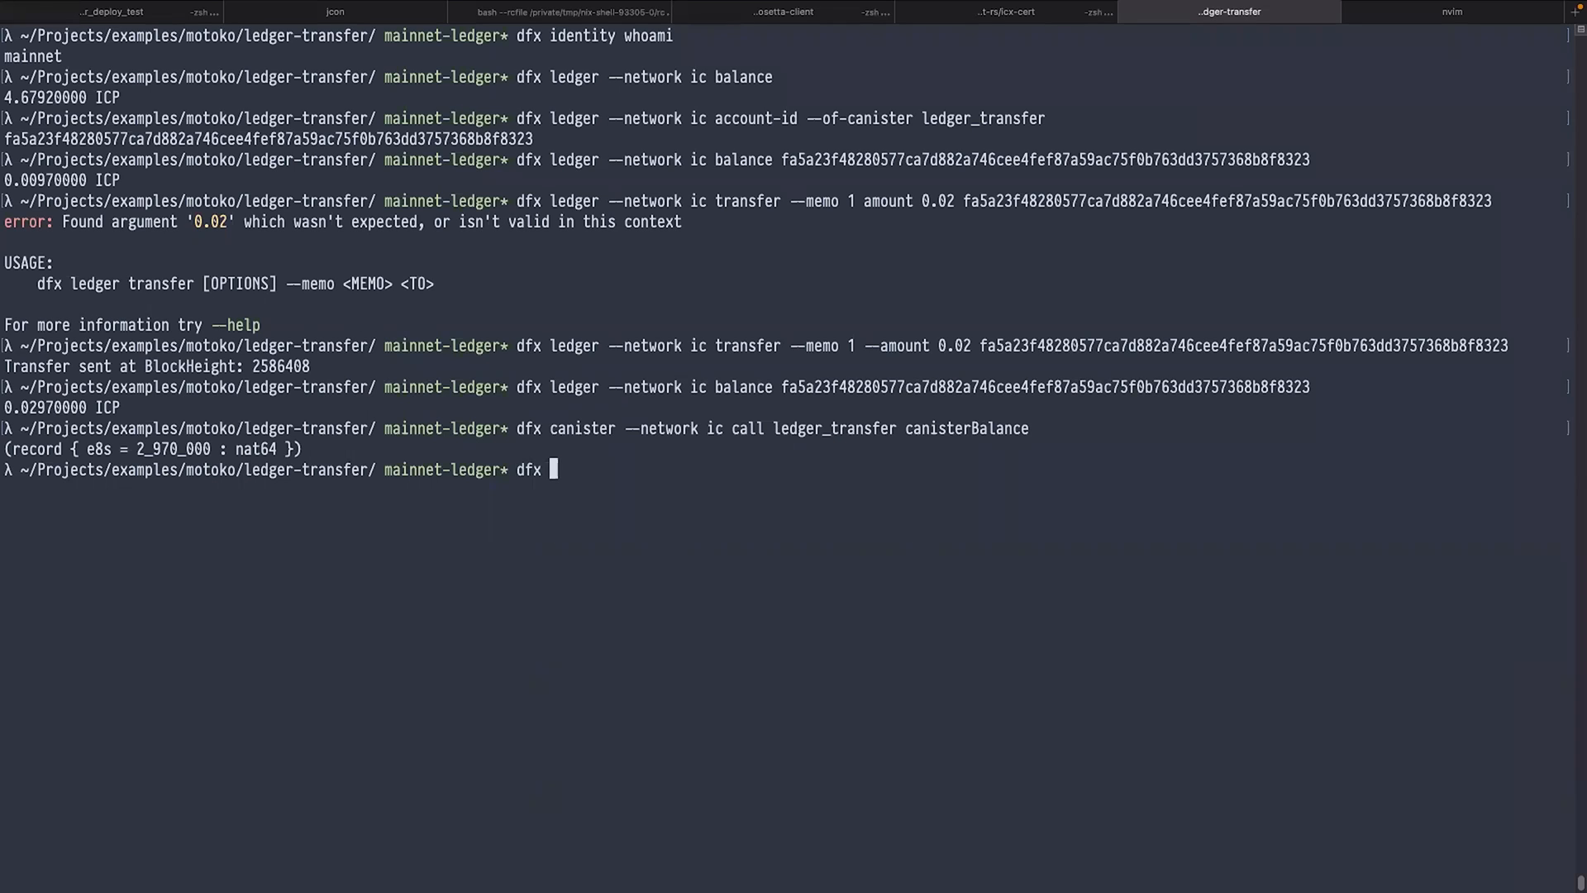
Step: Switch dfx to the homer identity and check its ledger balance of 0.00000000 ICP
text(identity use)
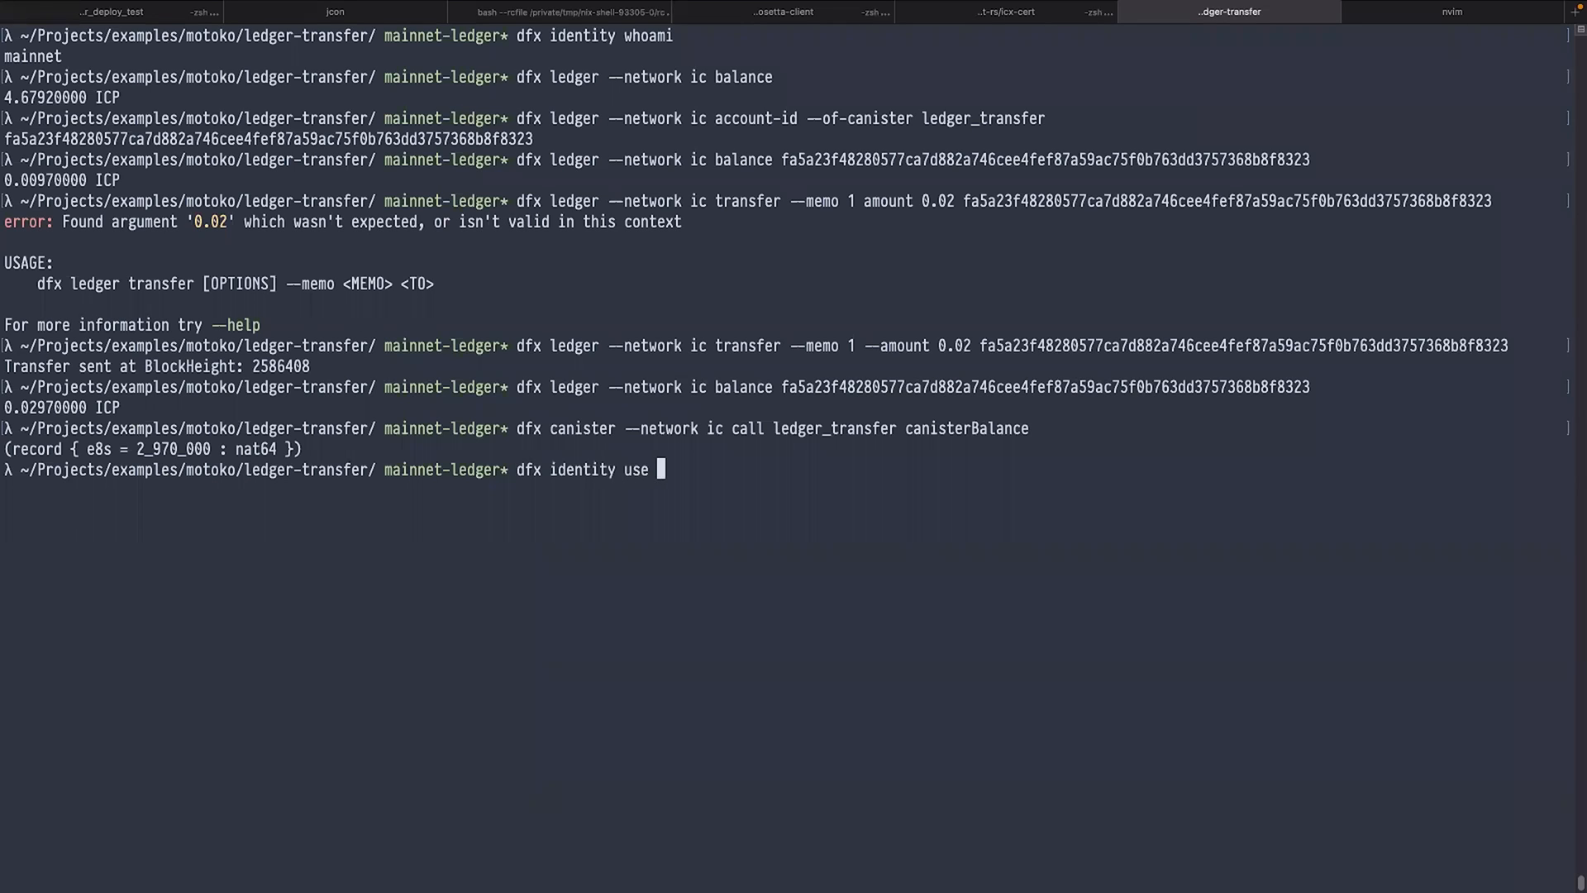
text(homer)
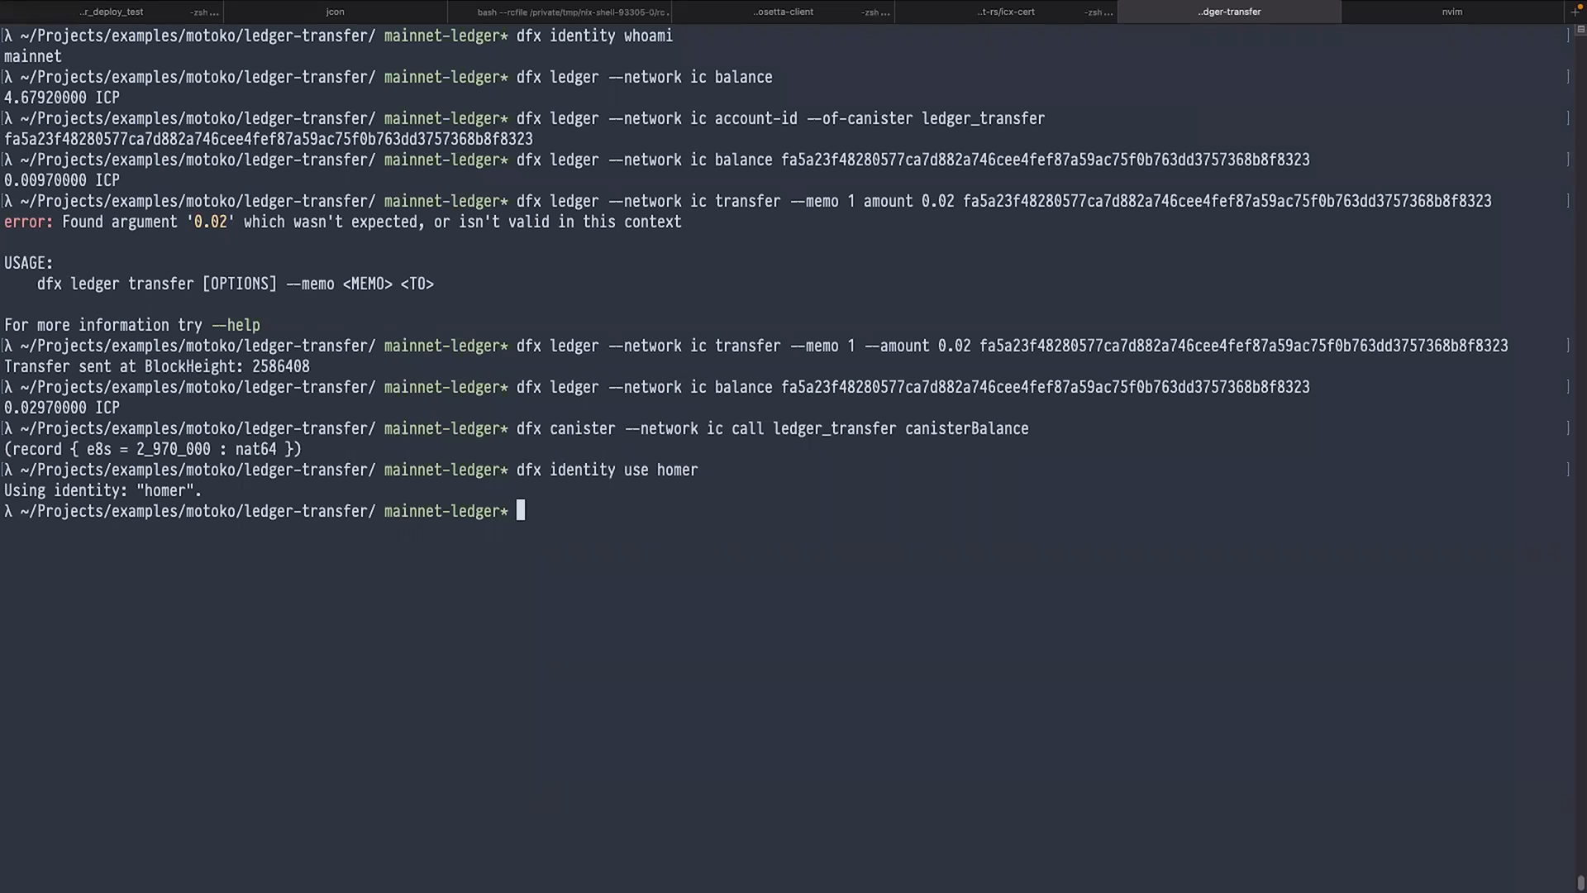
text(dfx identity use homer)
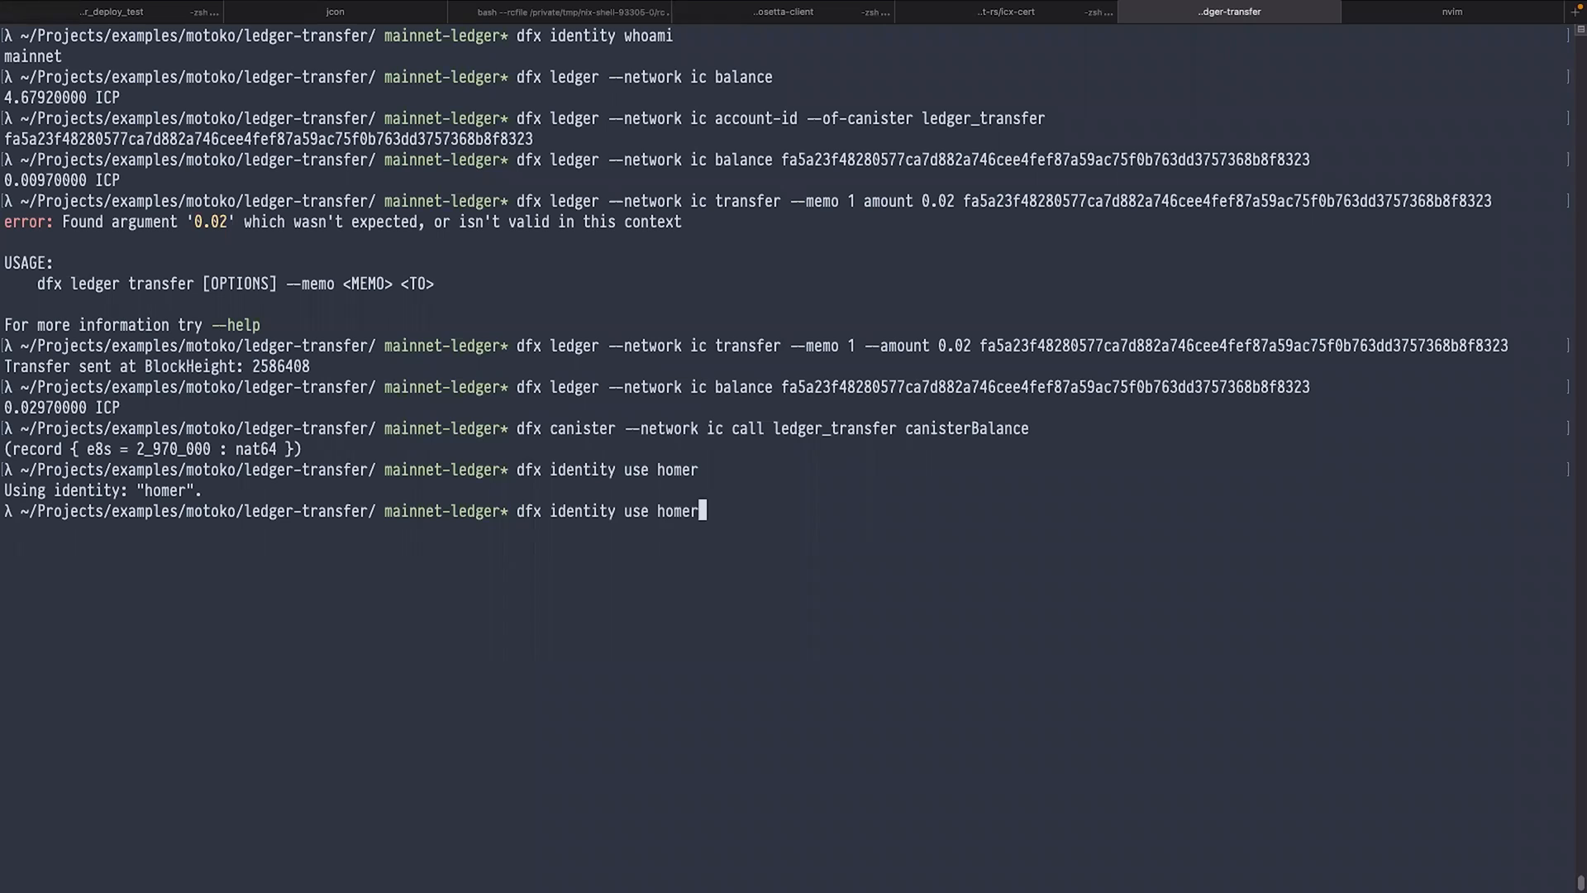
text(dfx canister --network ic call ledger_transfer canisterBalance)
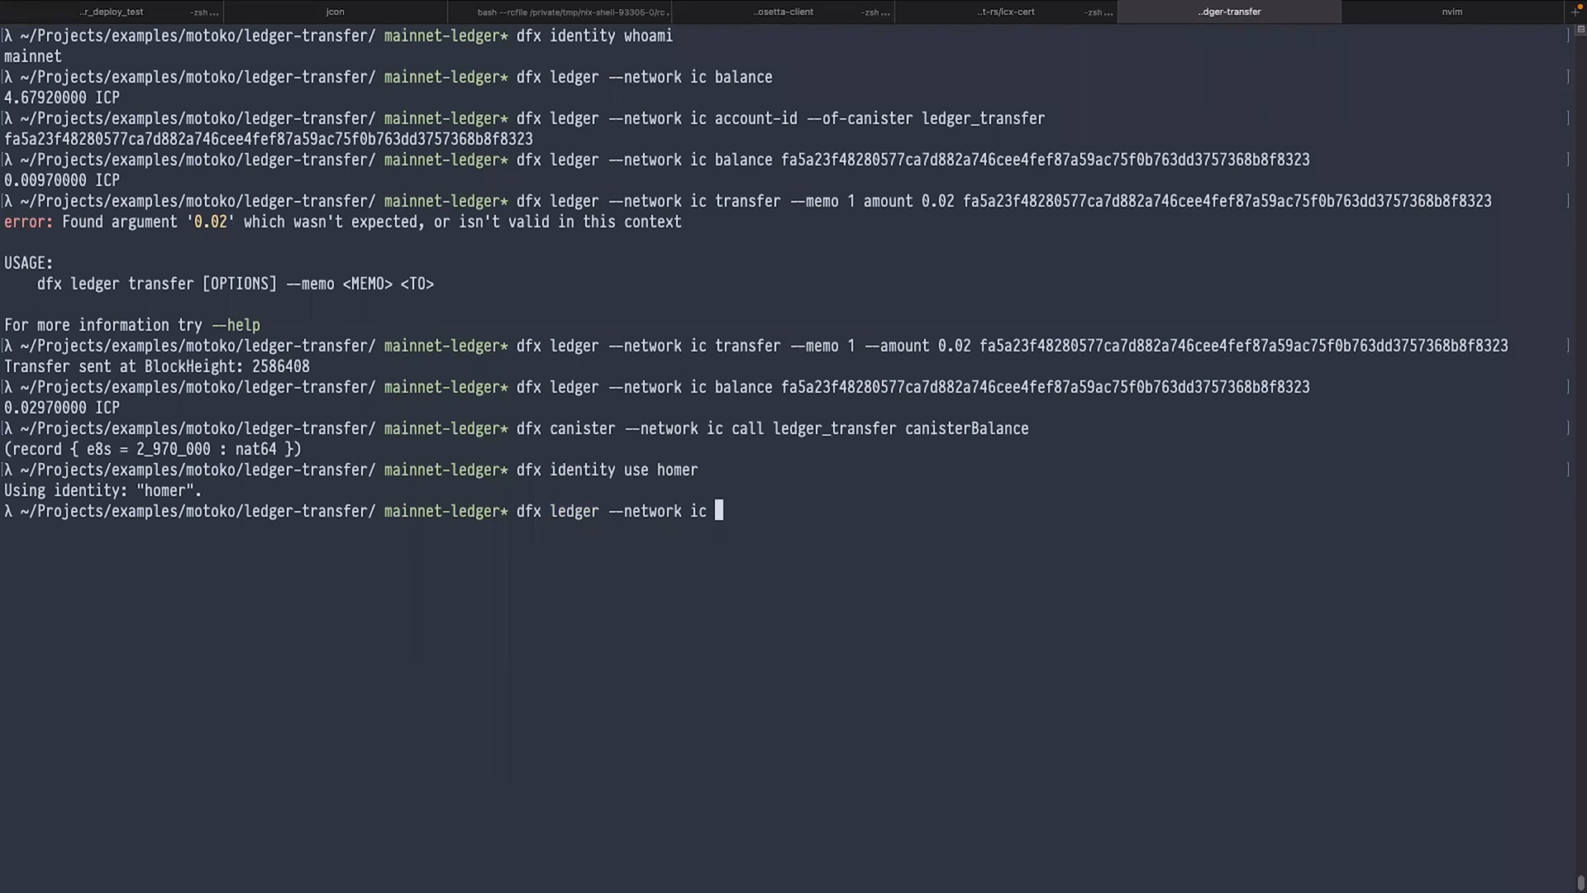
text(balance)
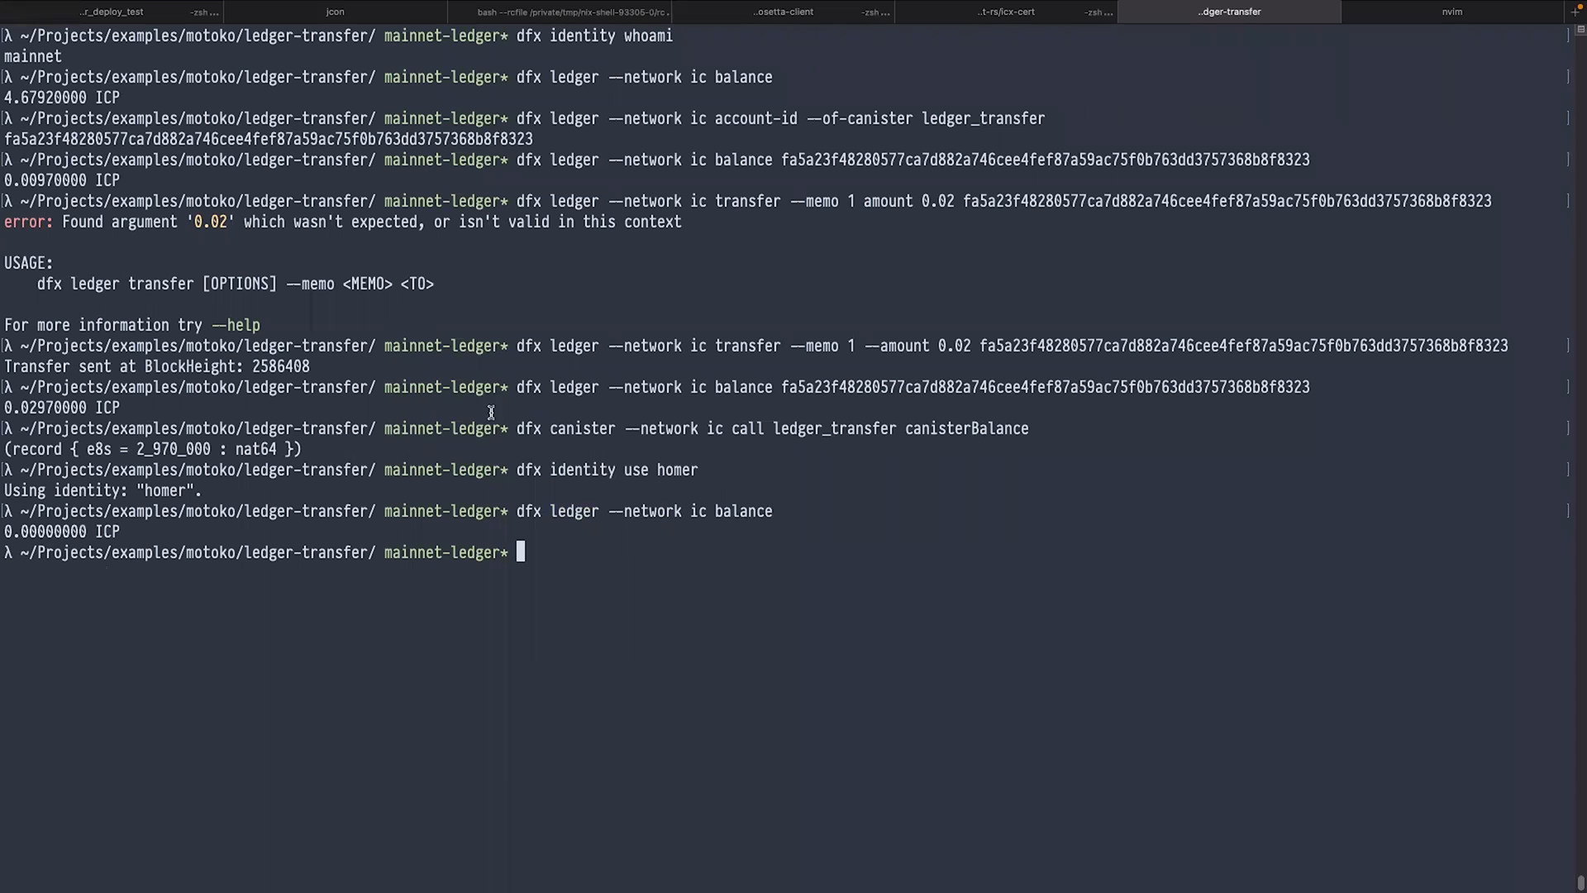
mouse_move(994, 618)
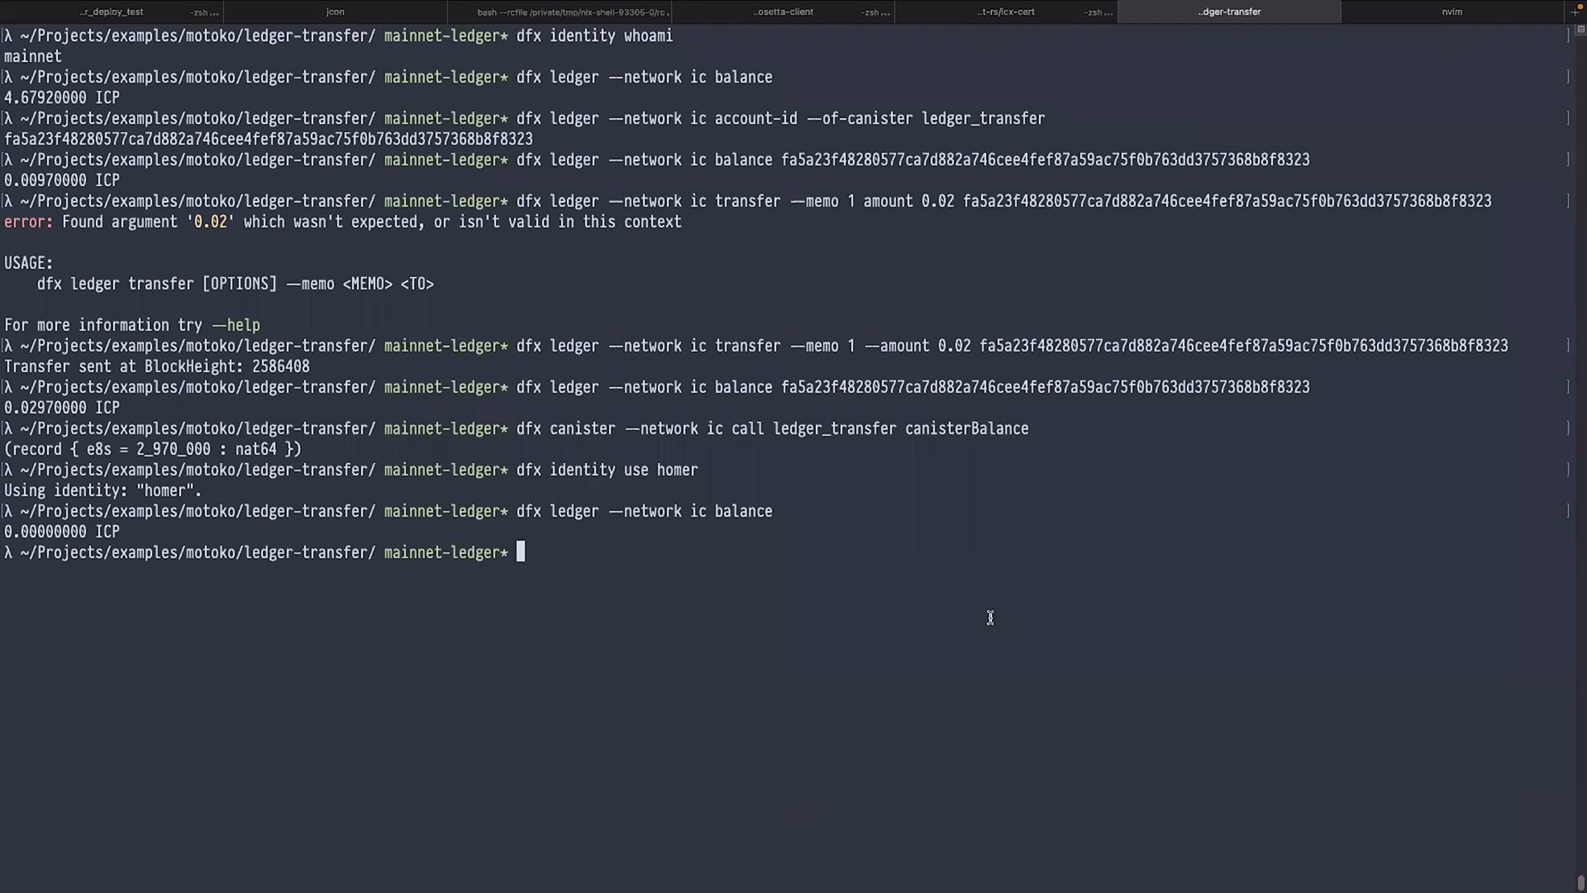
Step: Post "Love donuts" to the ledger_transfer canister on ic as homer
text(dfx canister)
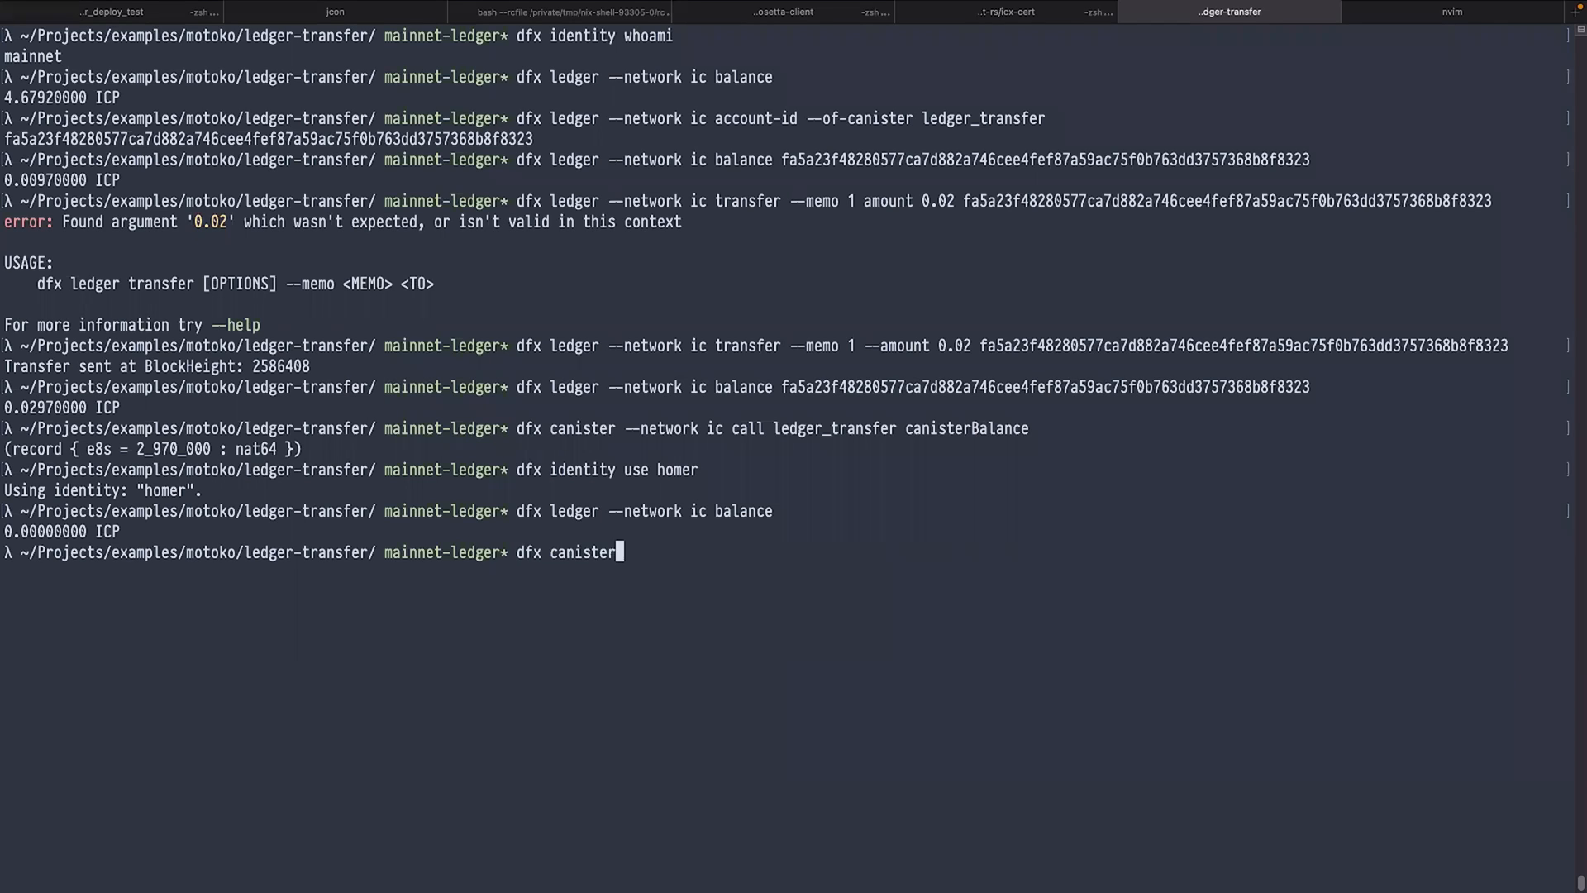
text(--network ic call ledg)
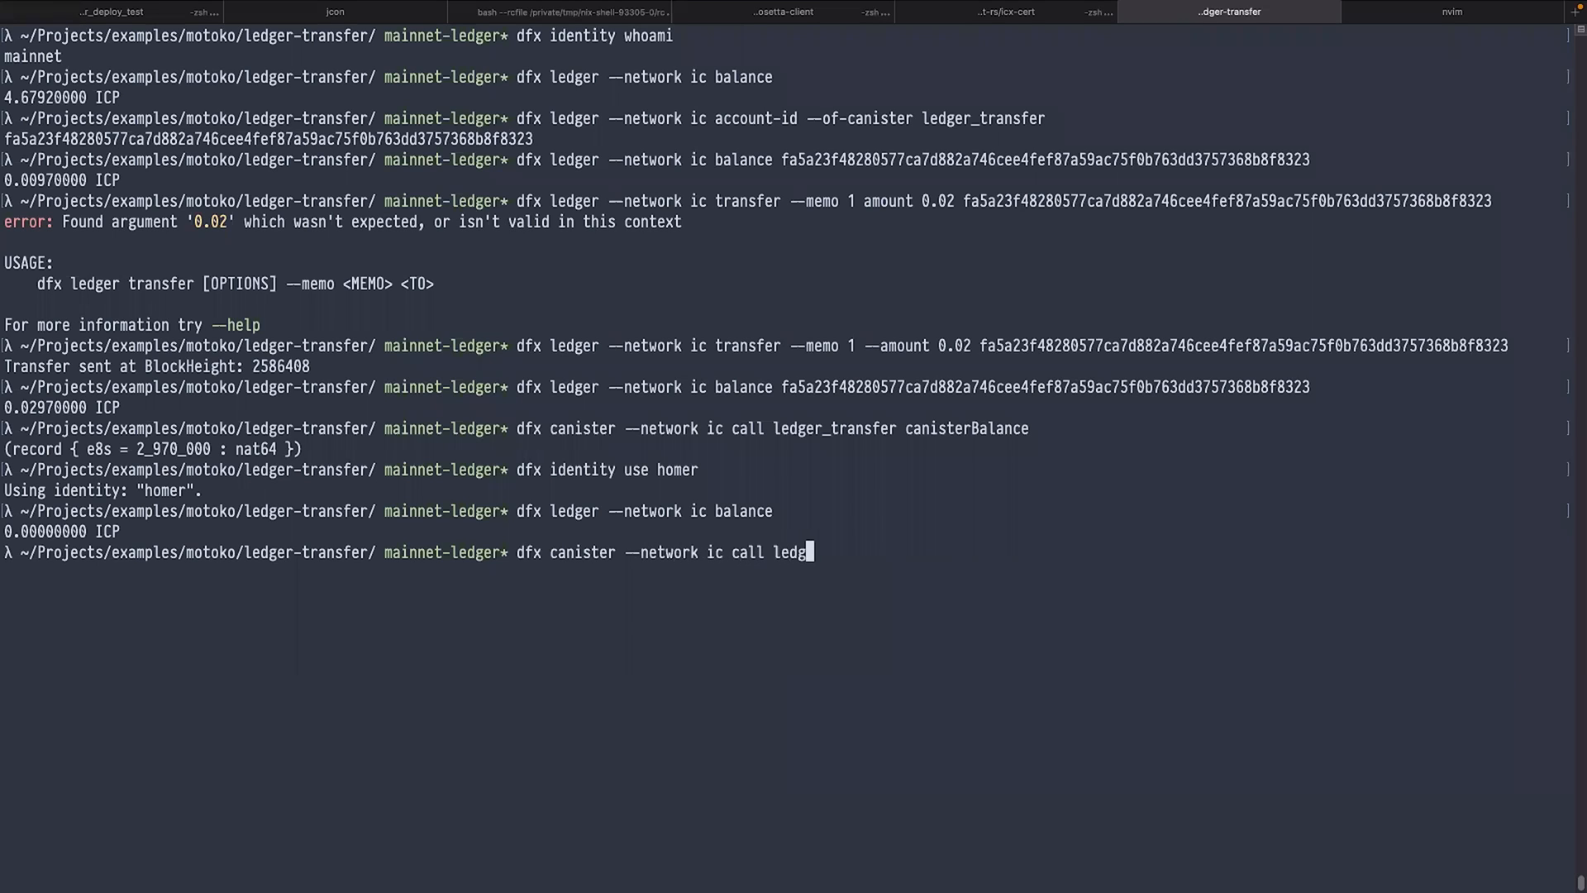
text(er_transfer)
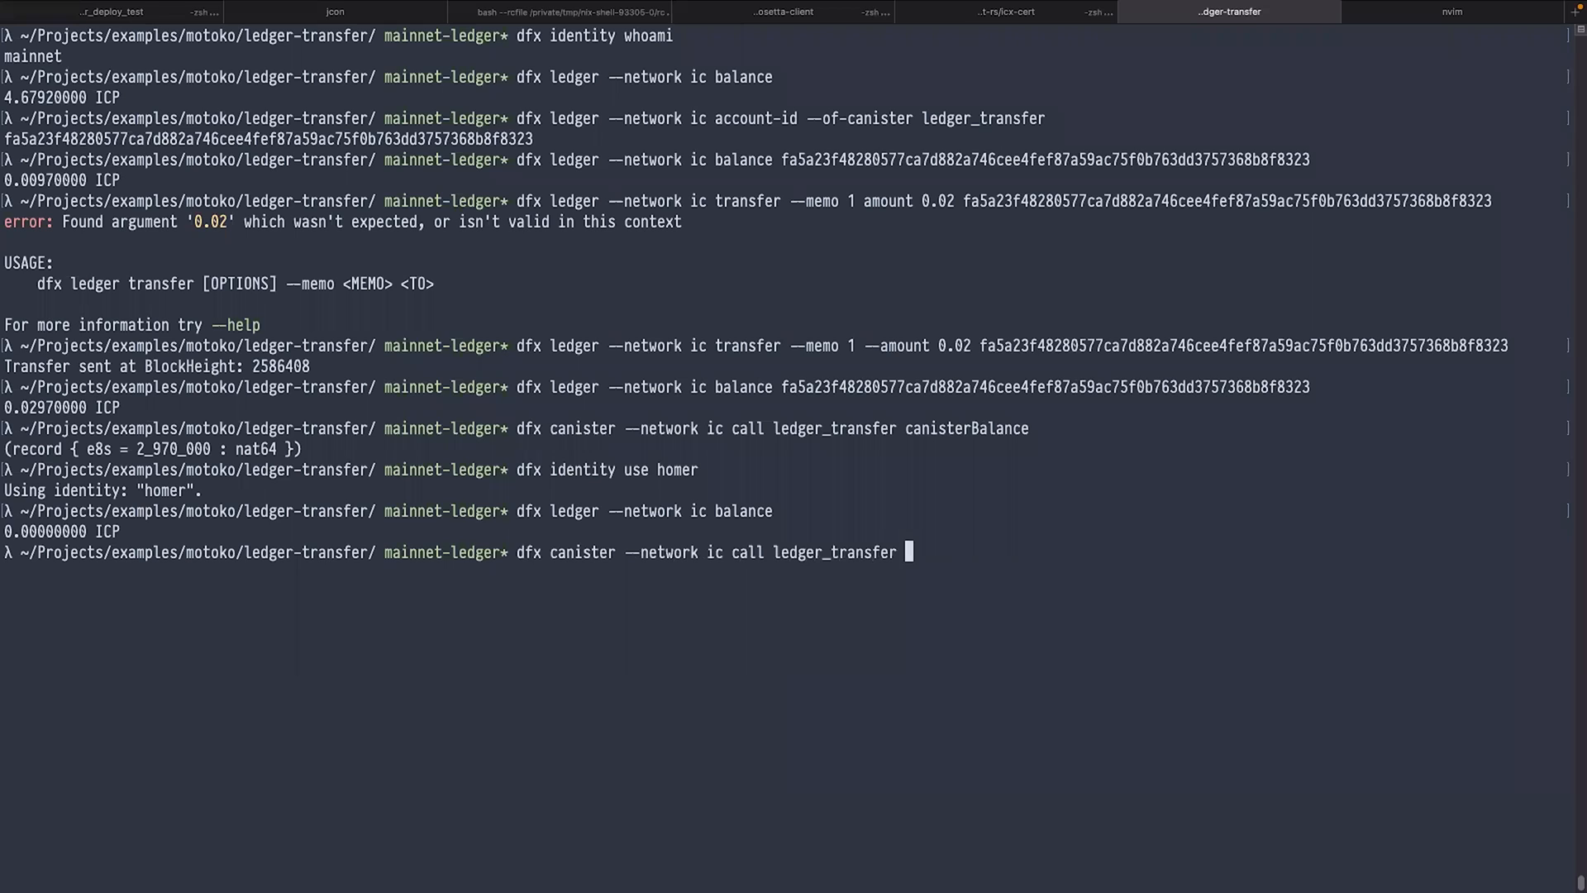
text(post '(")
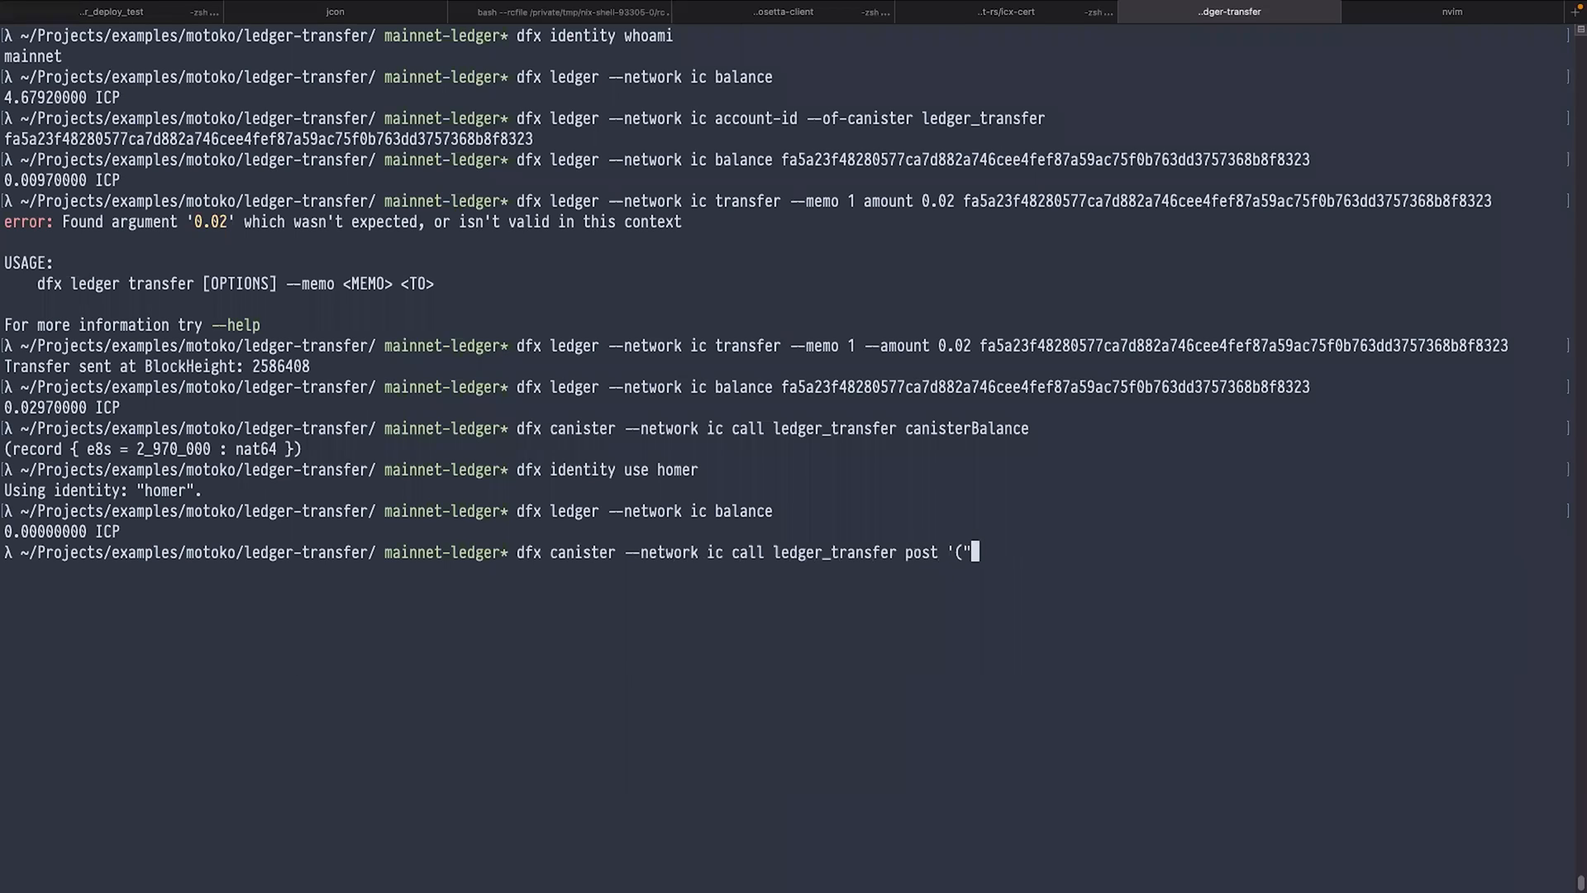
text(Love)
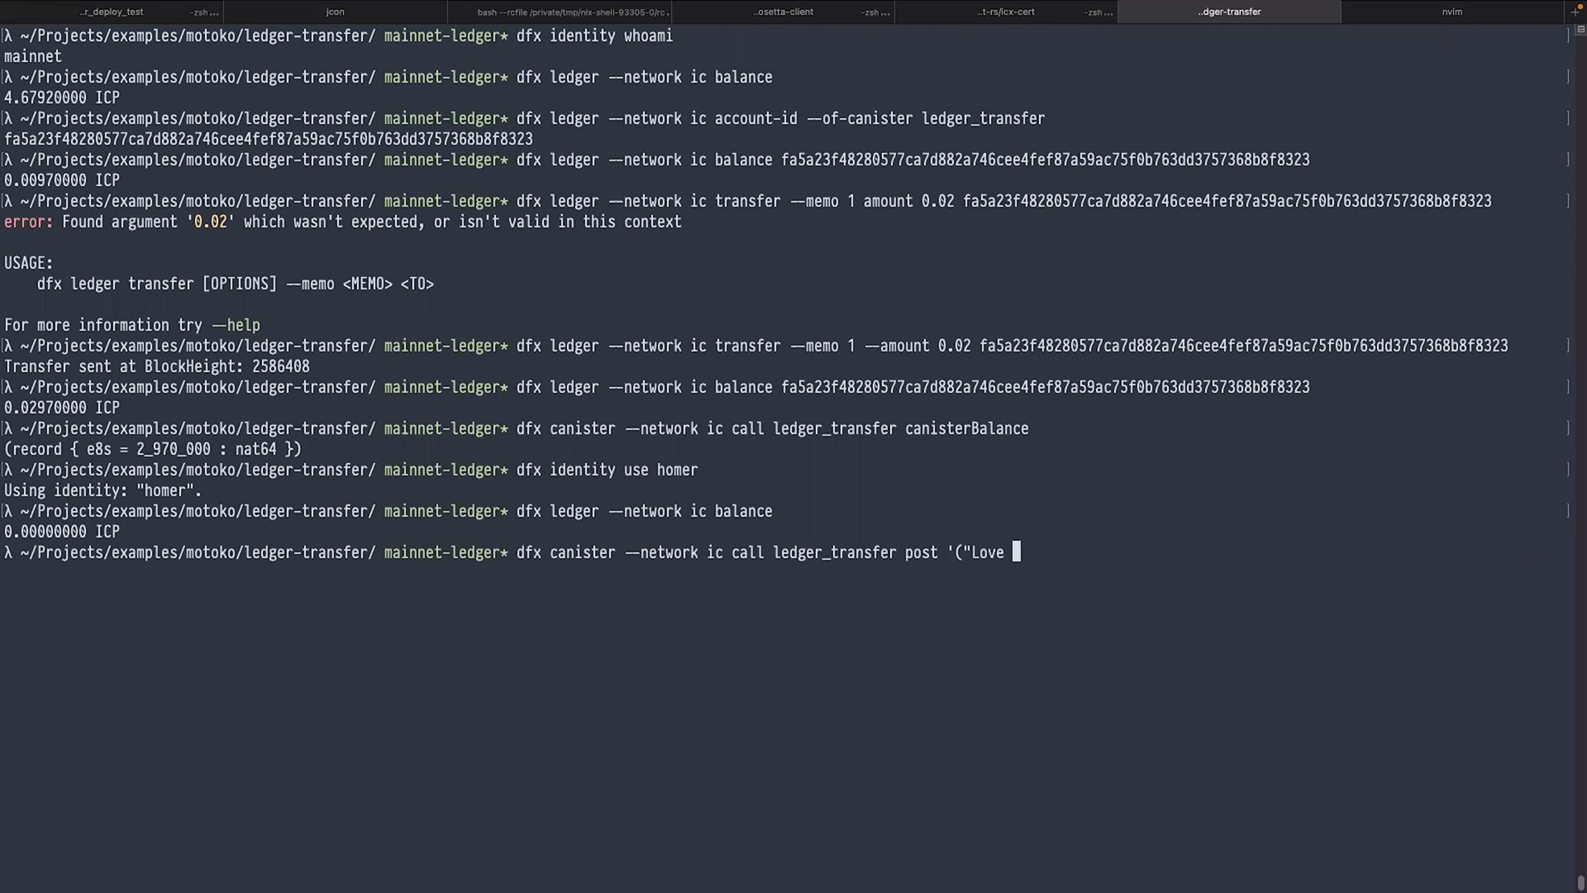
text(donuts")
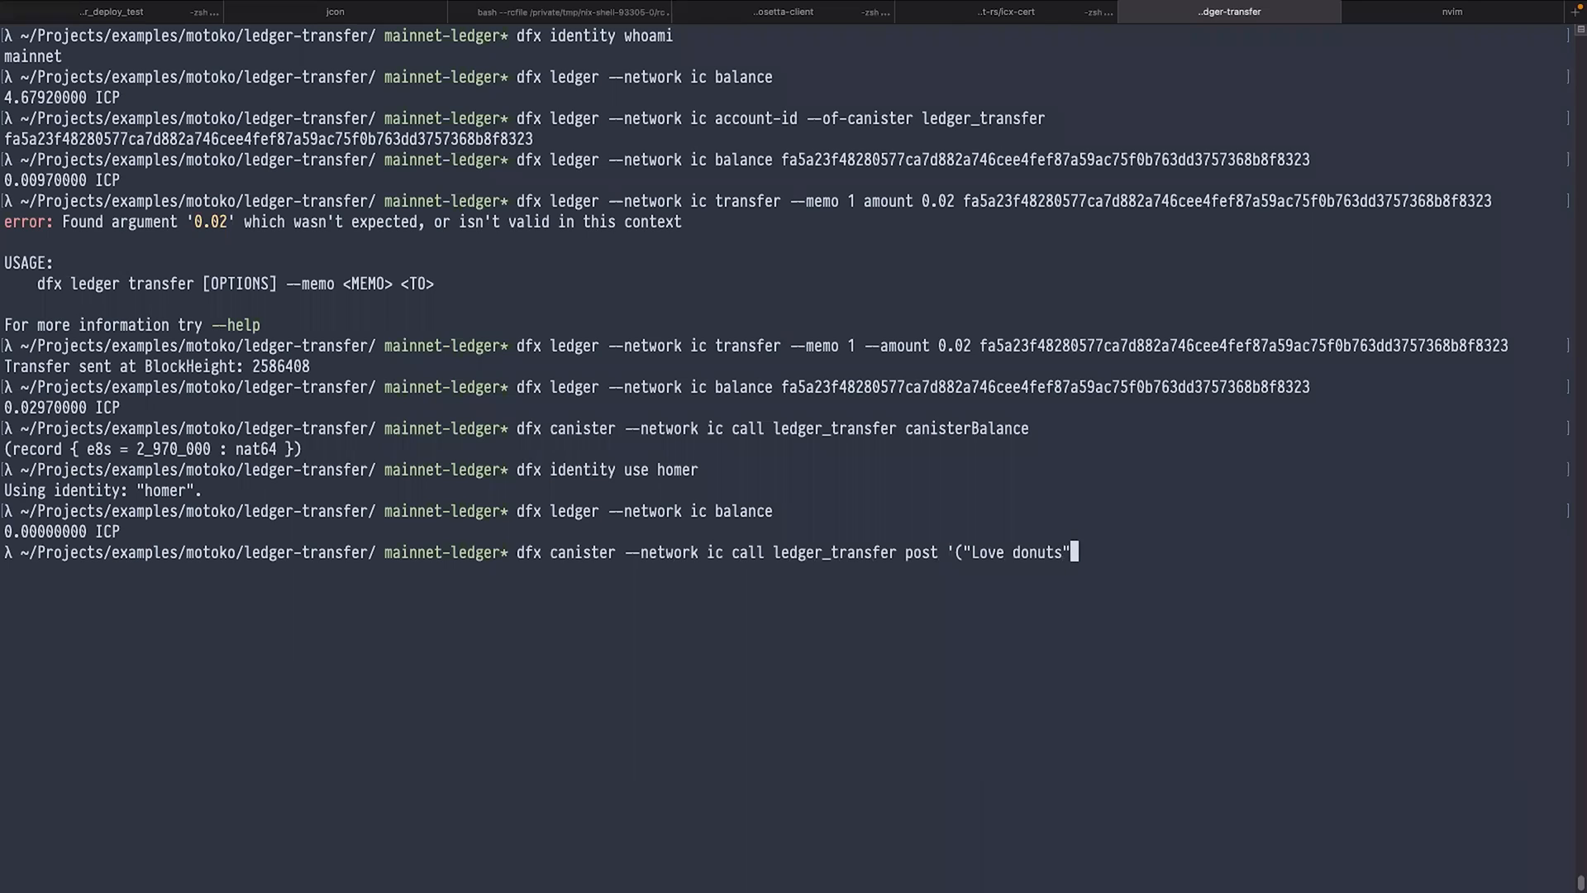
text('')
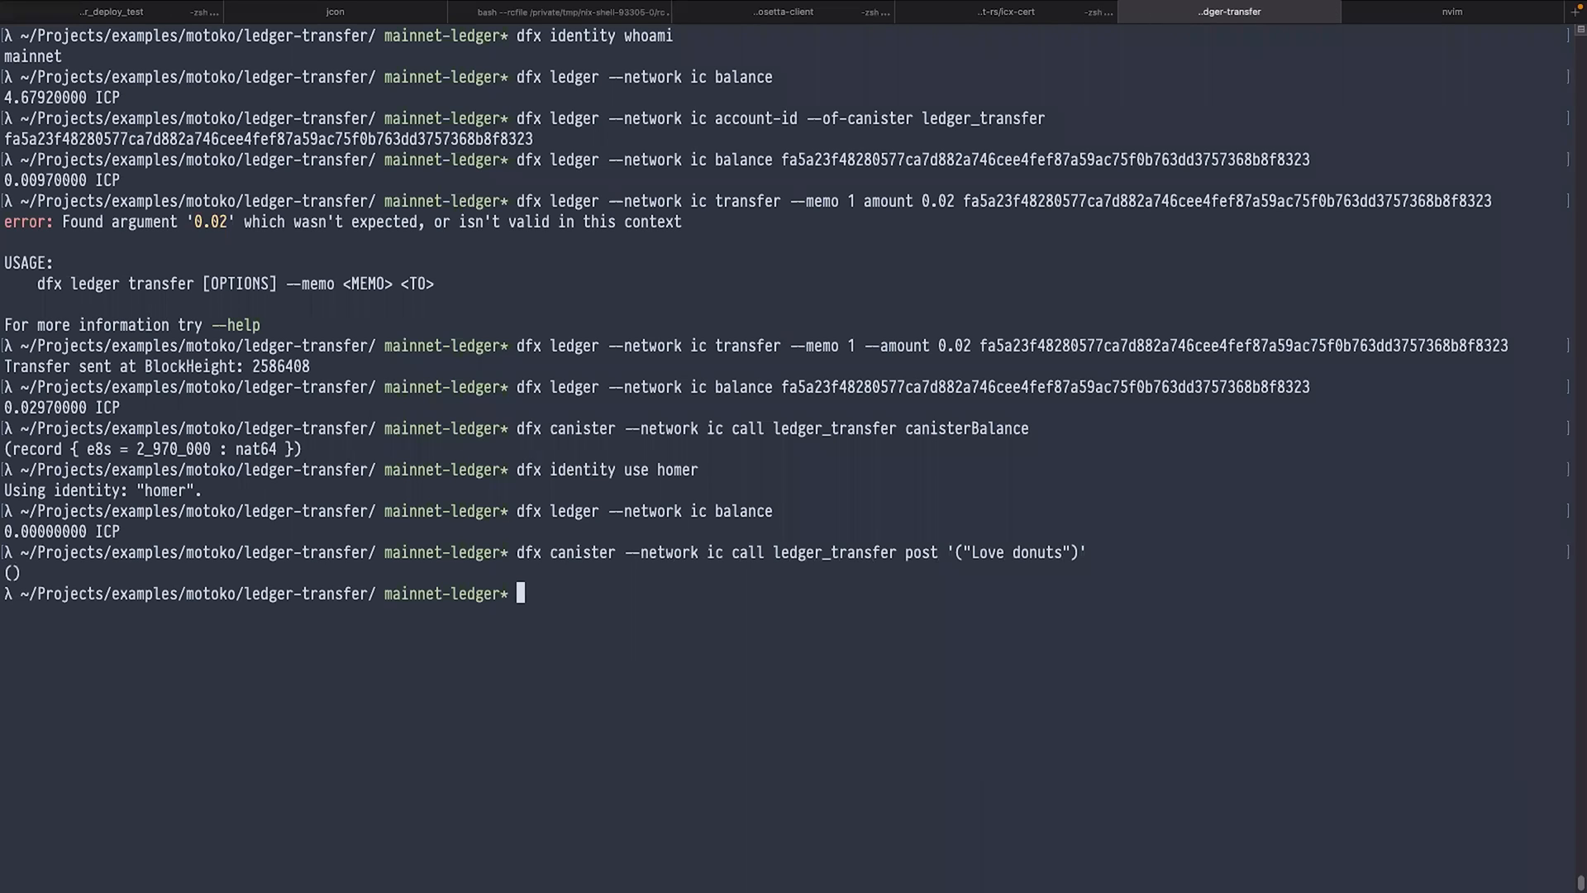
Step: Recall and run the myPosts call to list homer's "Love donuts" post
key(ctrl+r)
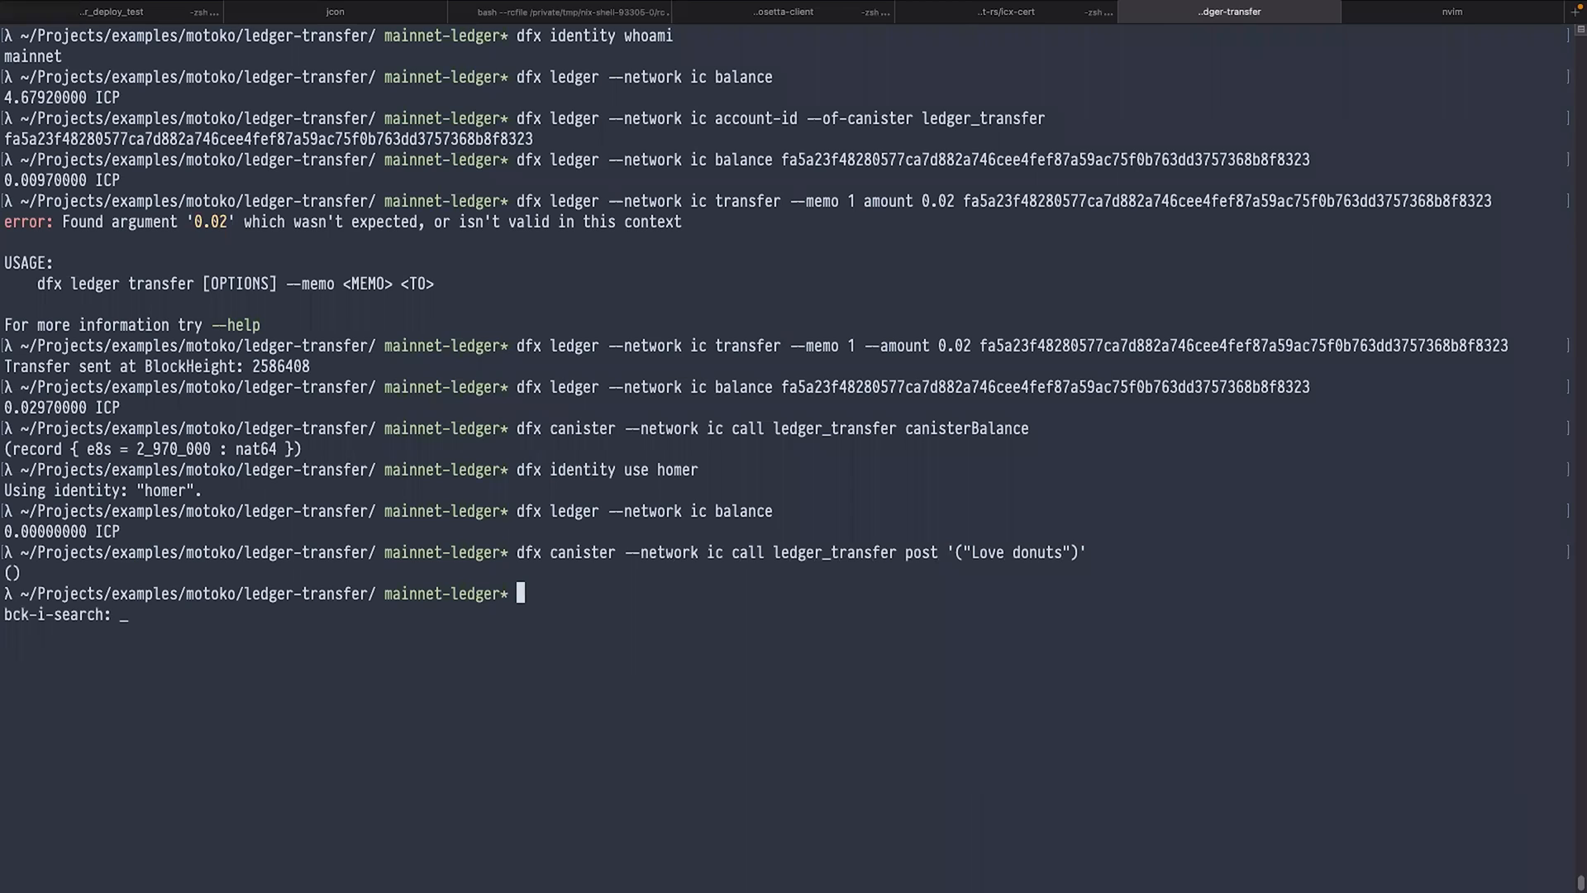
text(myPosts)
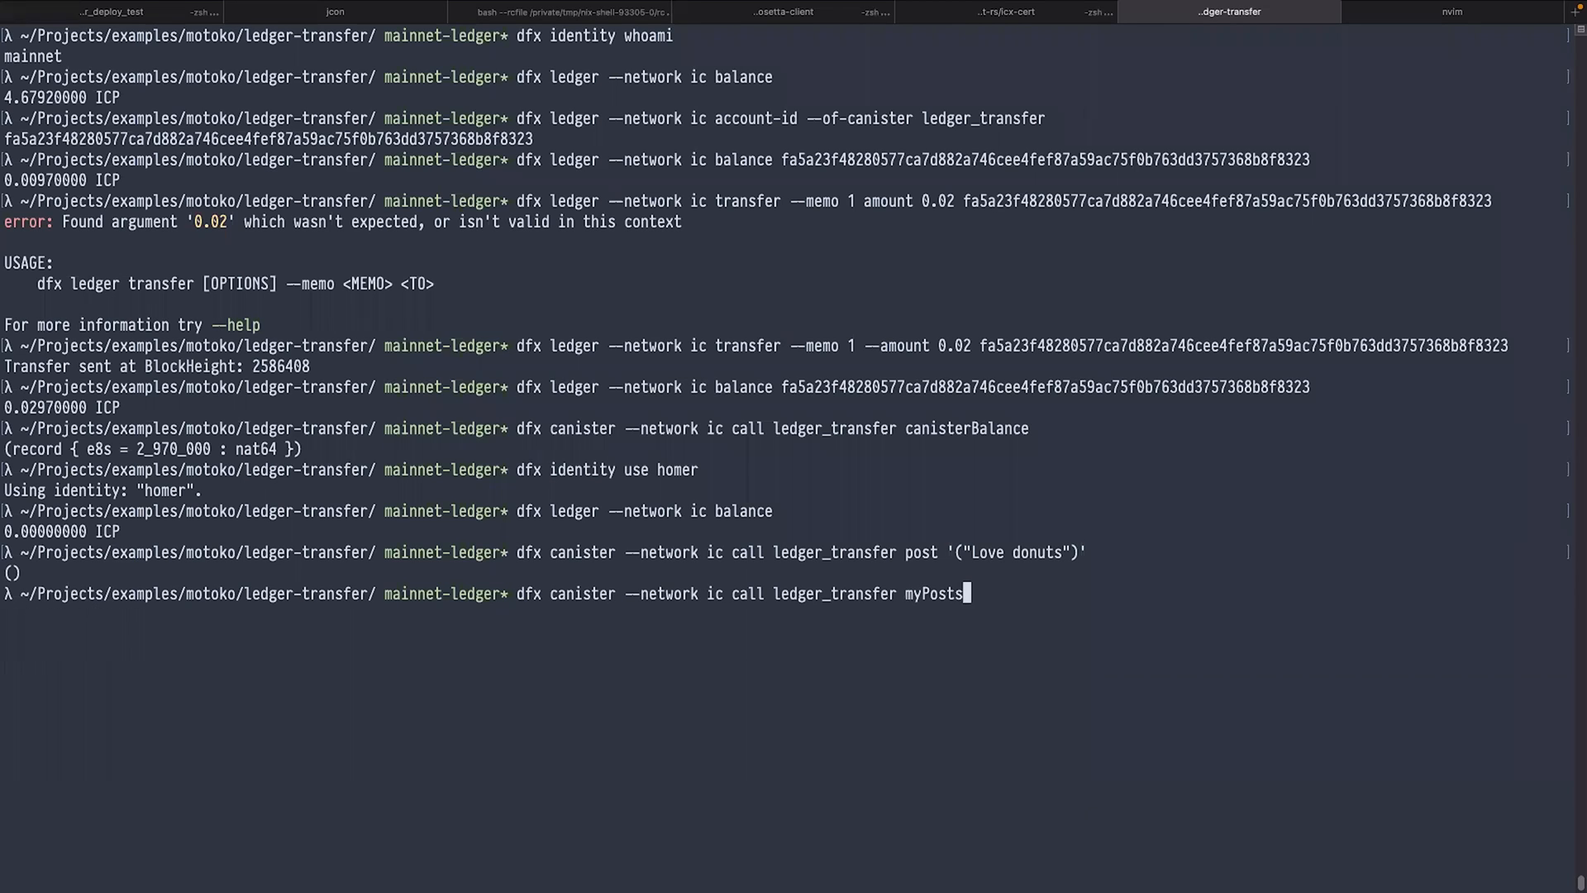
key(Enter)
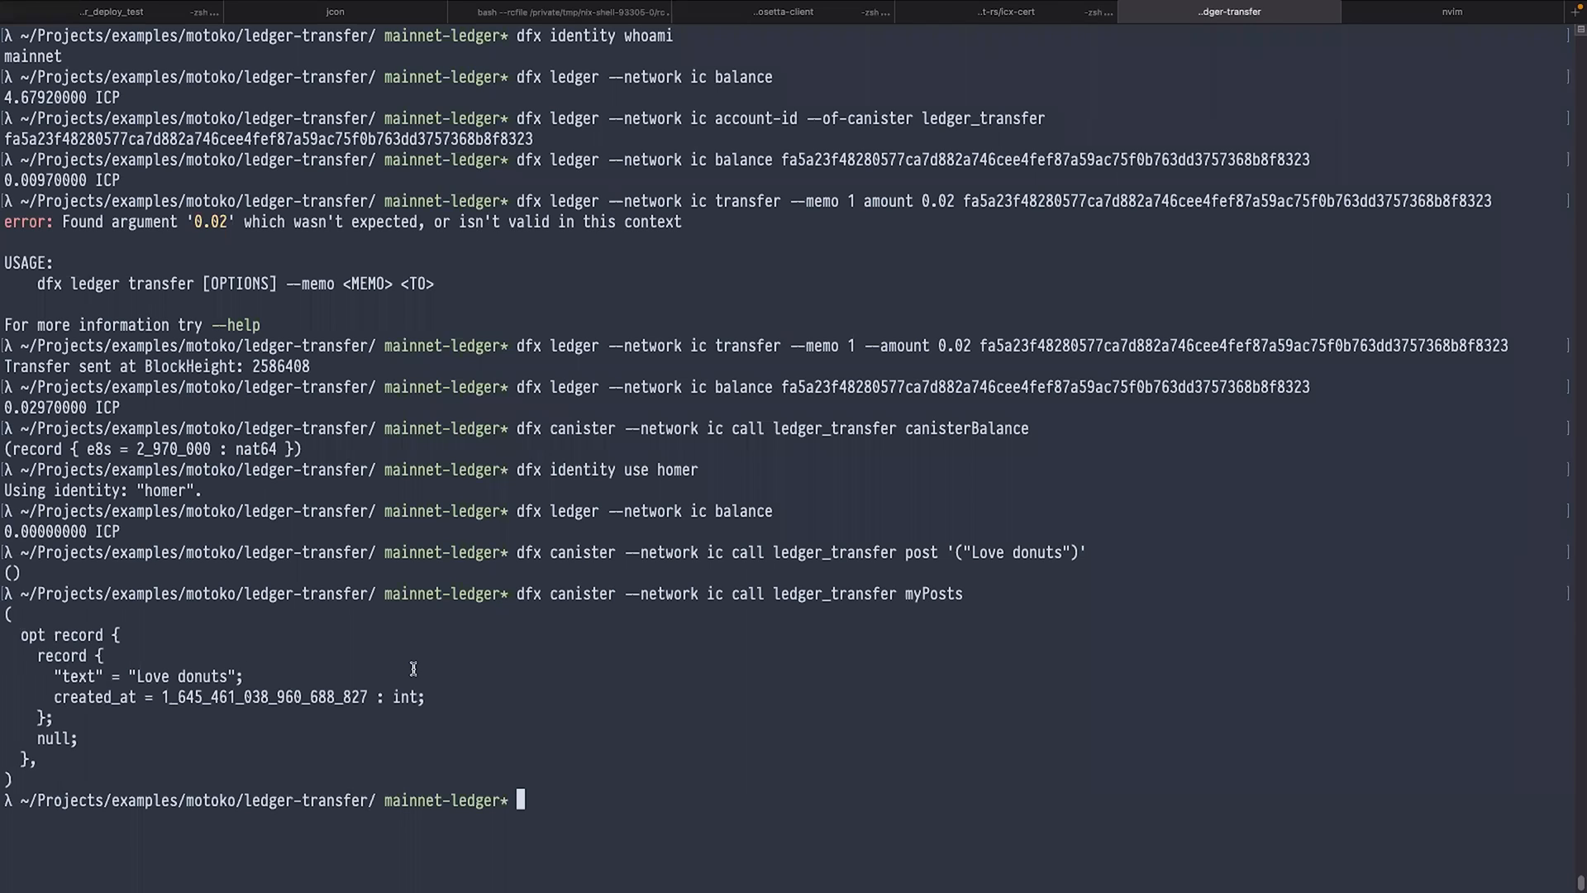
key(ctrl+r)
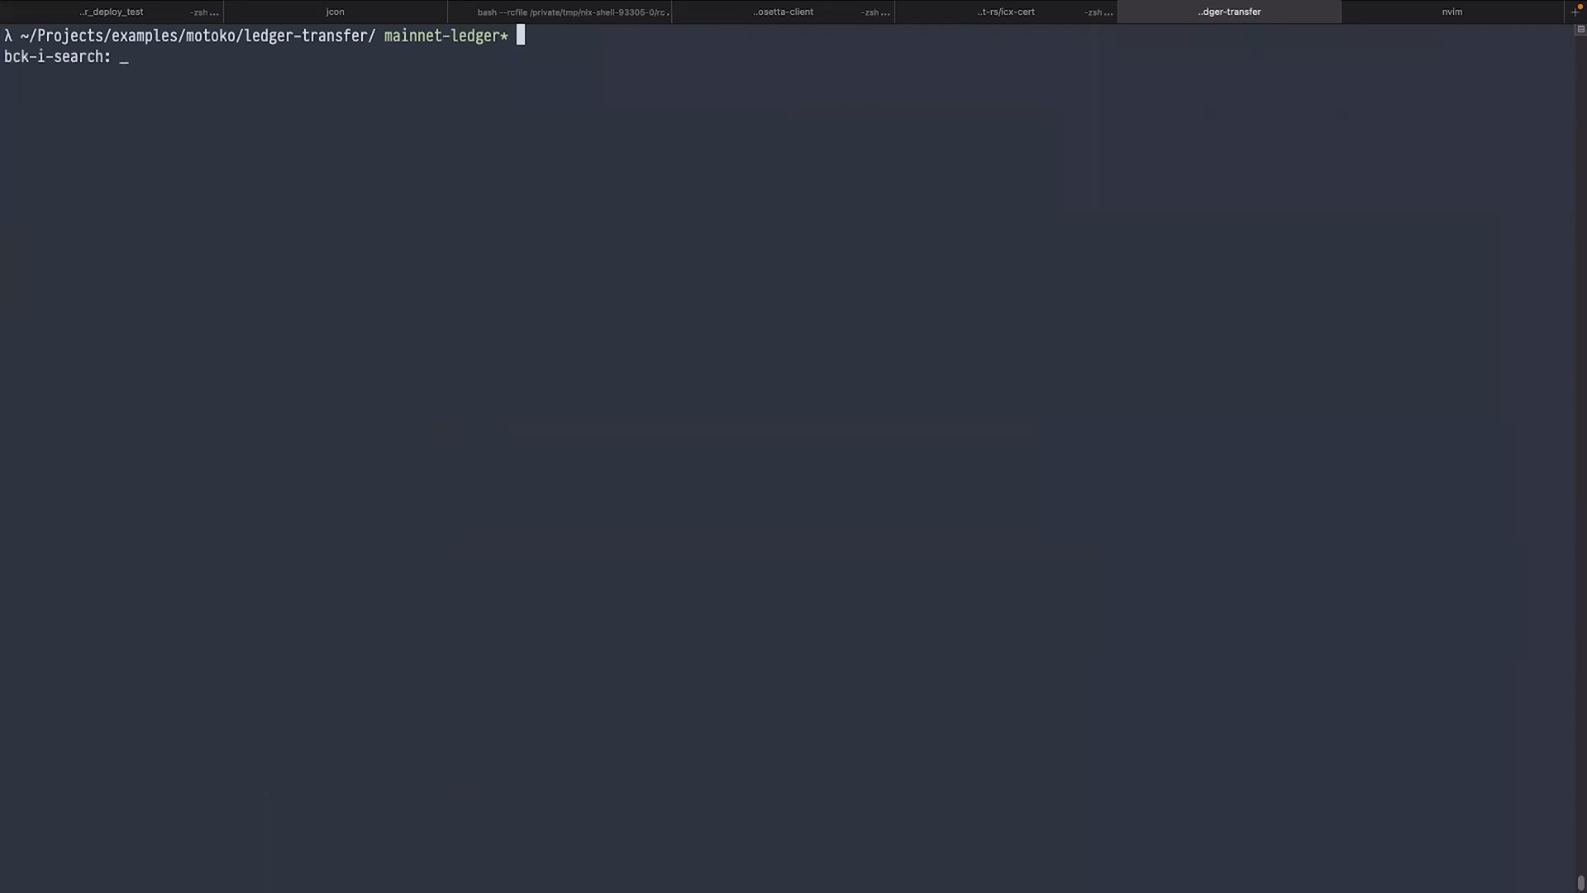
Step: Call distributeRewards on ledger_transfer, then get homer's principal to match the rewarded principal
text(rewa)
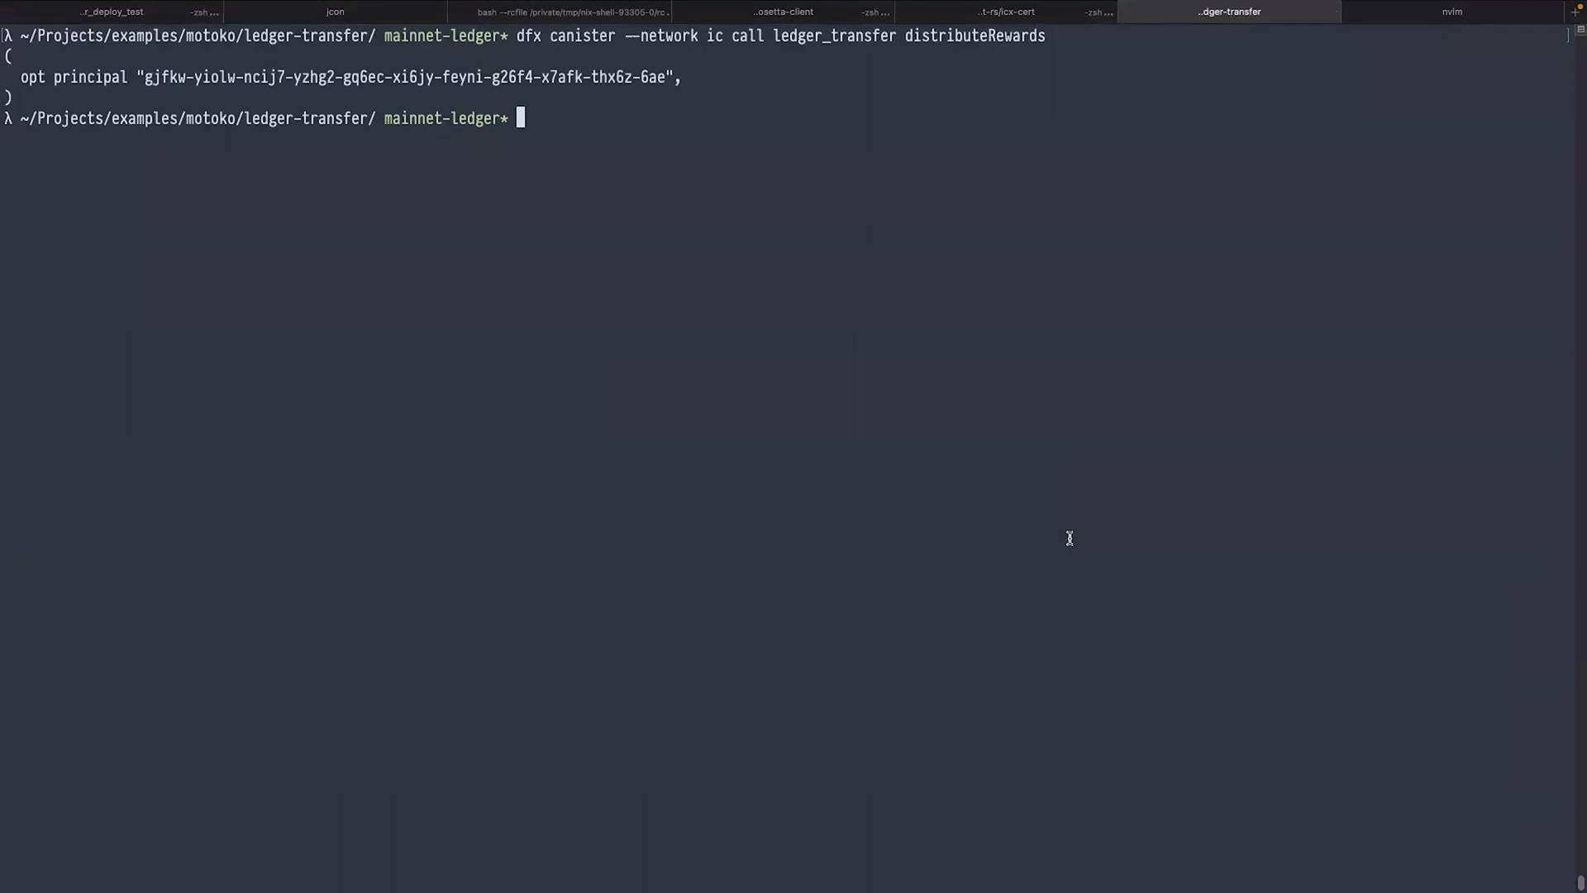
text(dfx identity get-principal)
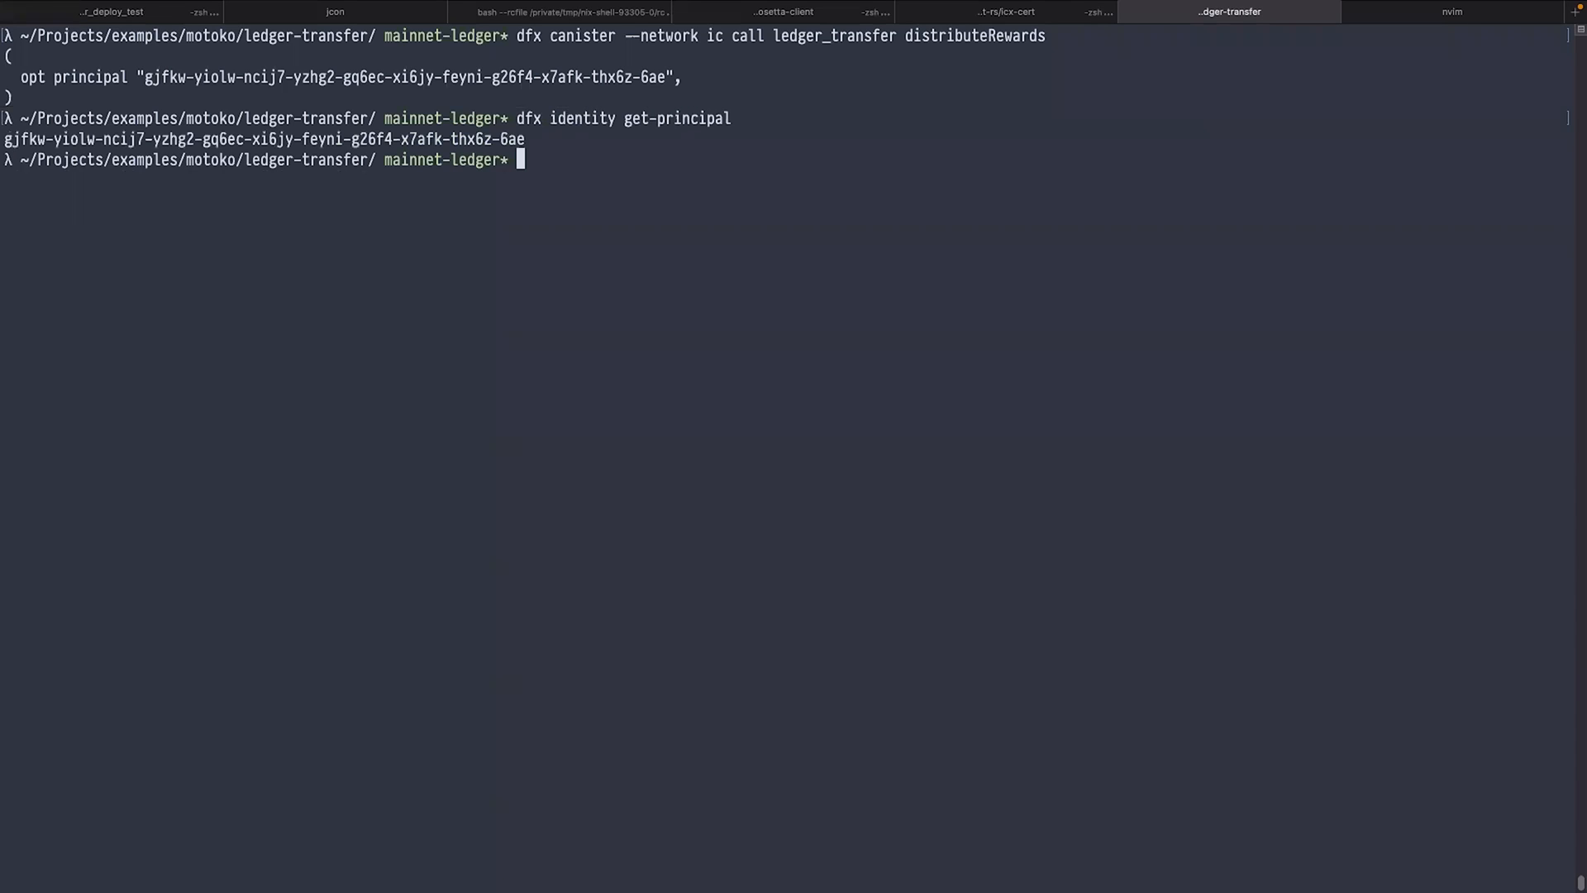
mouse_move(610, 361)
text(dfx ledger --network ic balance)
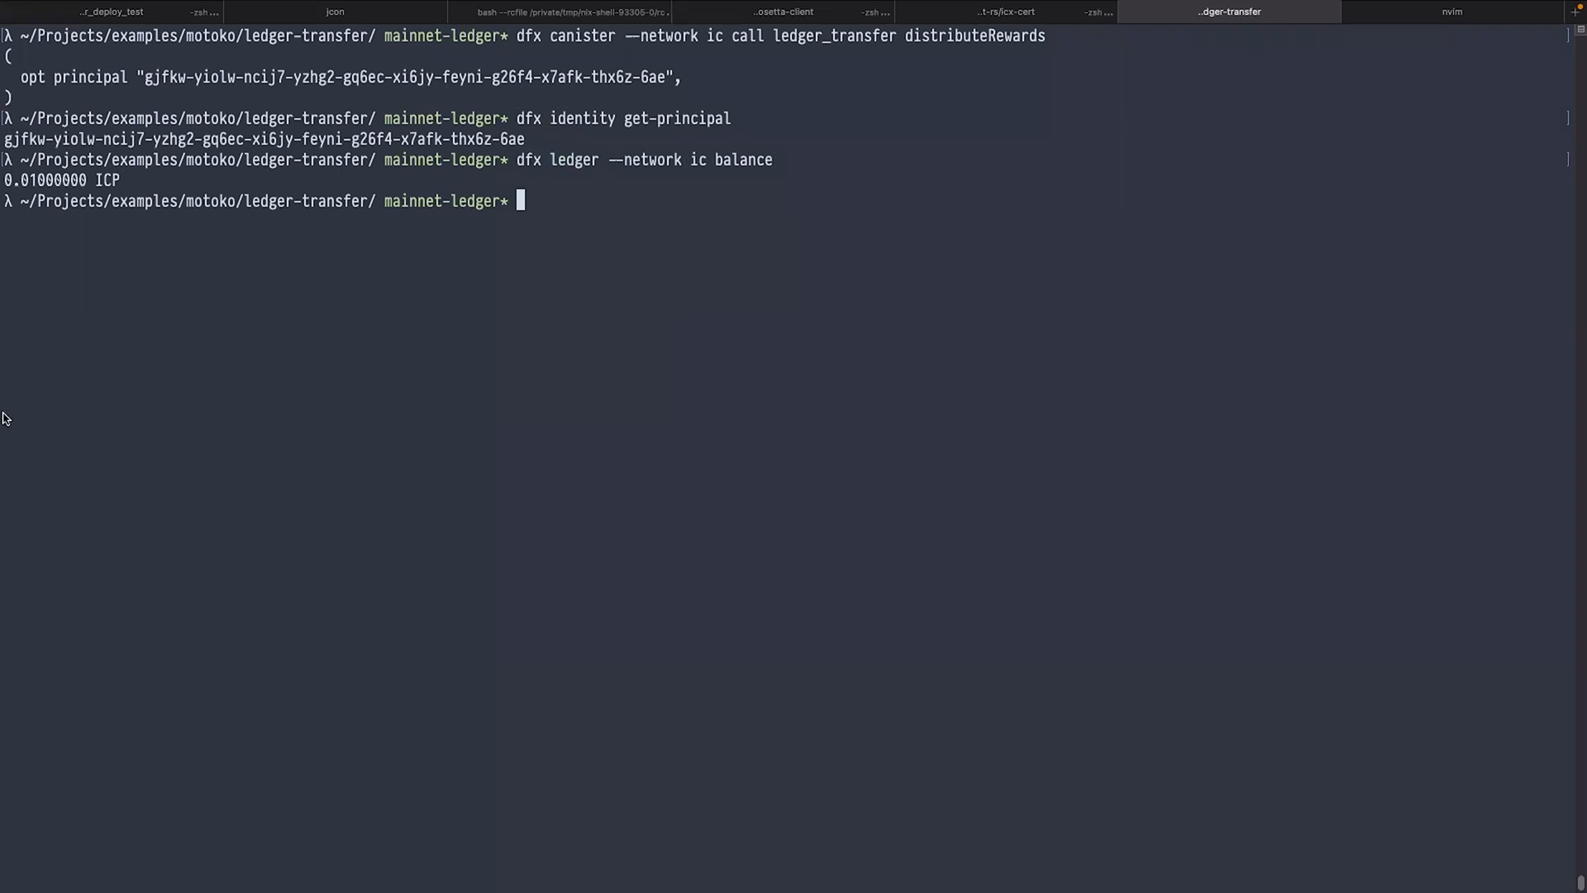
mouse_move(135, 218)
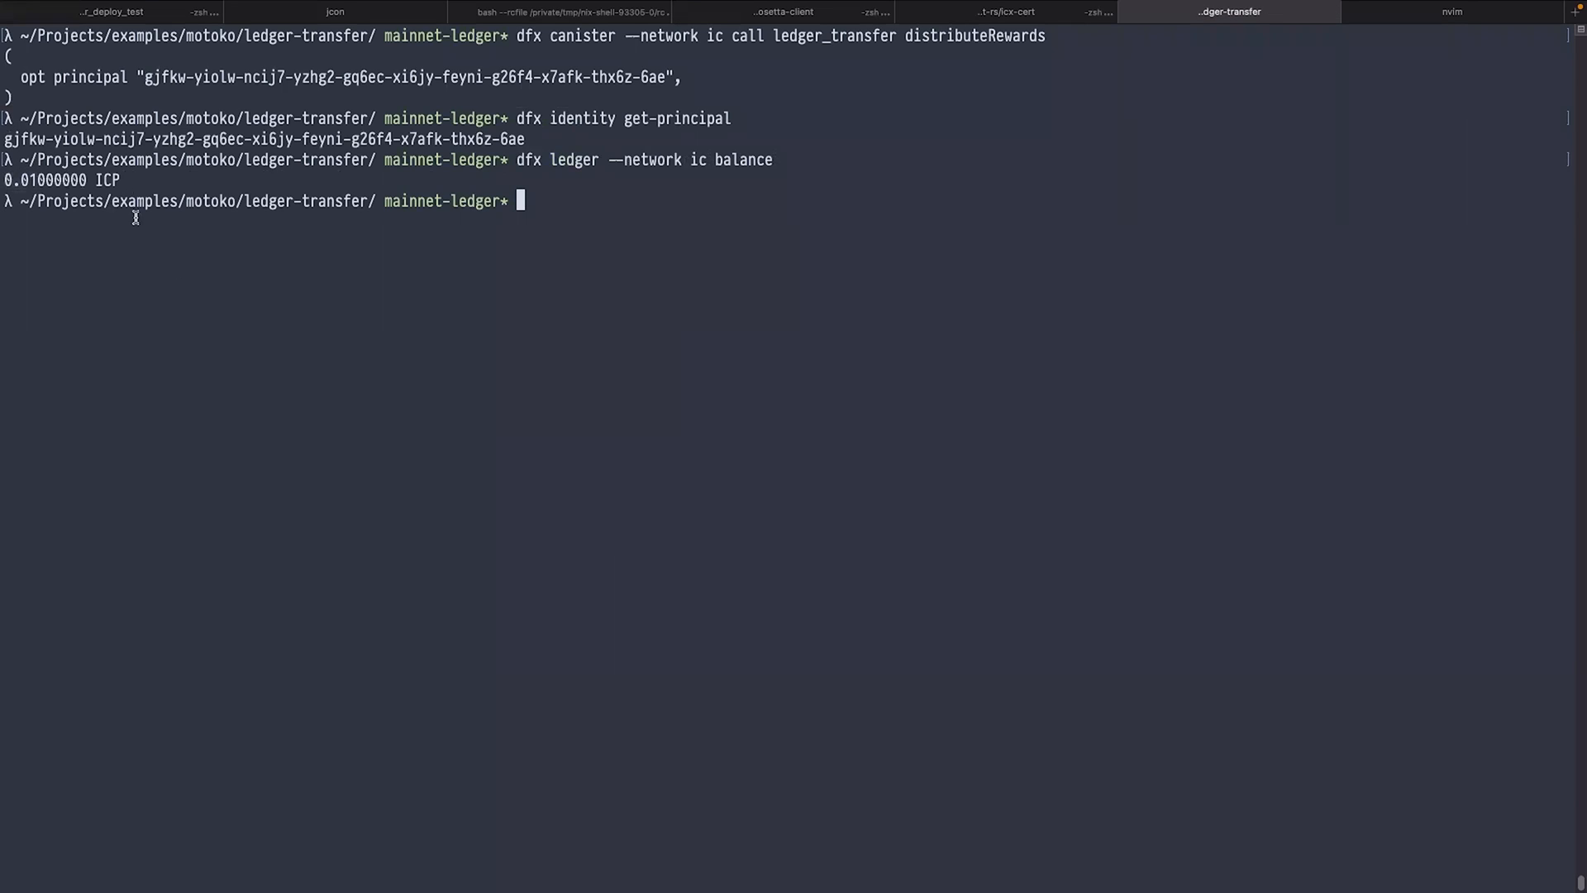